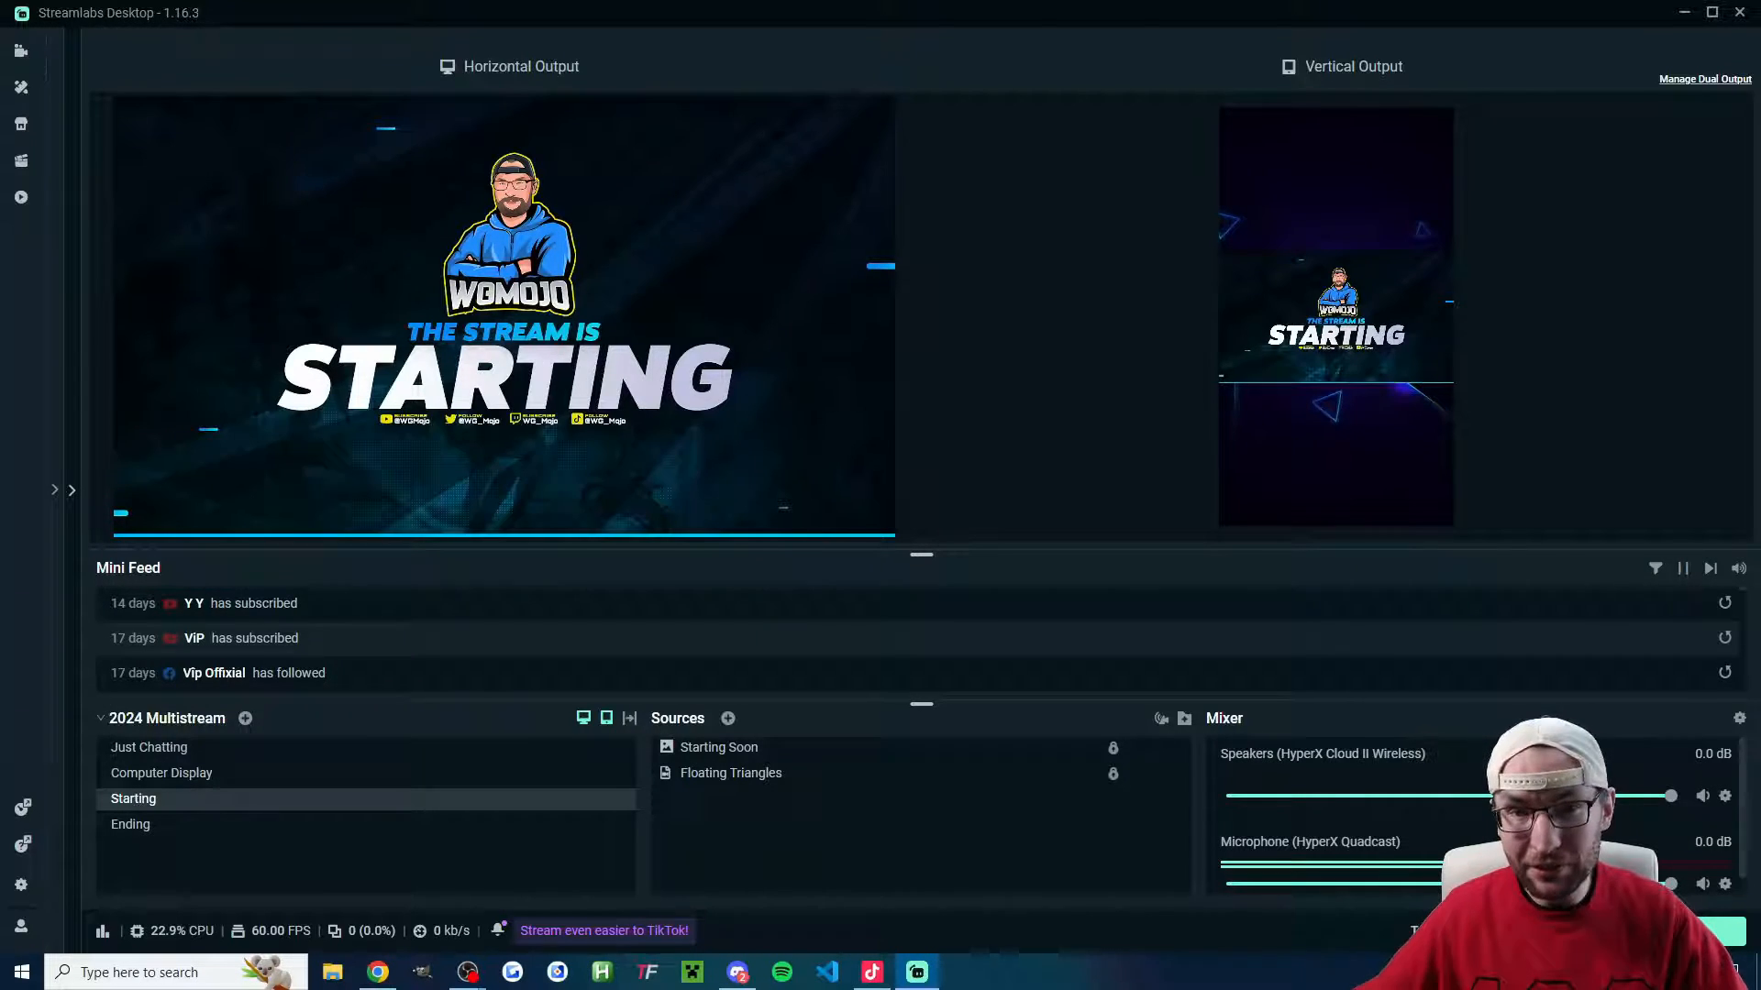
Show the Horizontal and Vertical Output previews, then launch TikTok LIVE Studio.
left_click(917, 972)
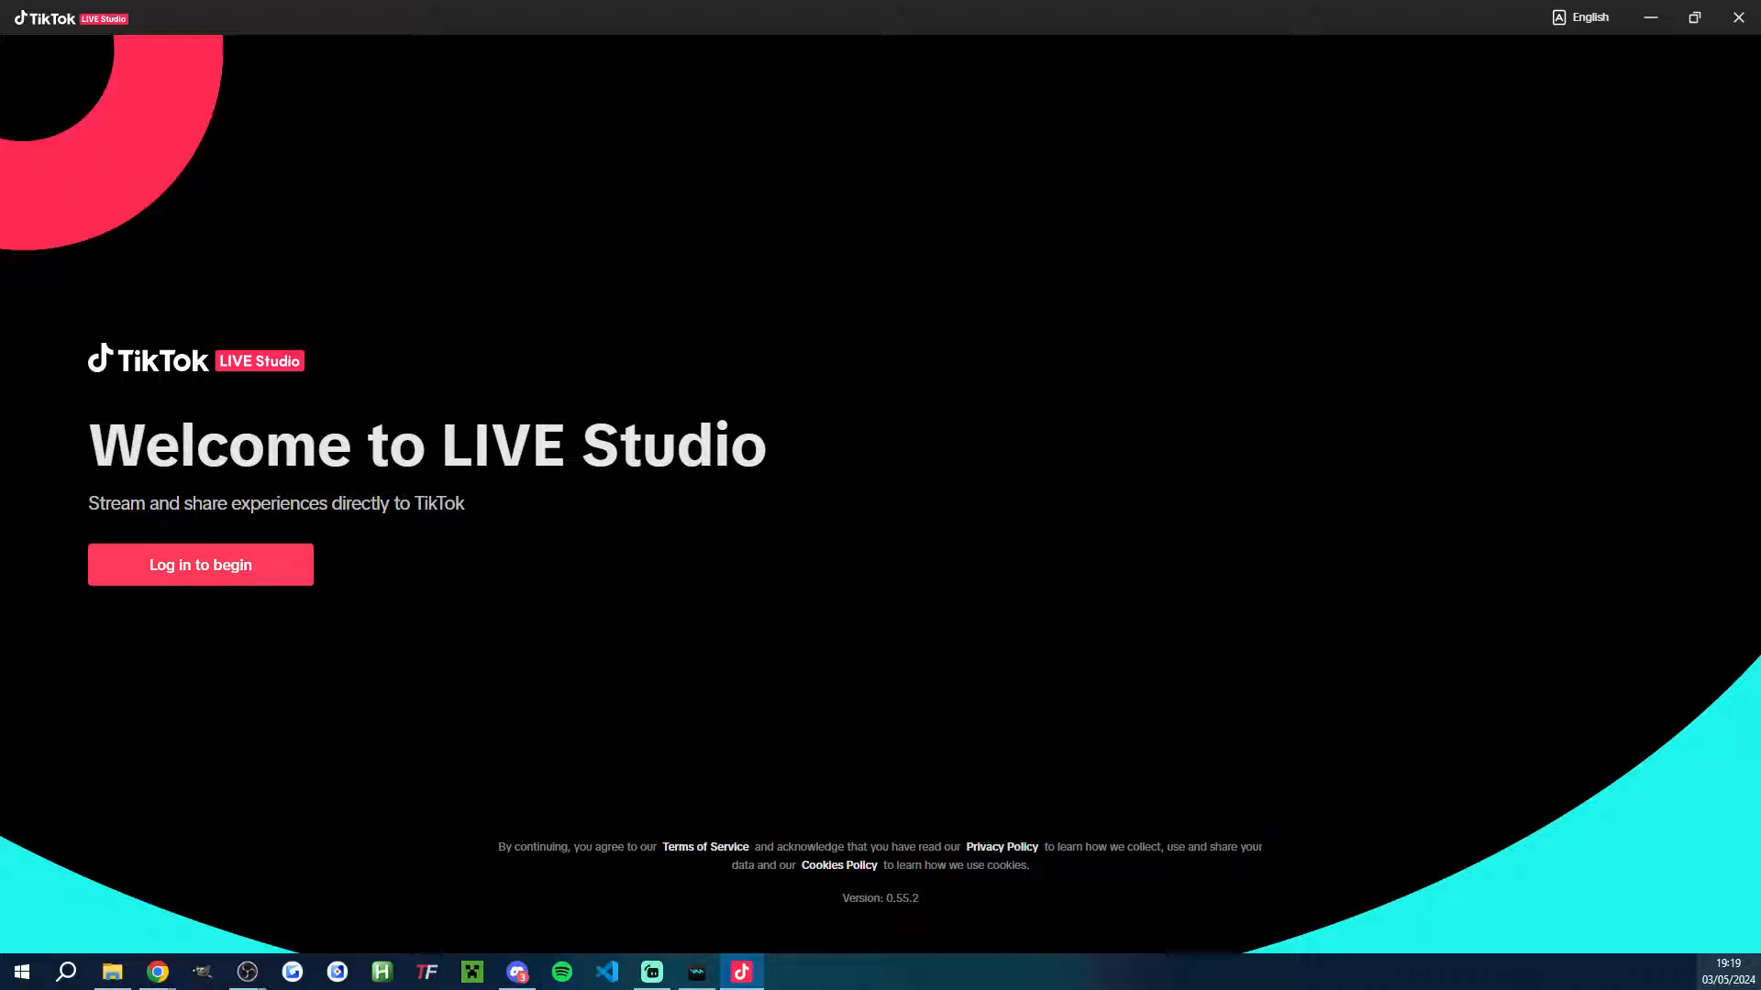
Log in to LIVE Studio, view the Multi-guest and Poll & Gift vote tools, then the browser.
left_click(200, 565)
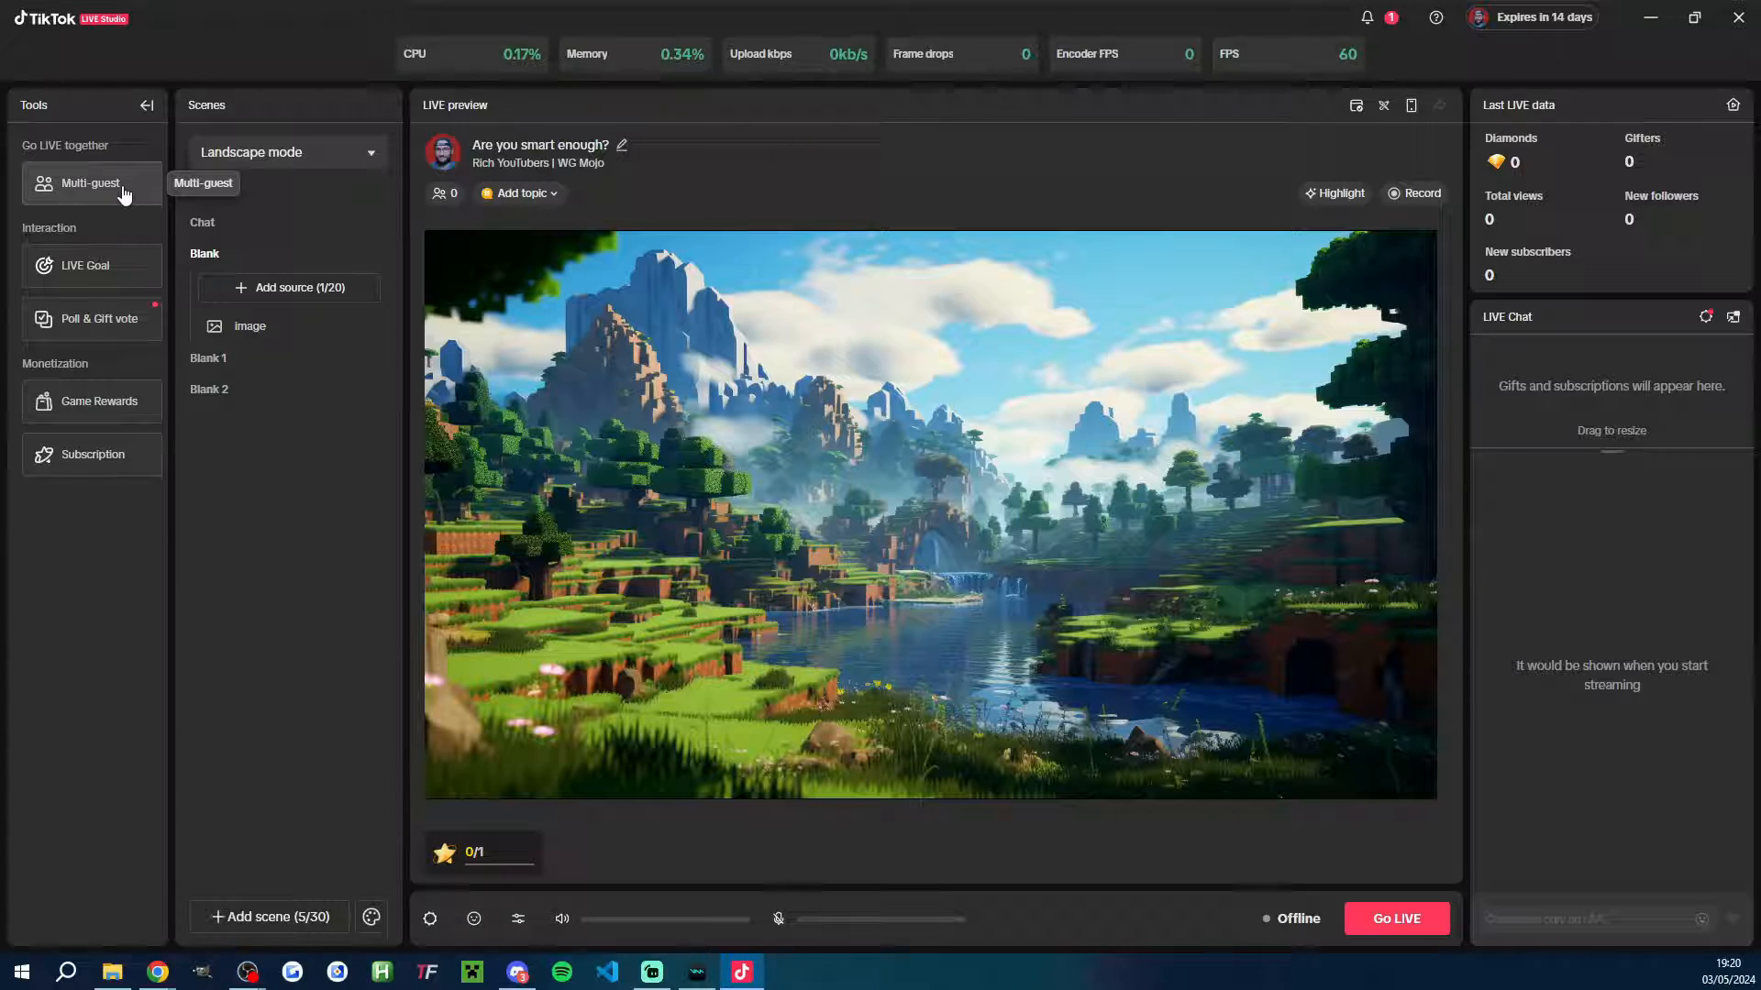
left_click(92, 181)
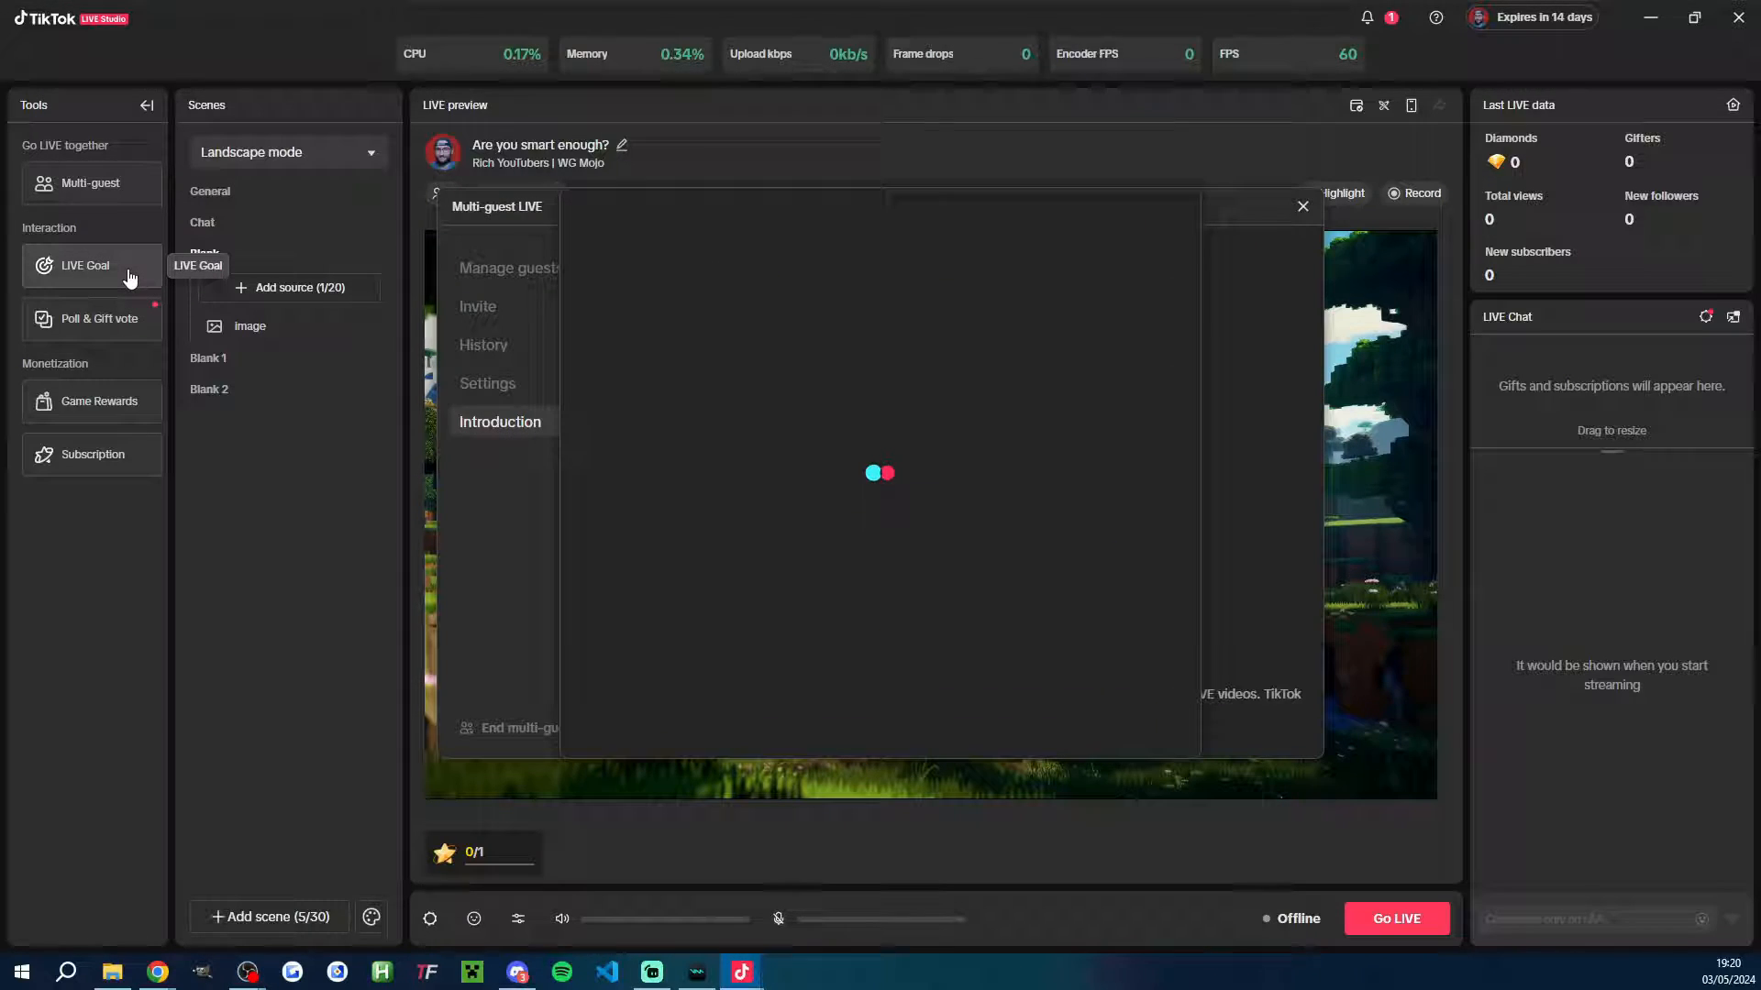
left_click(91, 319)
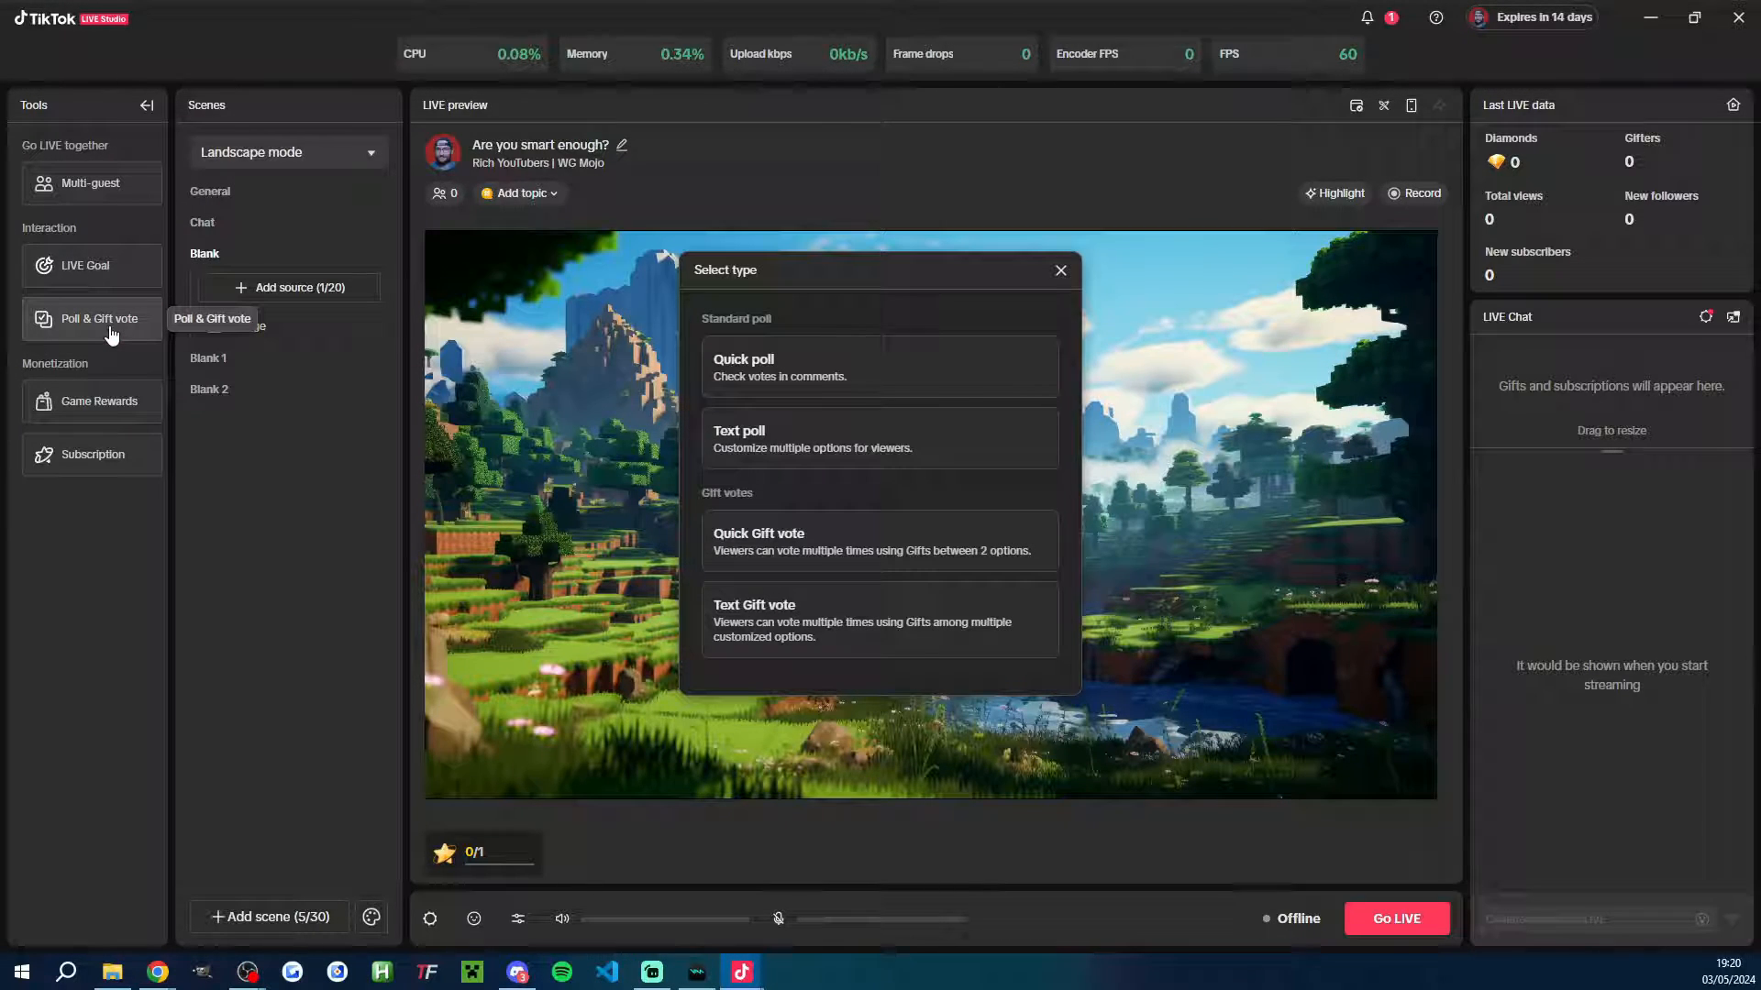
left_click(95, 400)
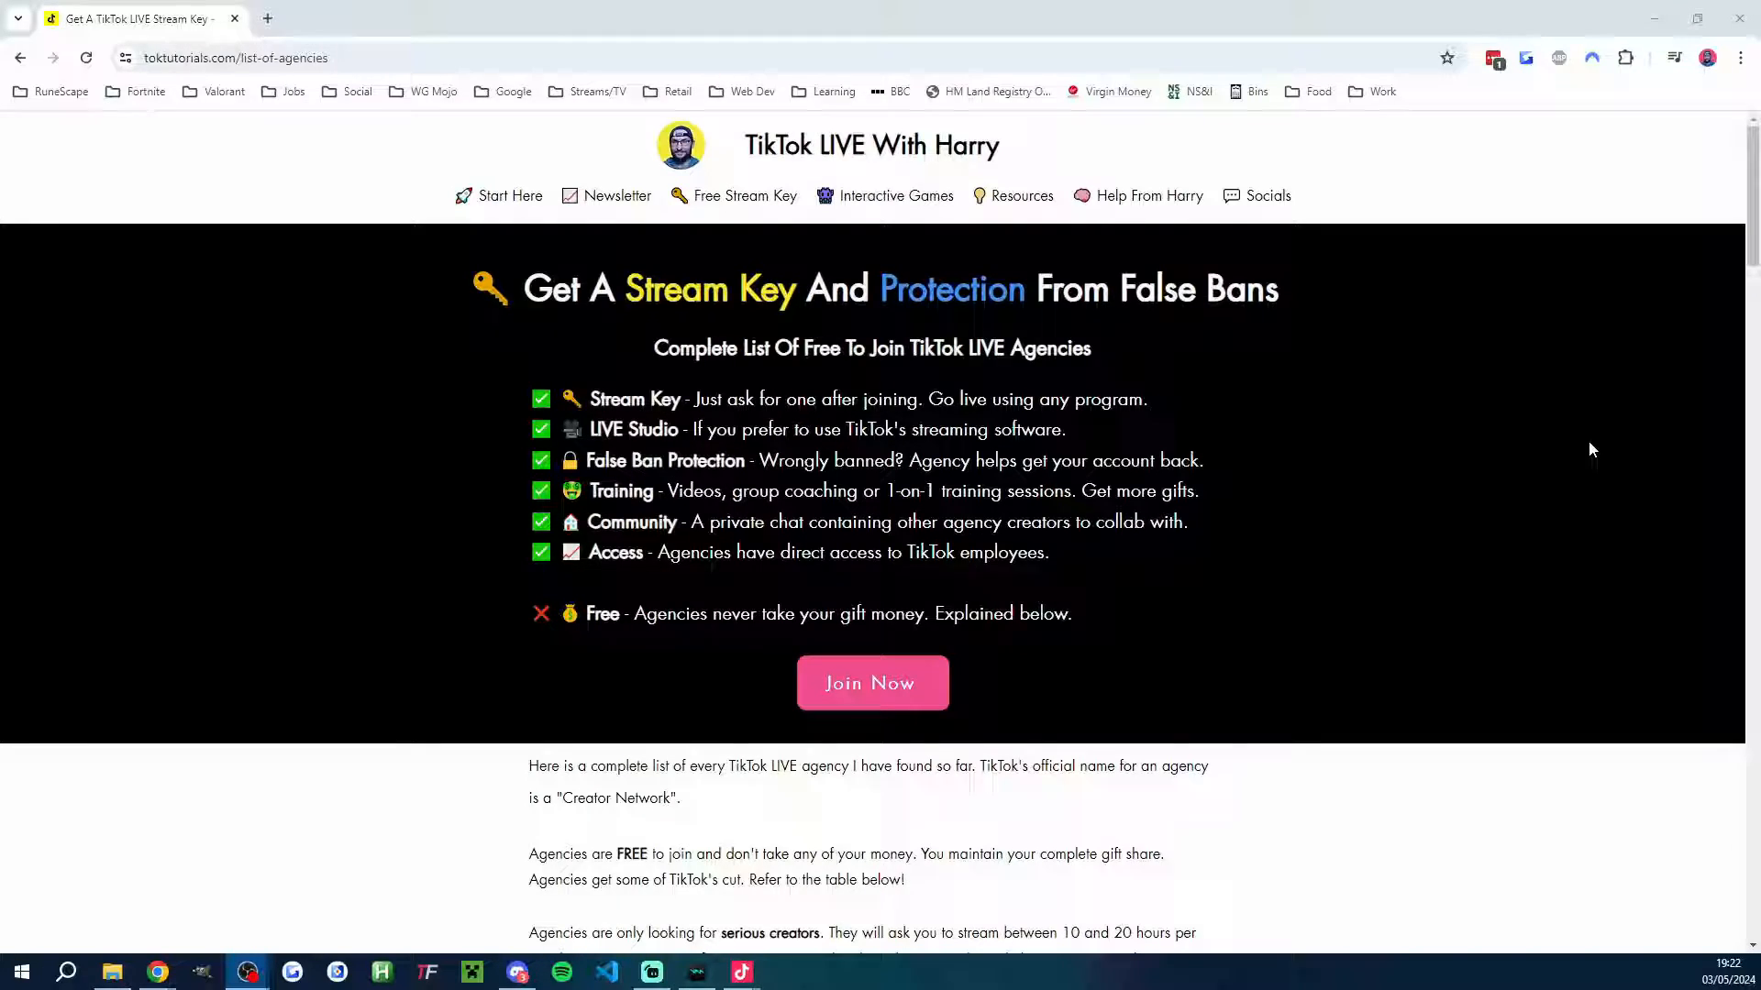
Scroll the agency list page down to its before-and-after comparison table.
scroll("down", 3)
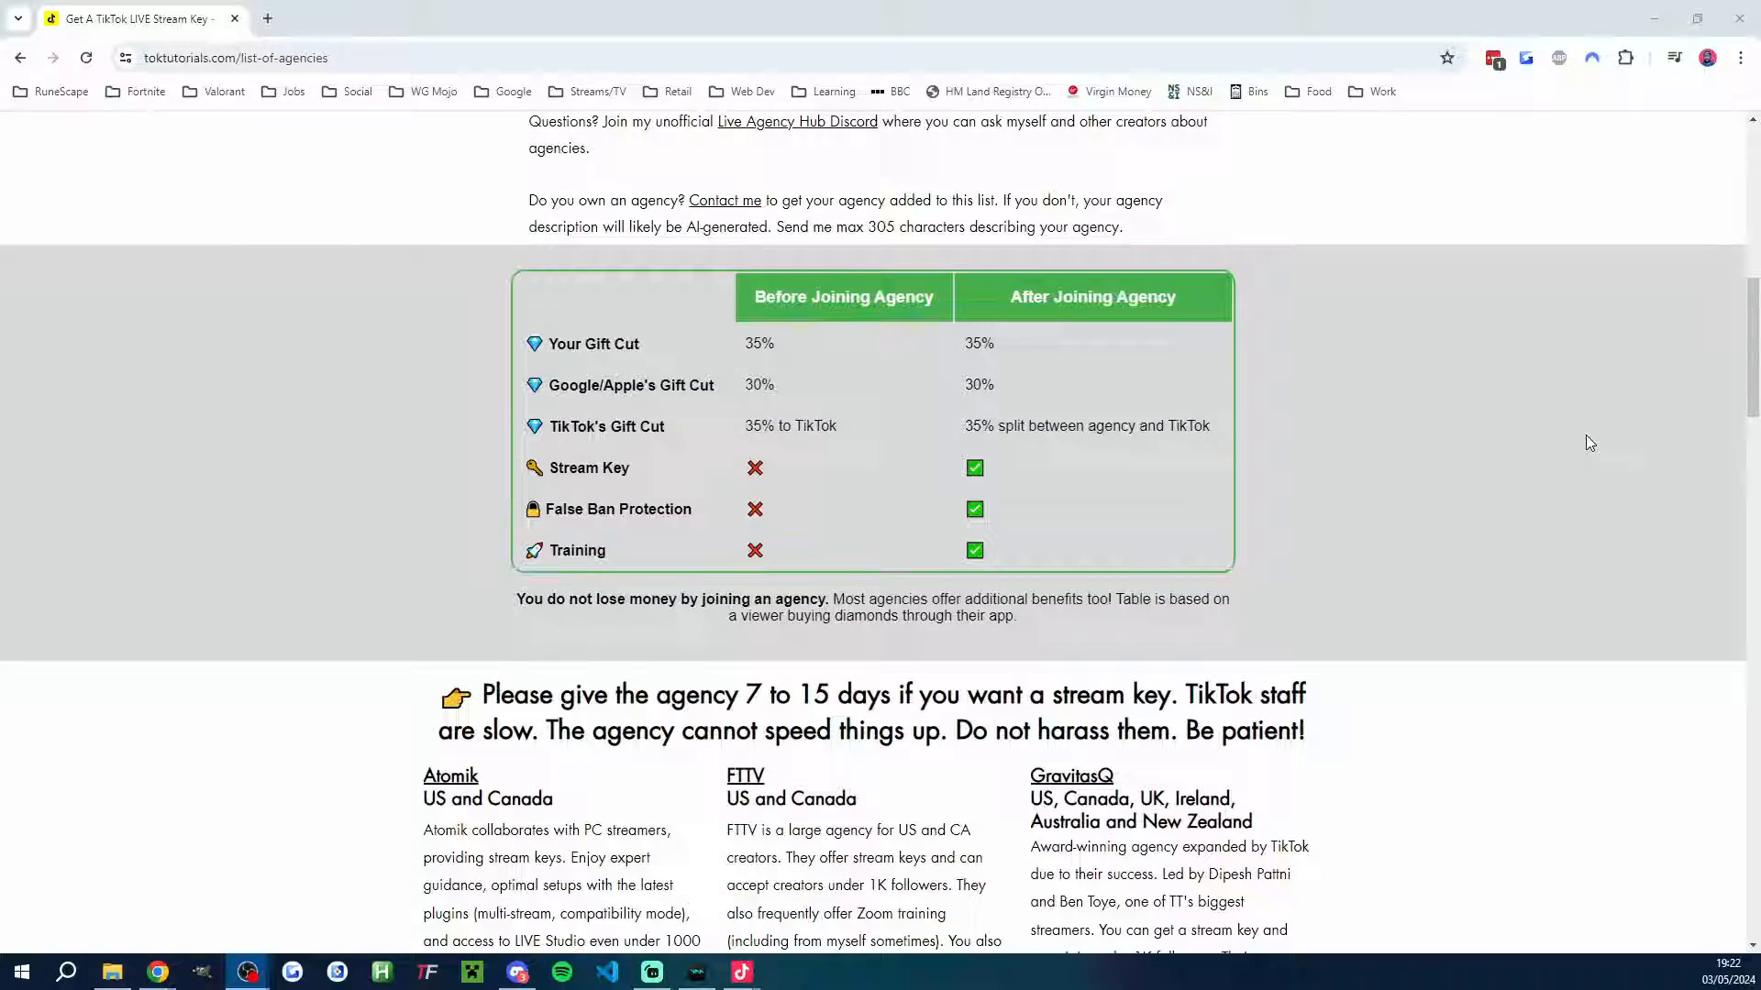
scroll("down", 3)
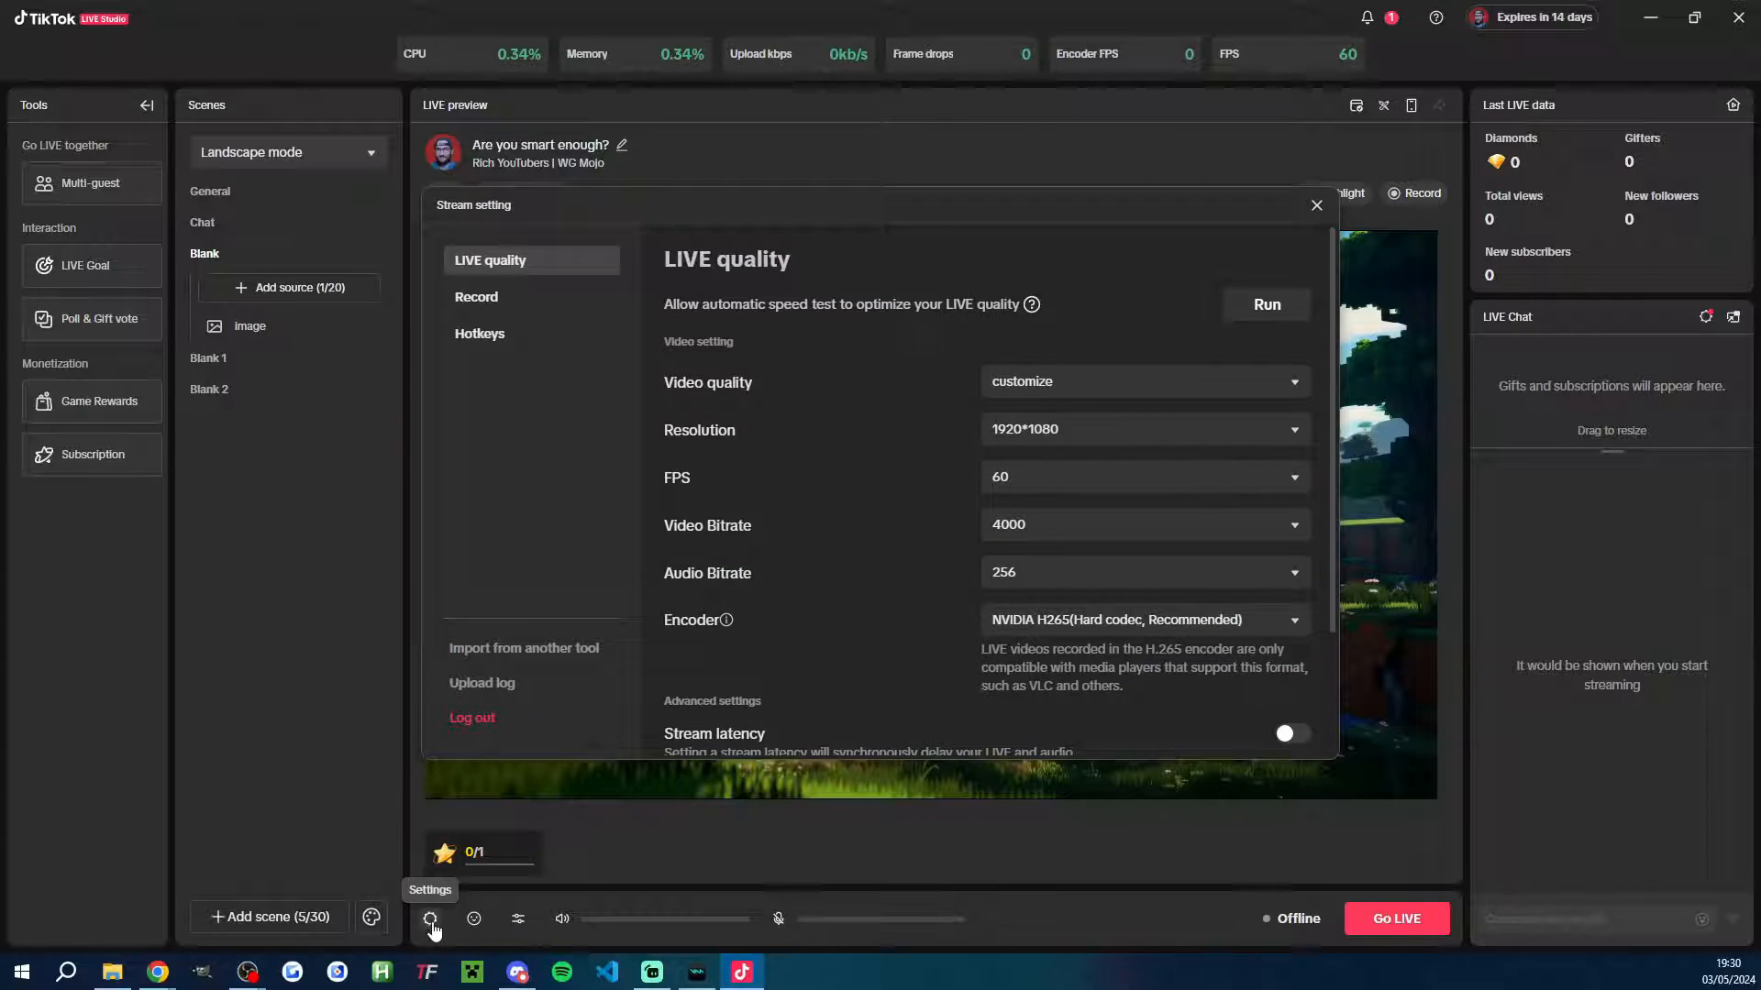
View the microphone panel and its Edit microphone noise suppression dialog.
left_click(481, 334)
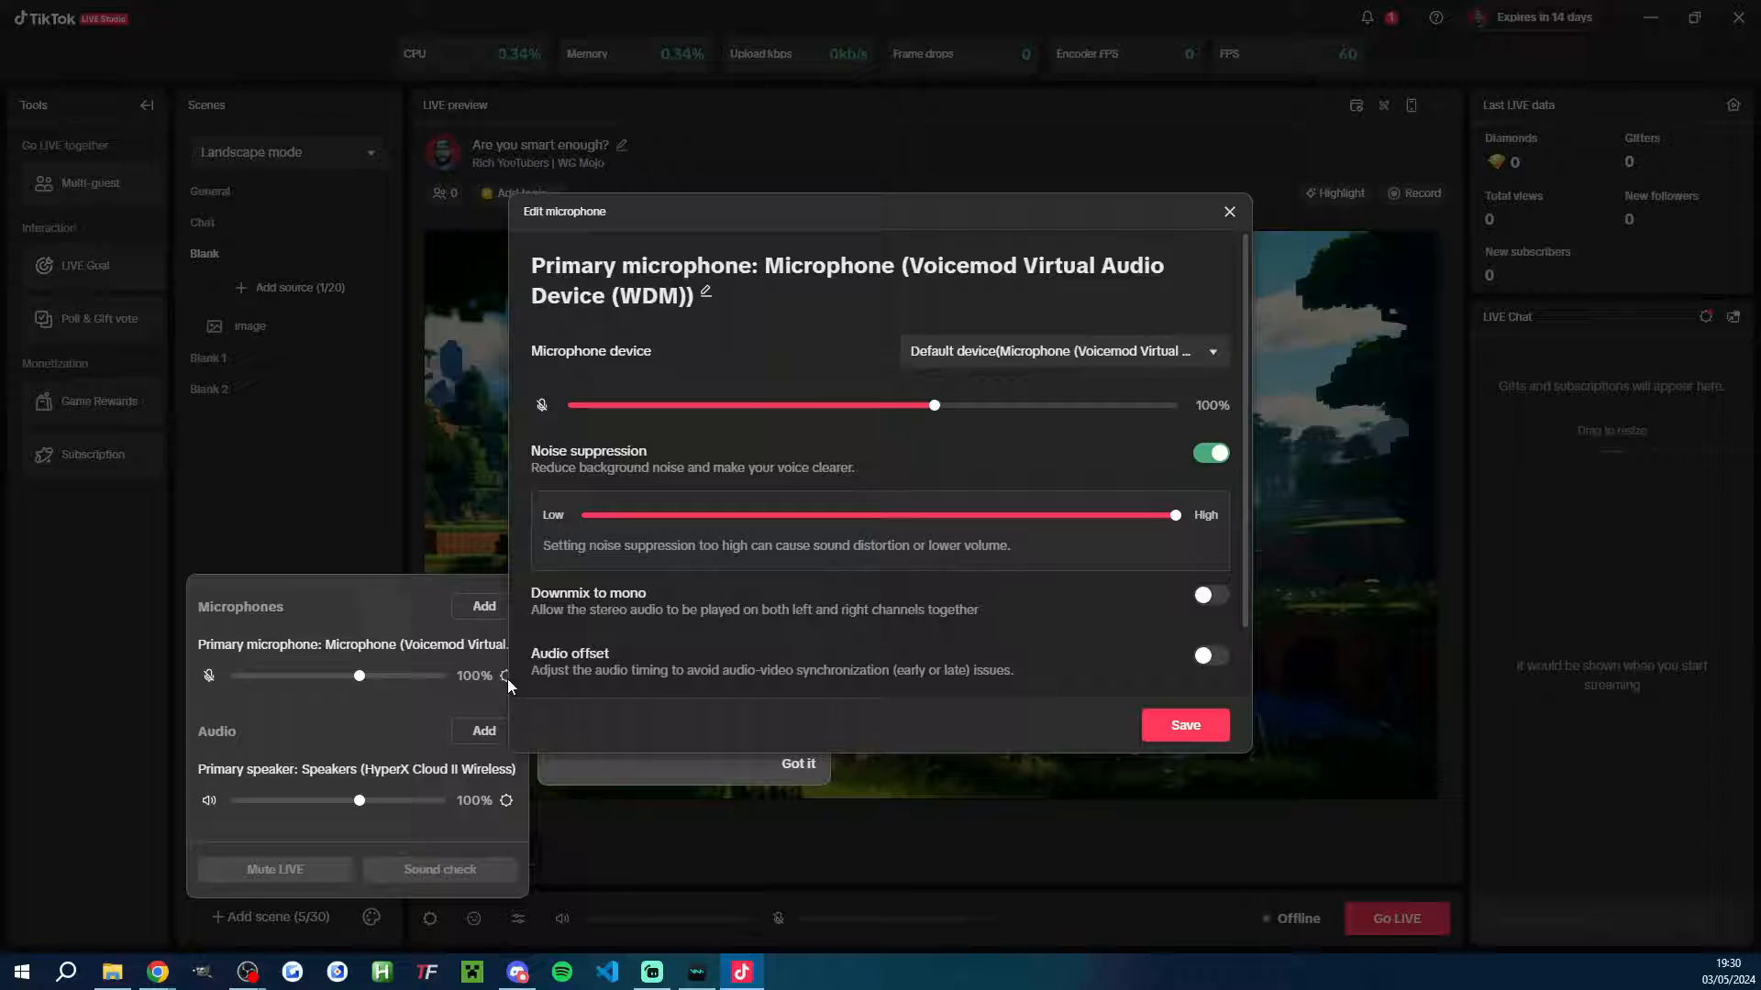
left_click(1229, 211)
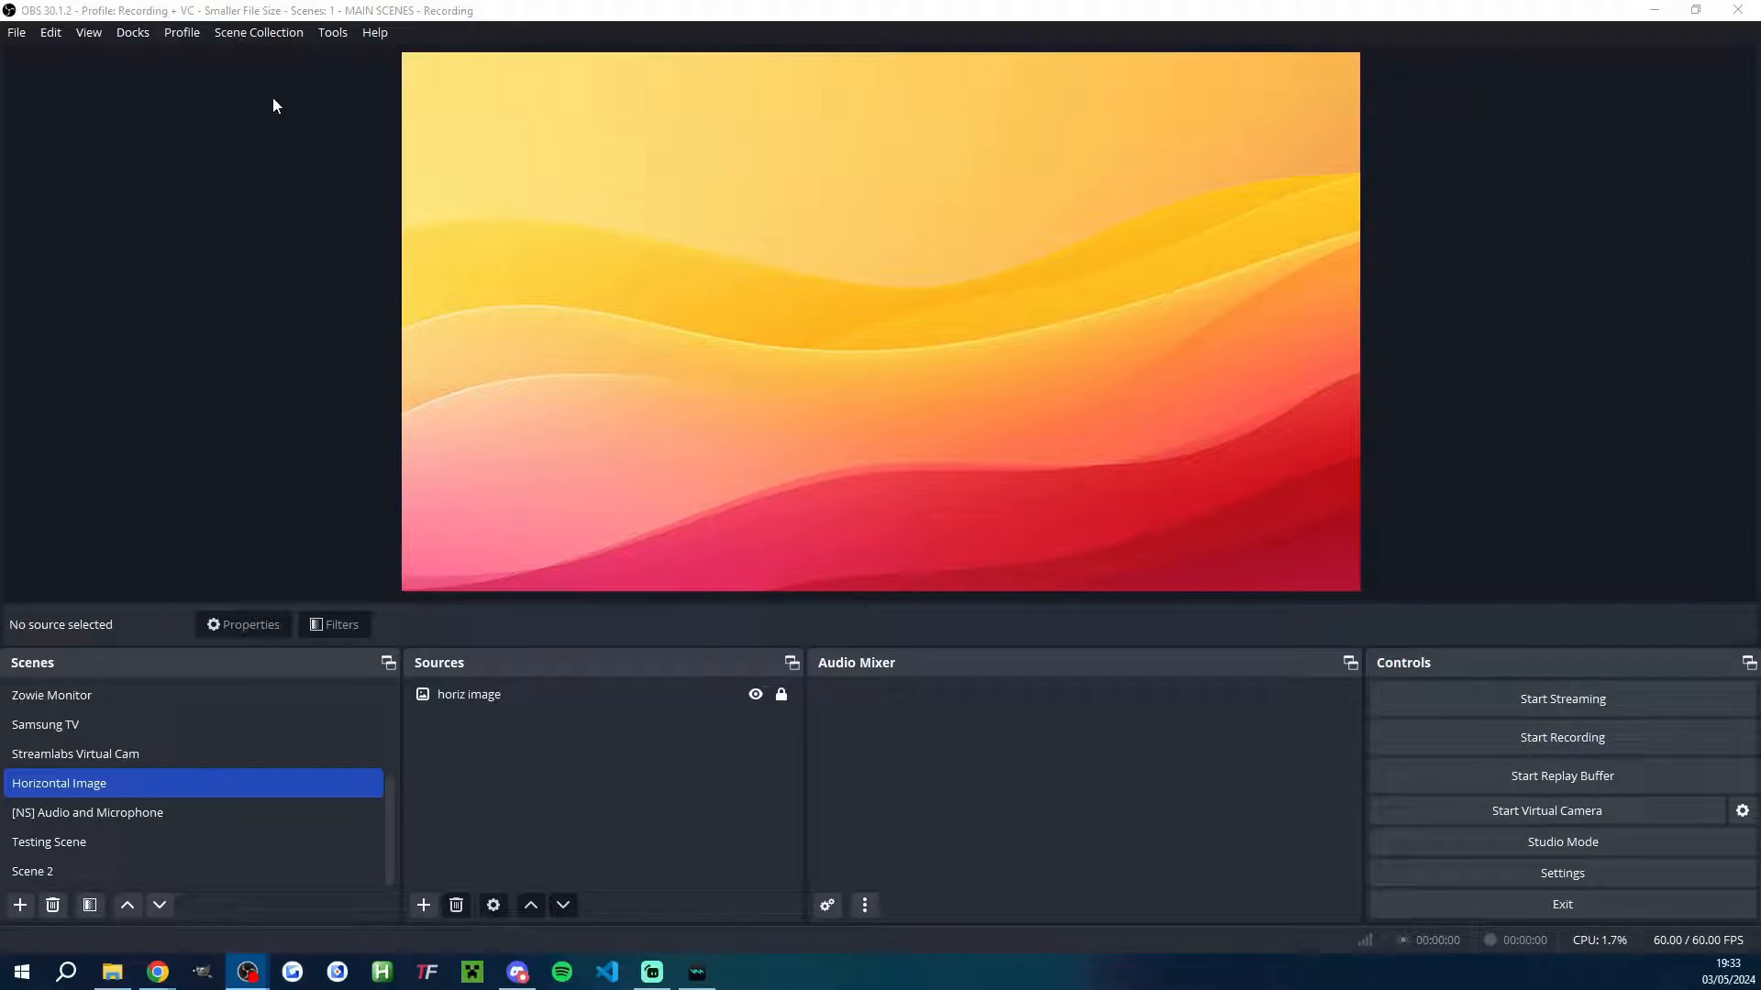
Enable the Vertical Scenes dock and bring up the vertical canvas settings.
left_click(132, 33)
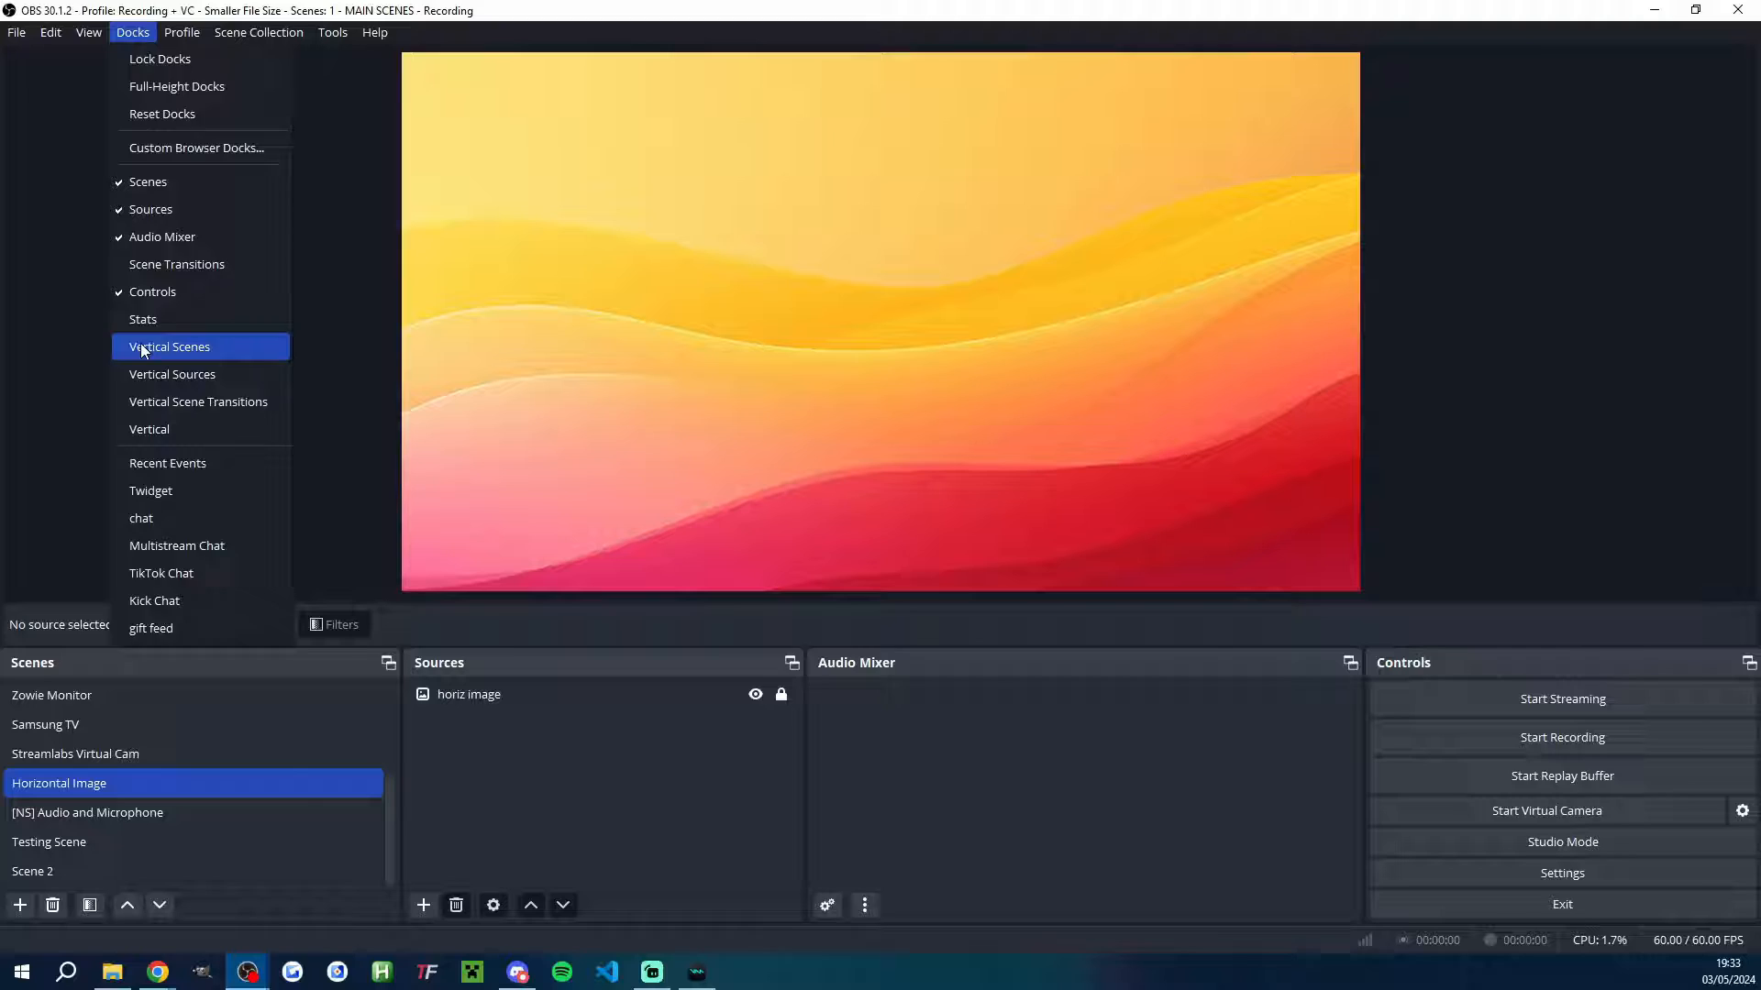
left_click(169, 347)
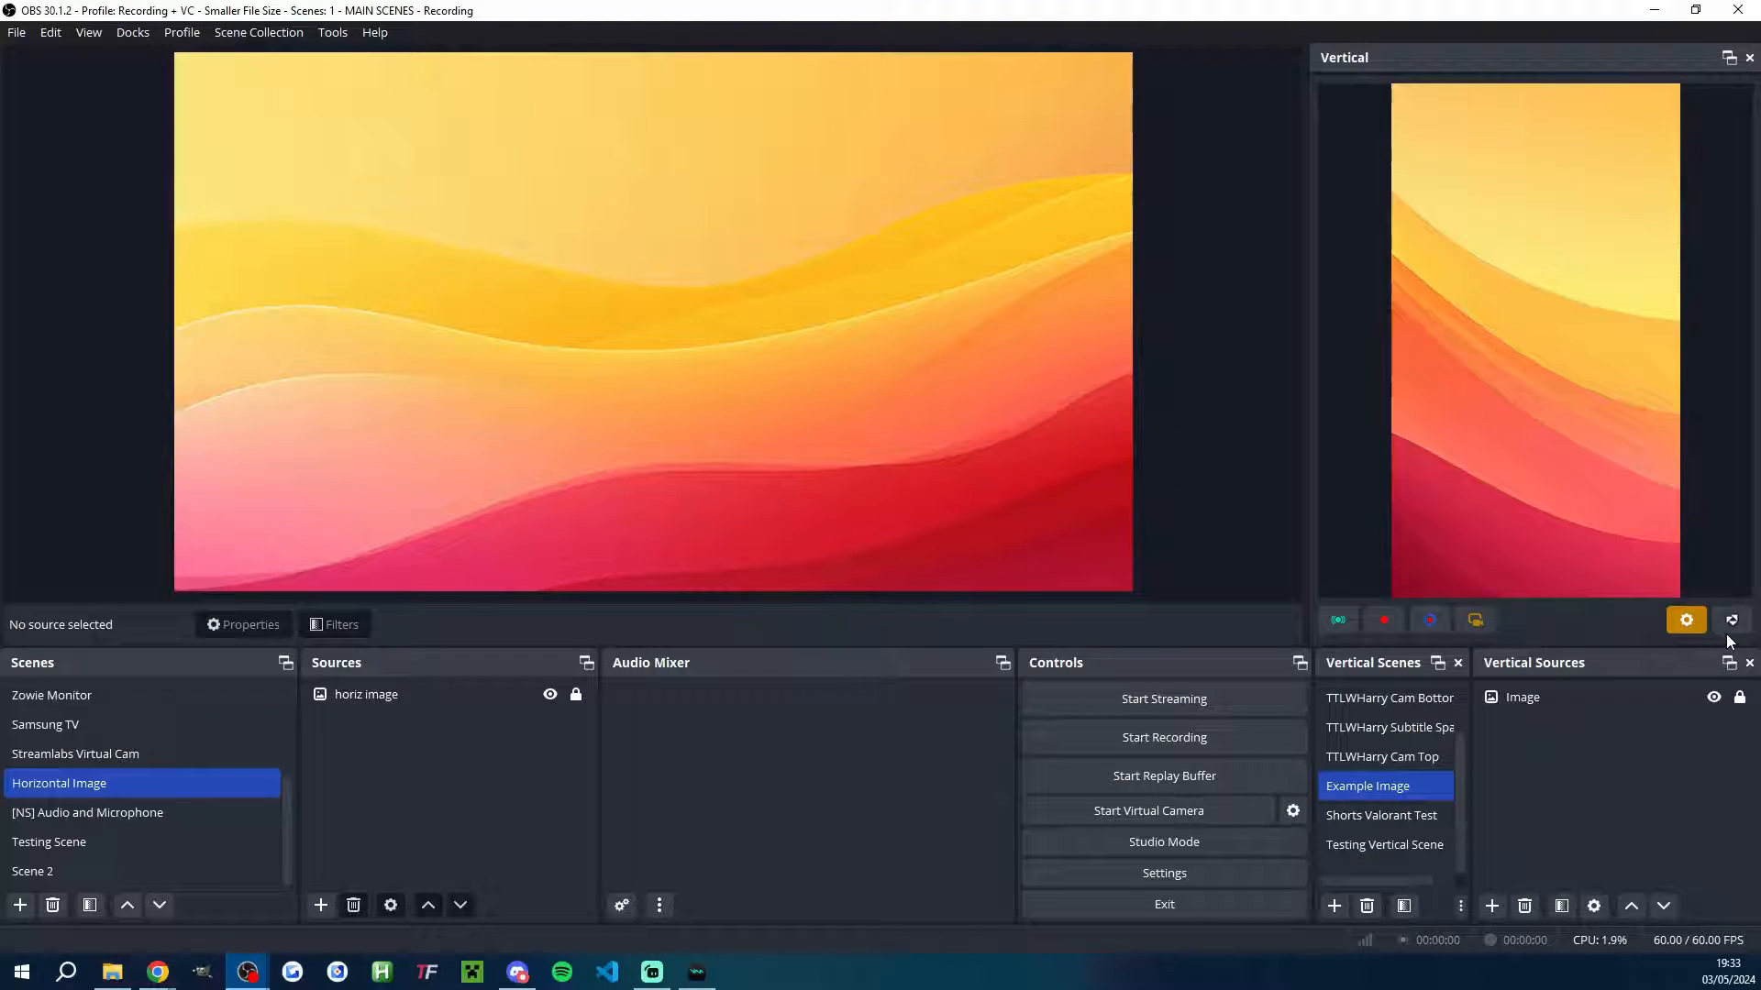
left_click(1685, 620)
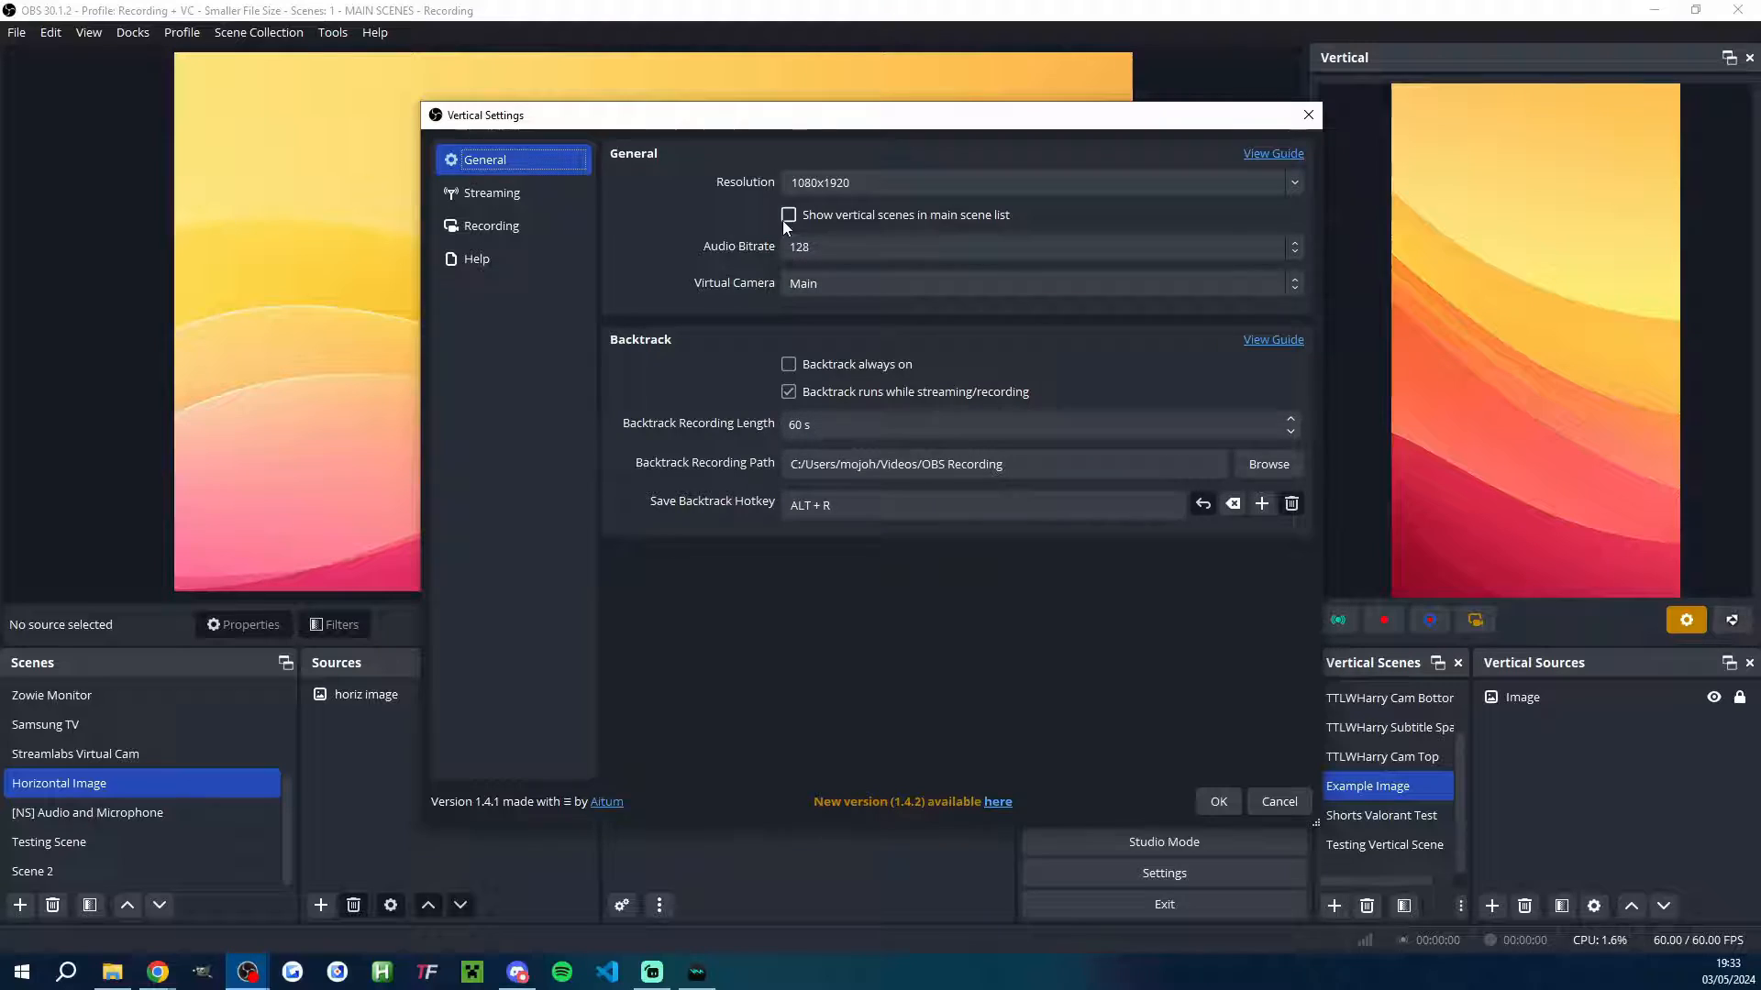
View audio Filters, then the Streaming page listing TikTok, Instagram and YouTube Shorts outputs.
left_click(491, 226)
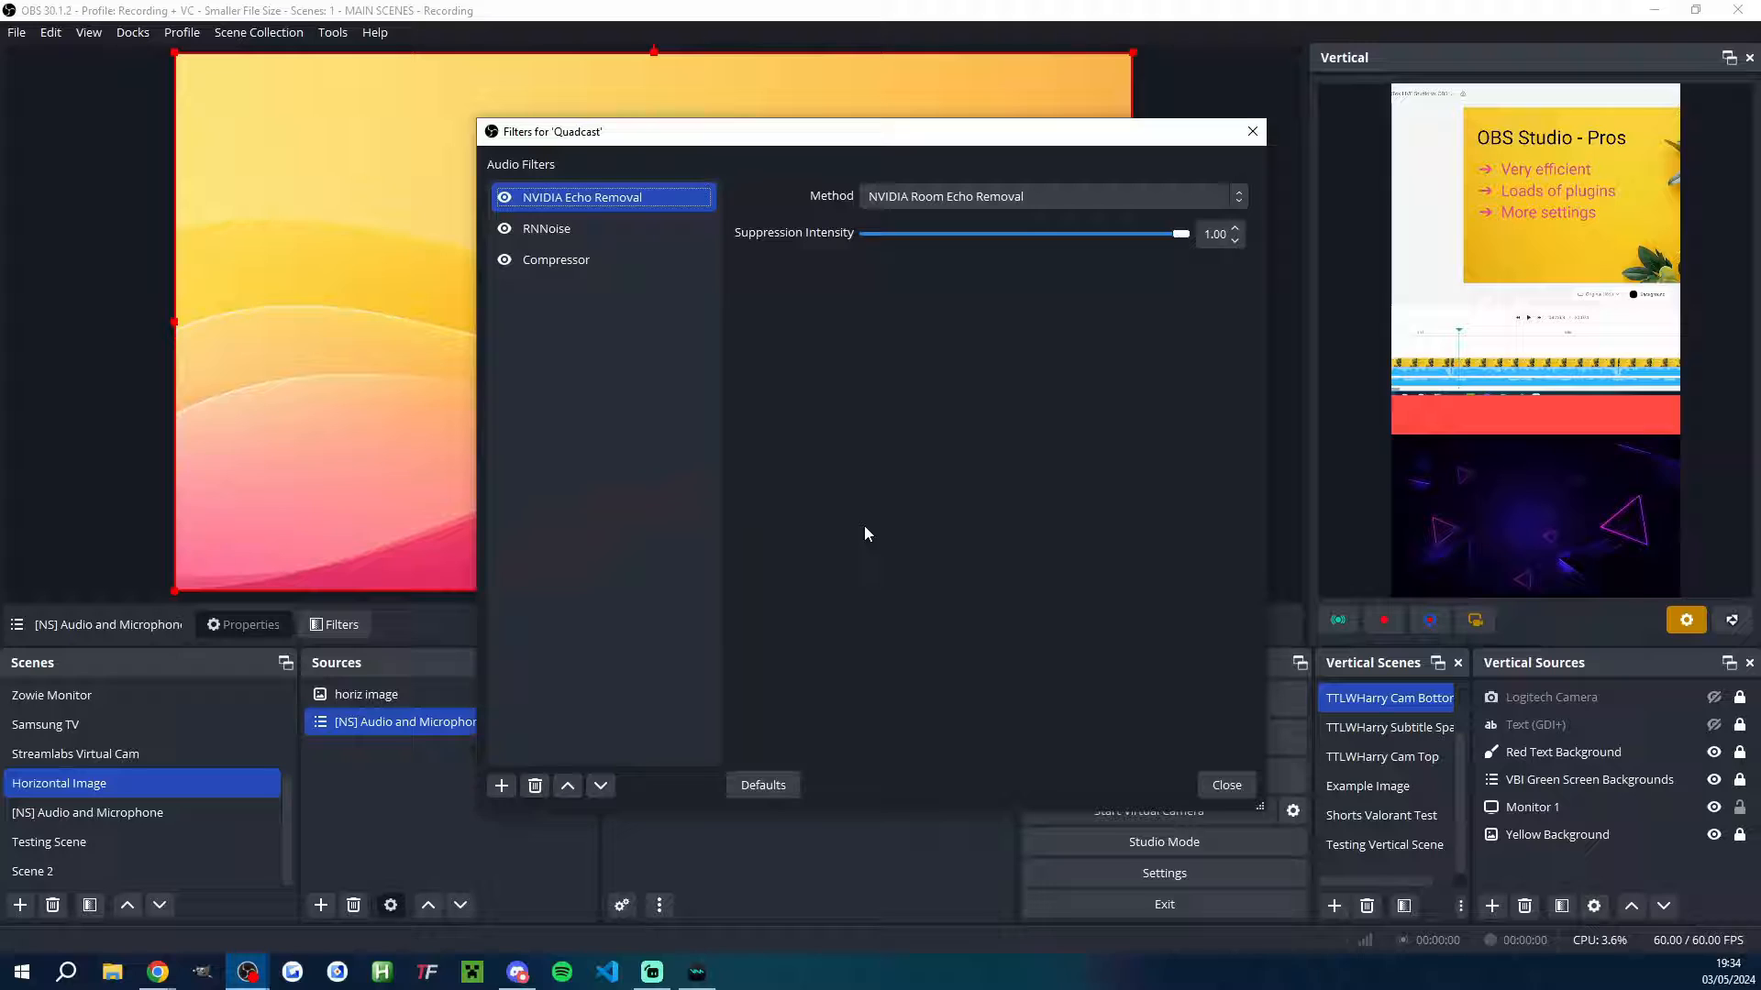
left_click(501, 785)
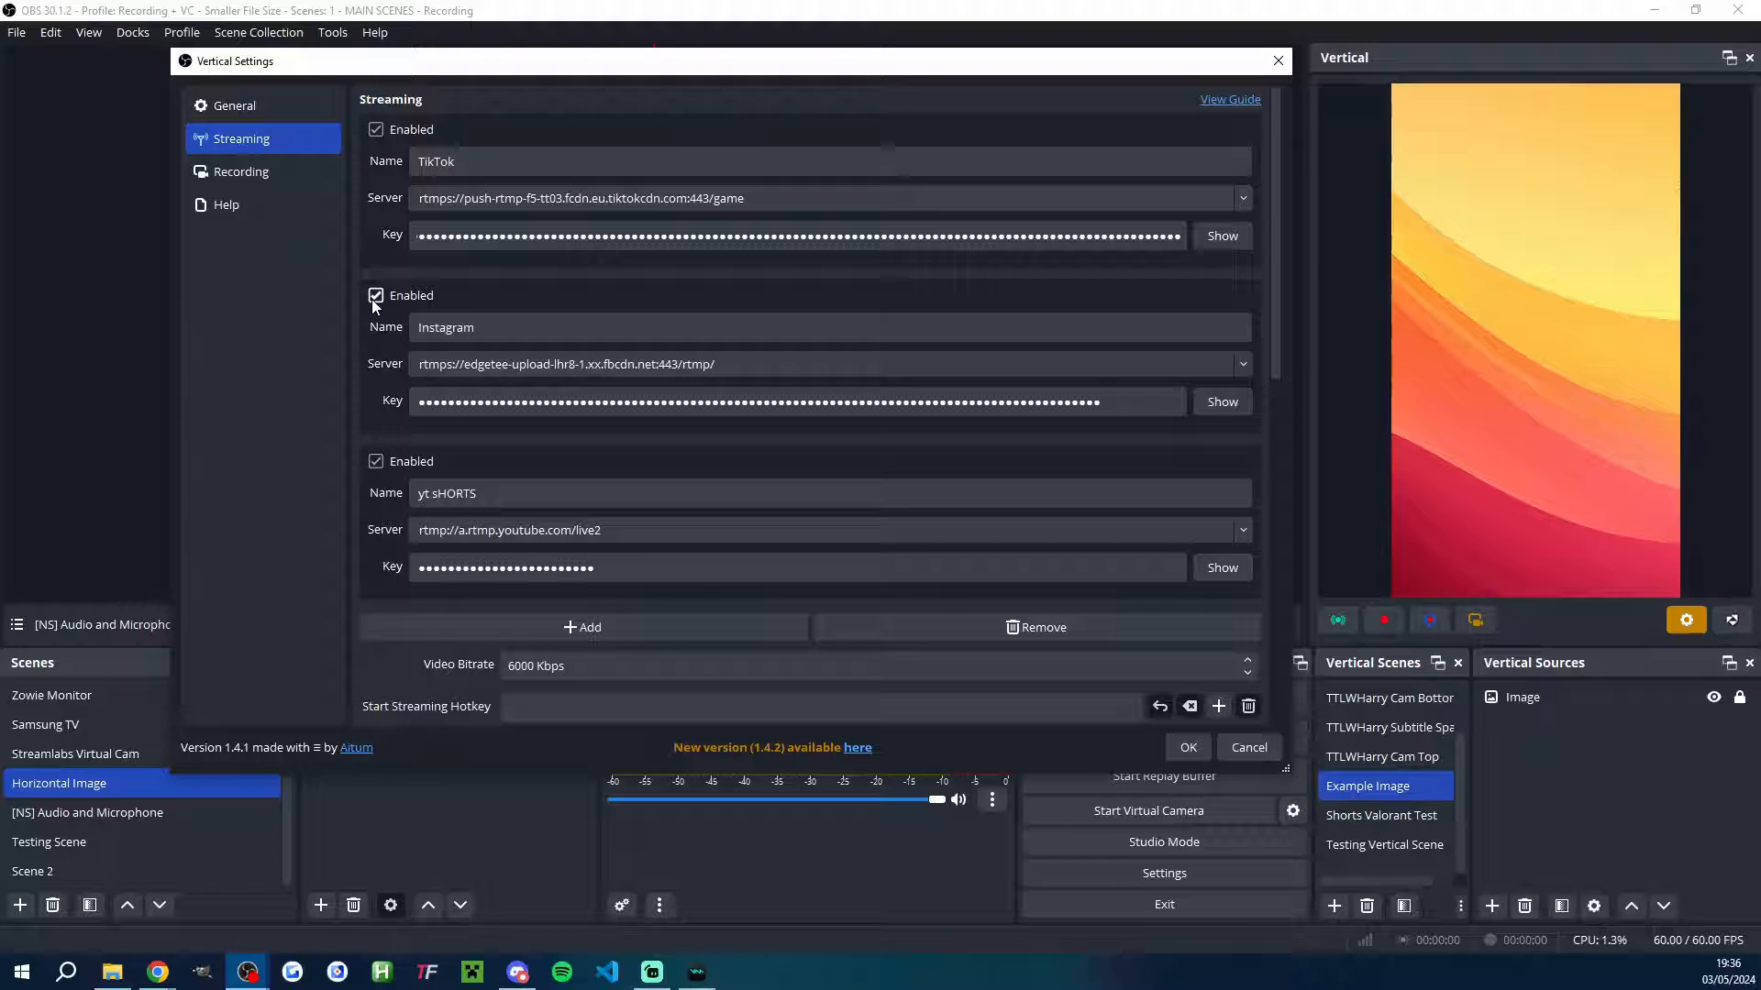
Scroll through the Vertical Settings Streaming page before closing it.
scroll("down", 3)
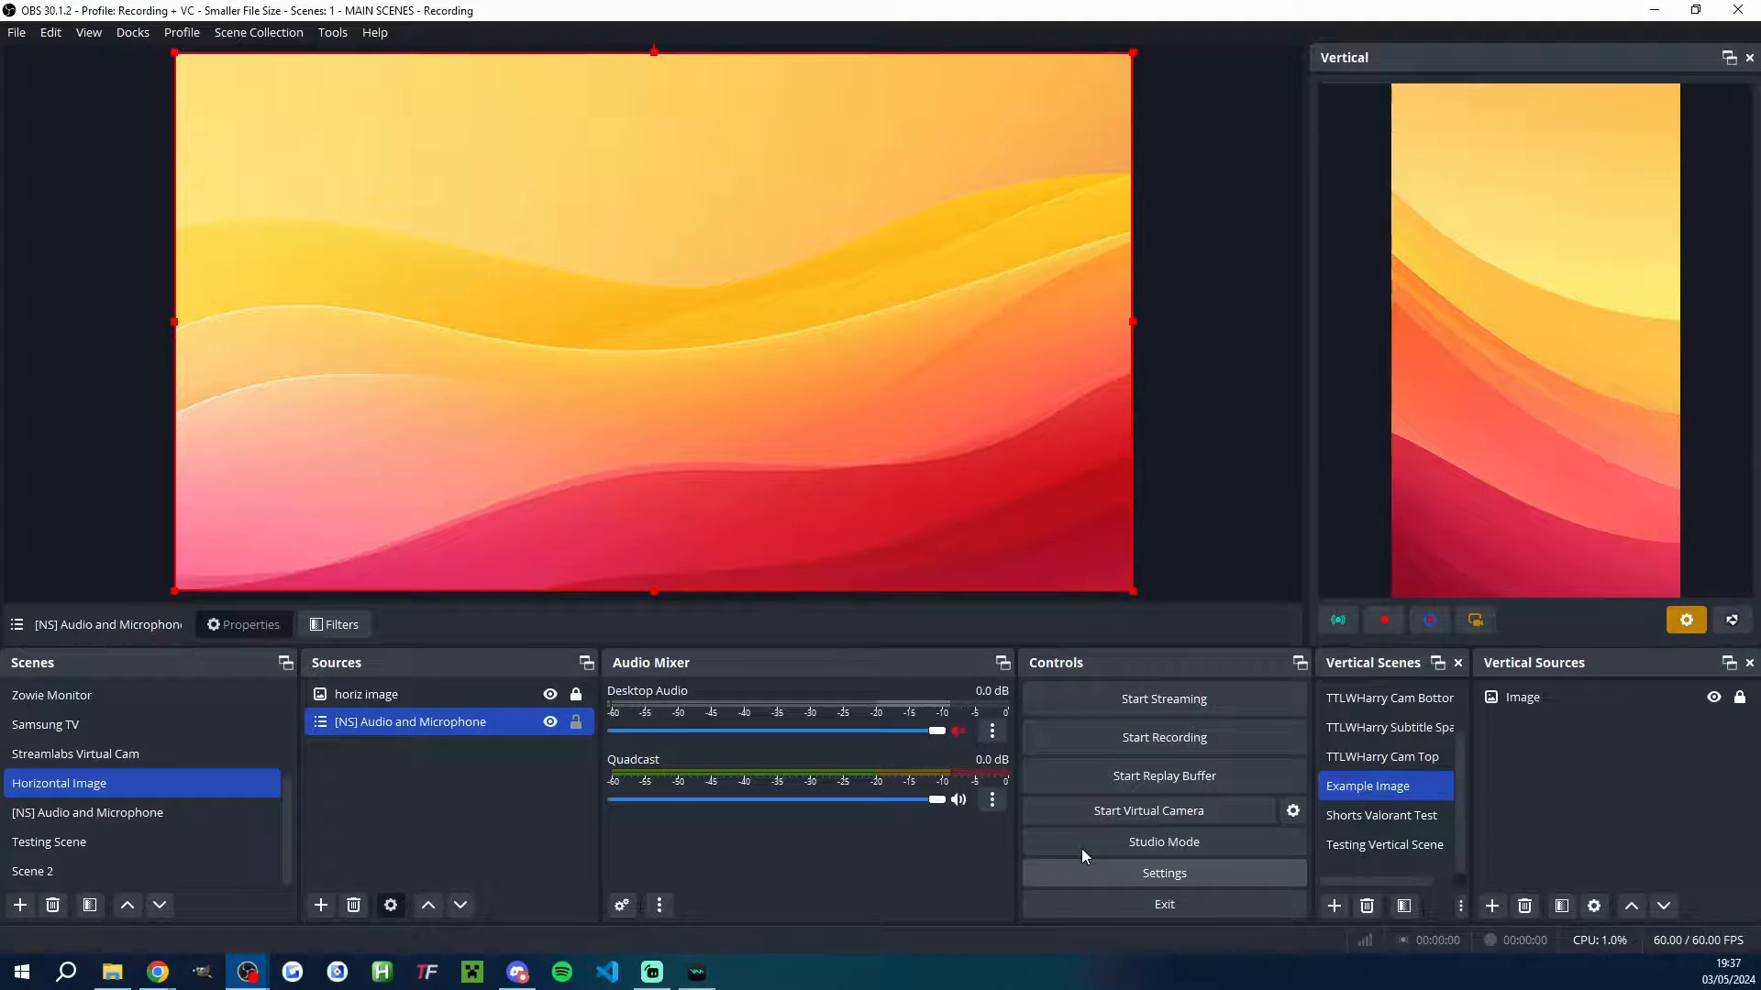
Browse OBS Settings through the Video, Advanced and Stream pages.
left_click(1163, 873)
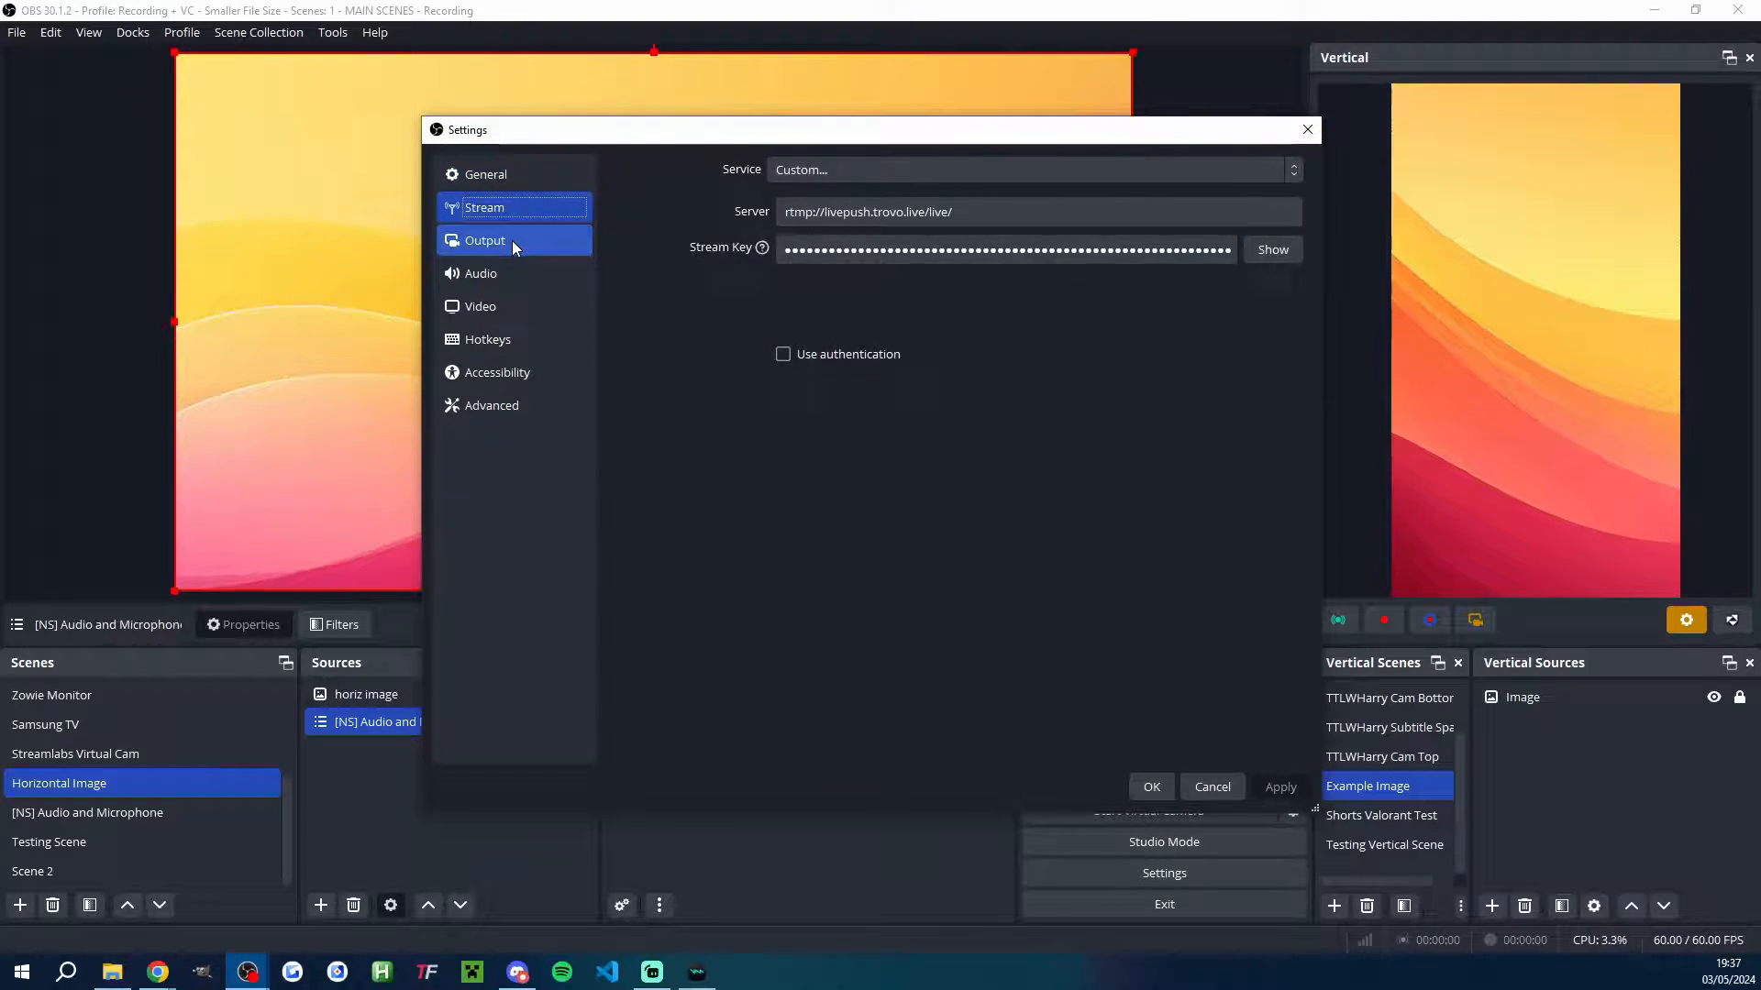
left_click(481, 306)
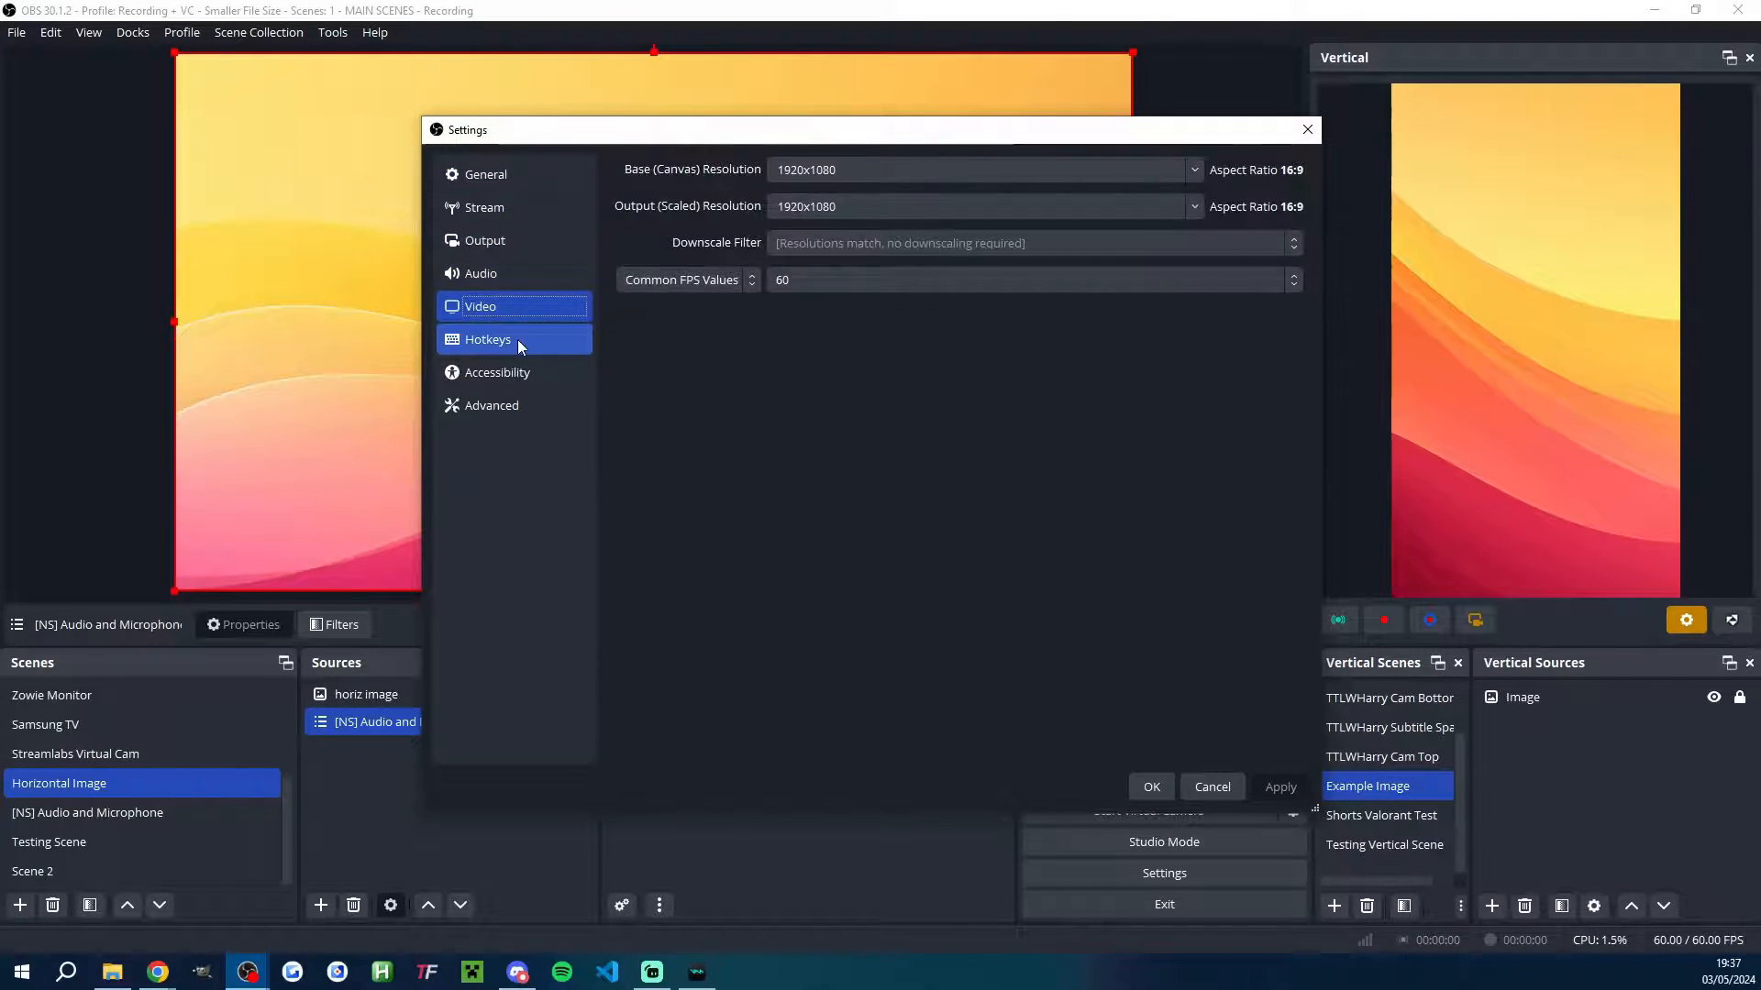
left_click(492, 405)
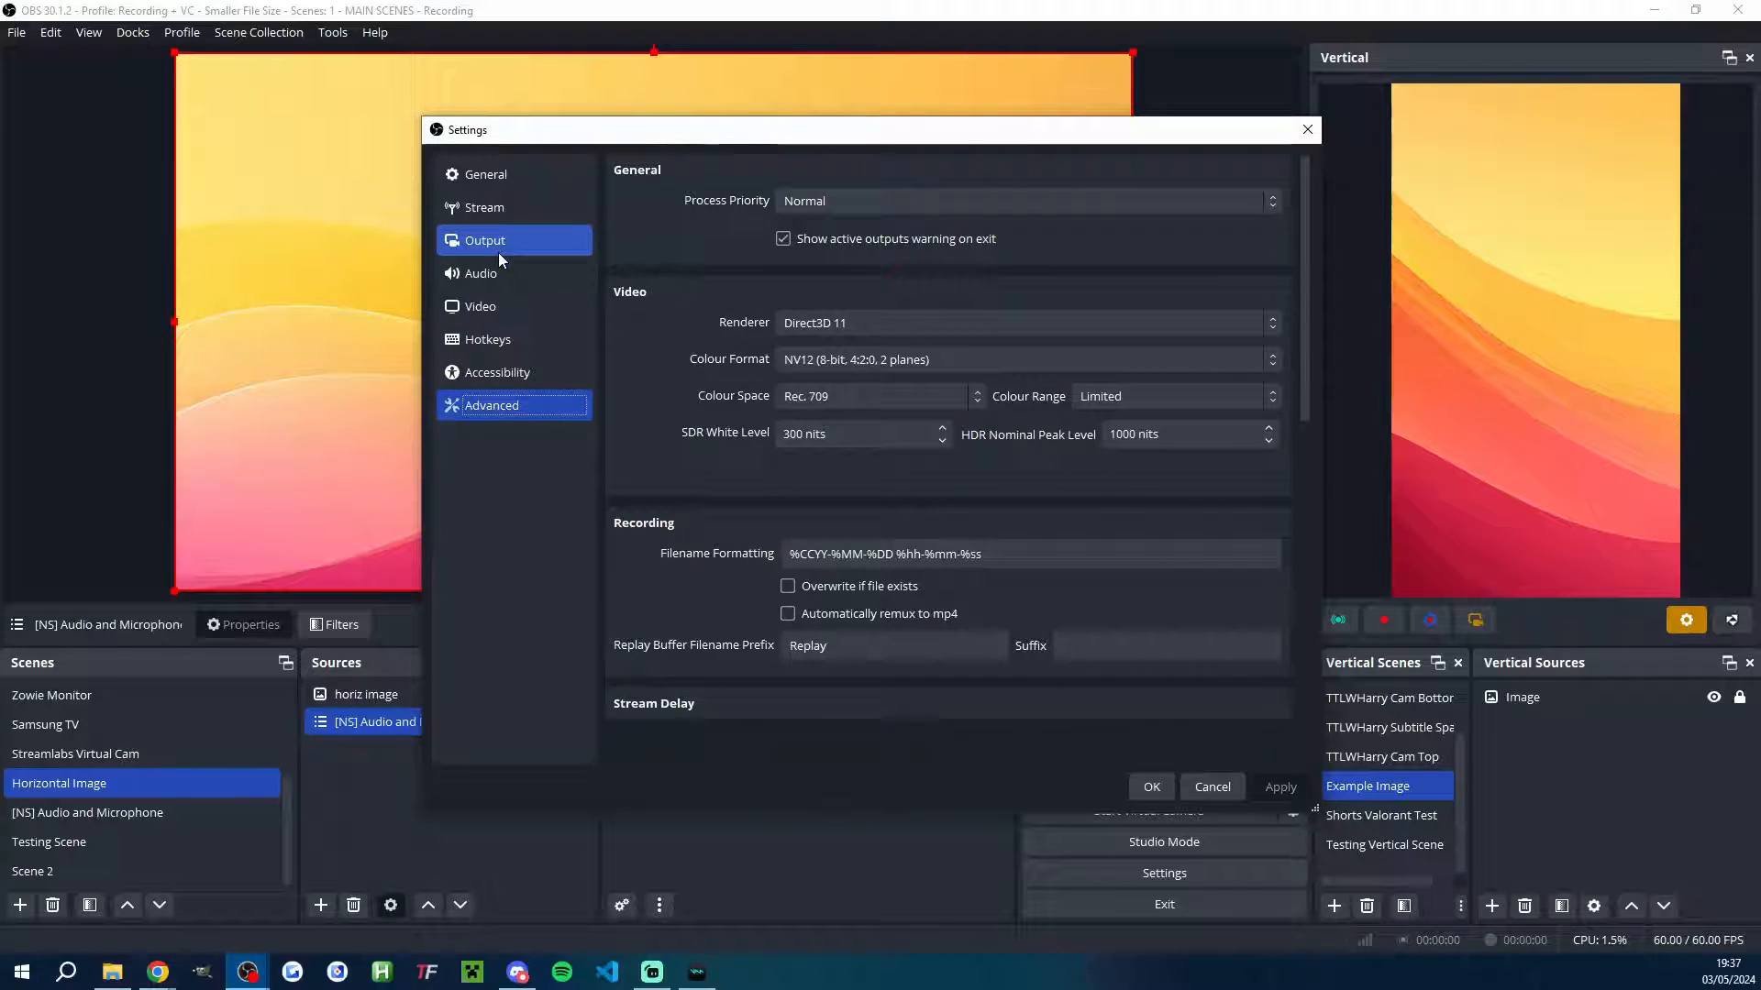
left_click(484, 240)
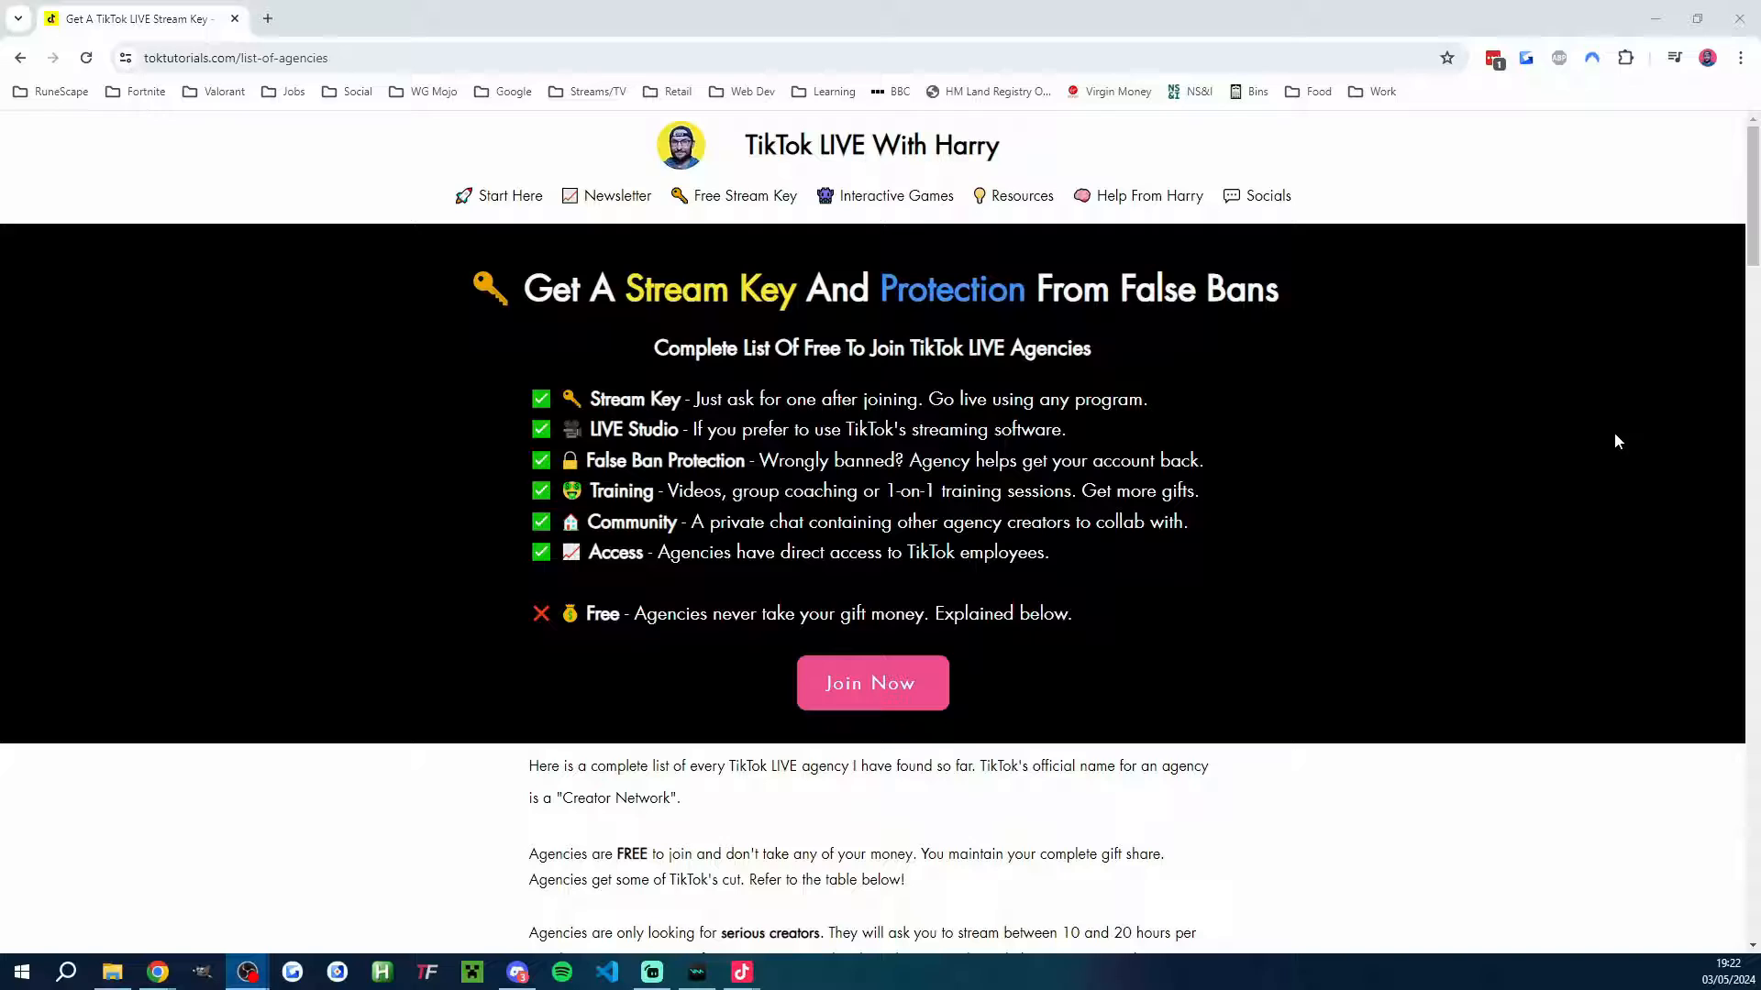
Scroll the agency list page down to its comparison table and agencies.
scroll("down", 3)
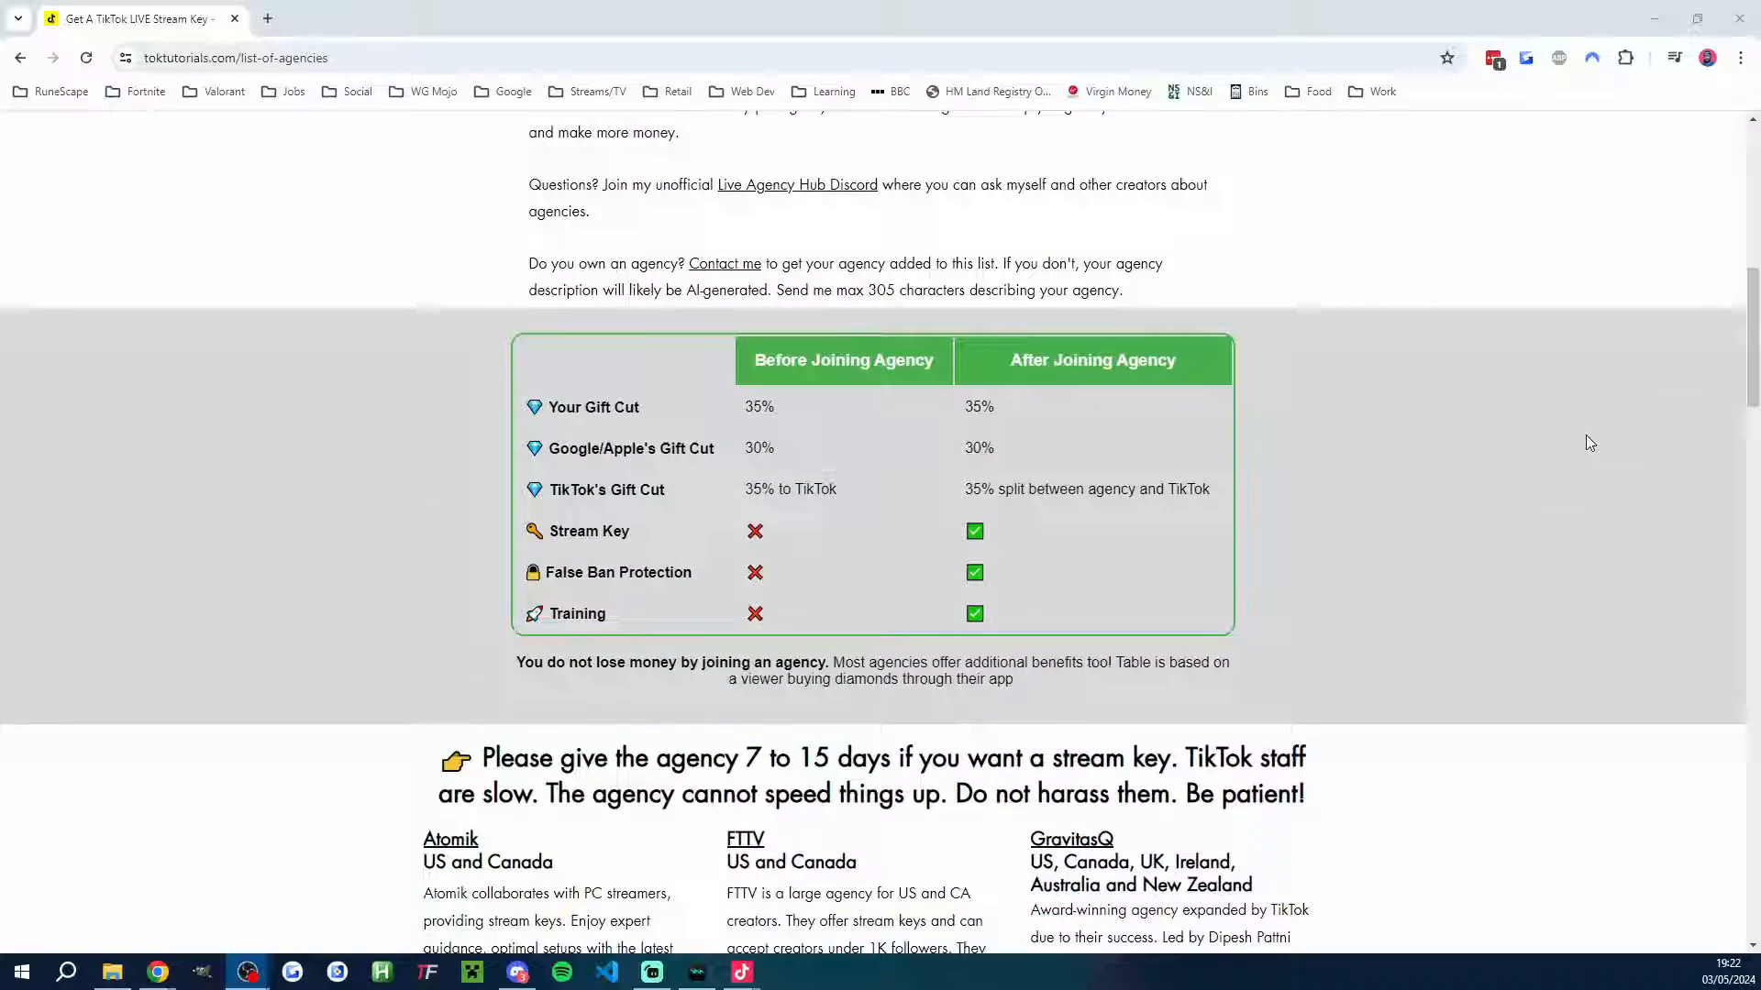
scroll("down", 3)
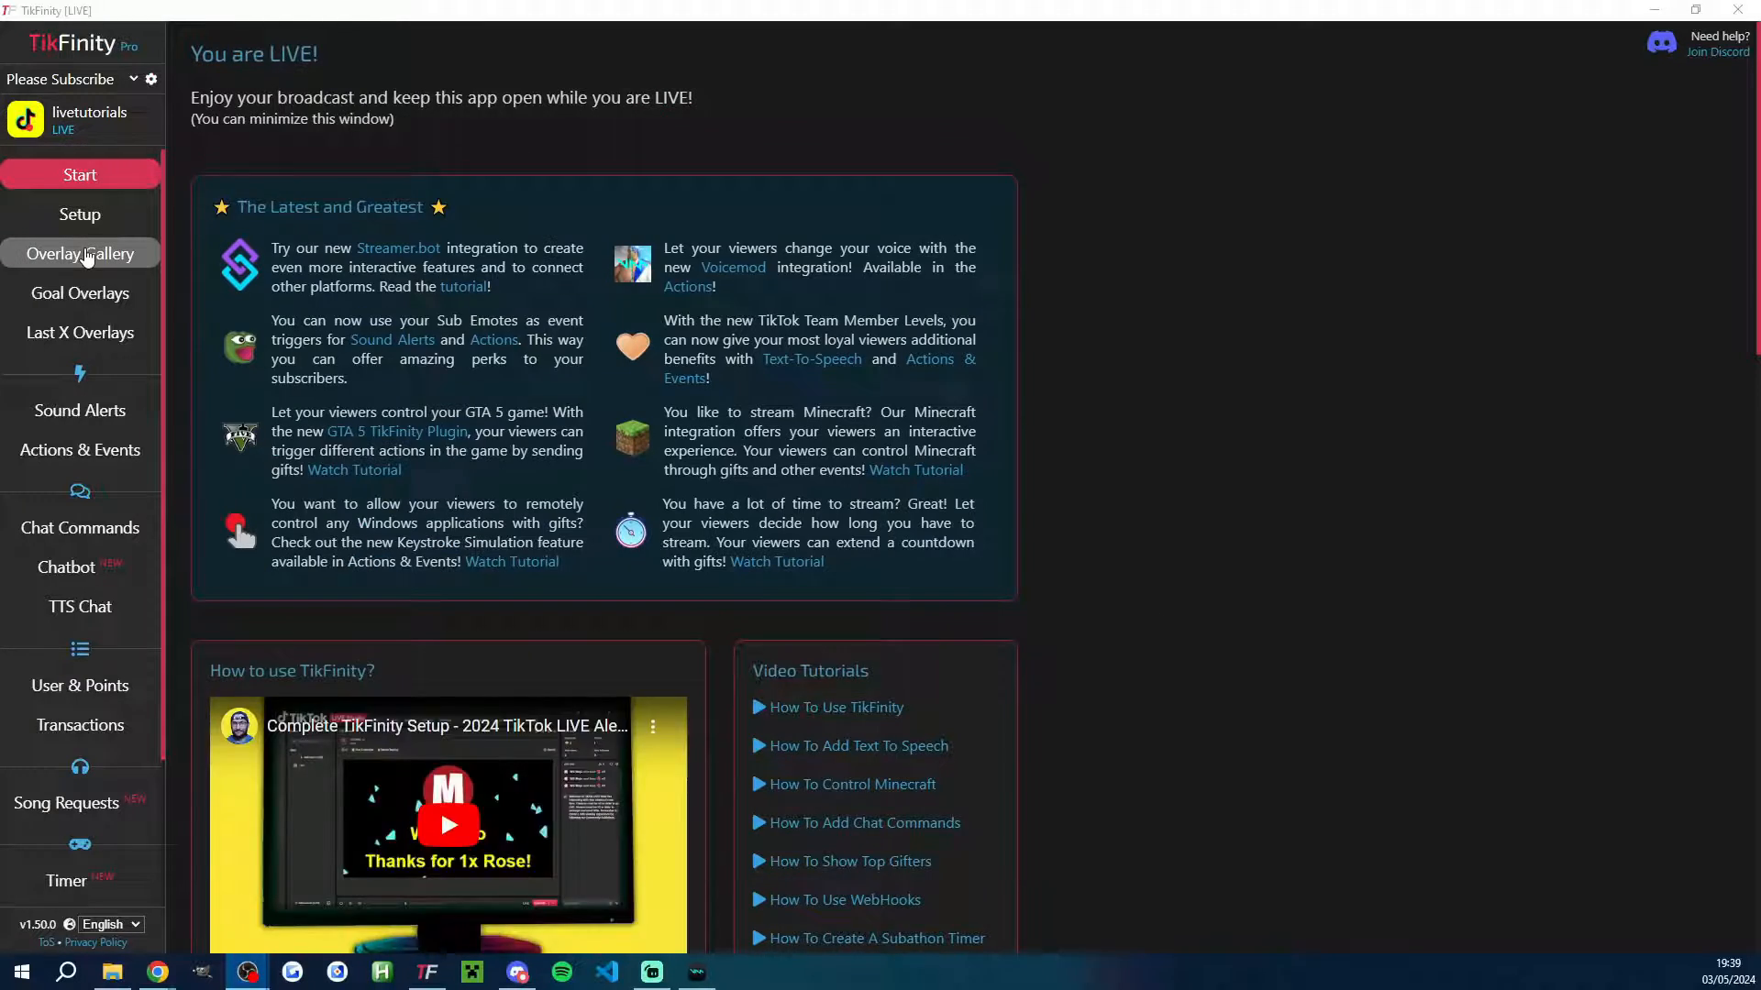
Browse TikFinity's Overlay Gallery down to the Wheel of Fortune widget.
left_click(80, 253)
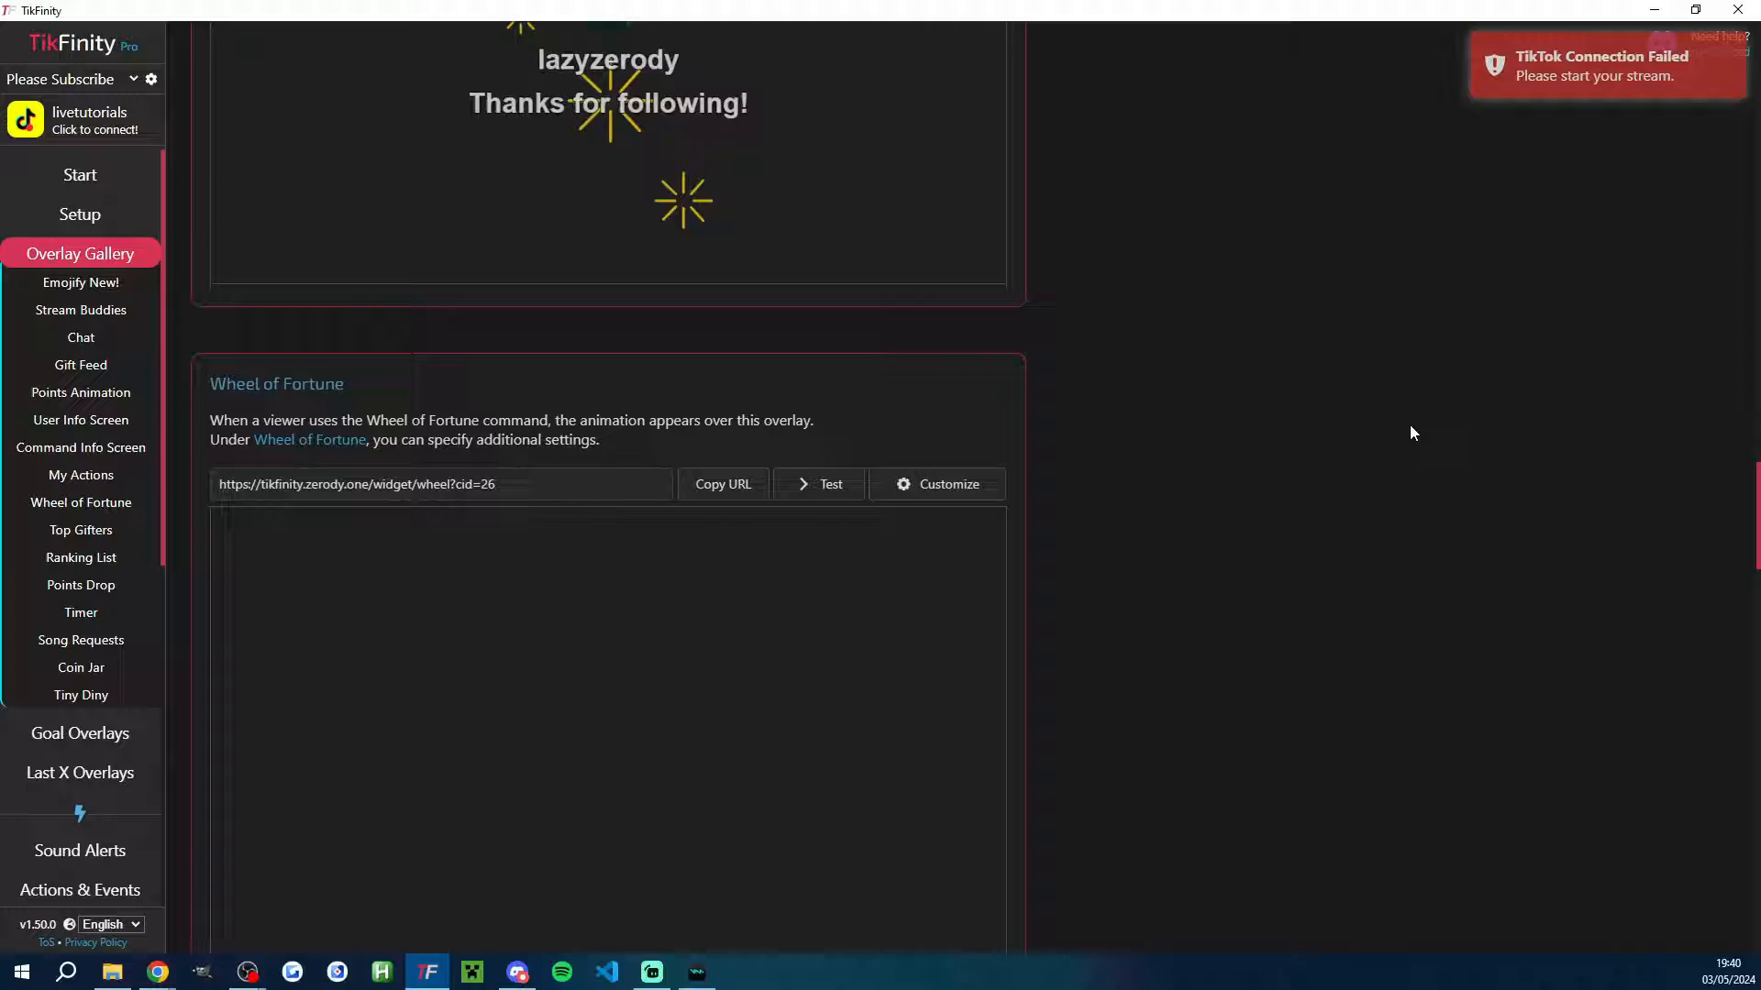
scroll("down", 3)
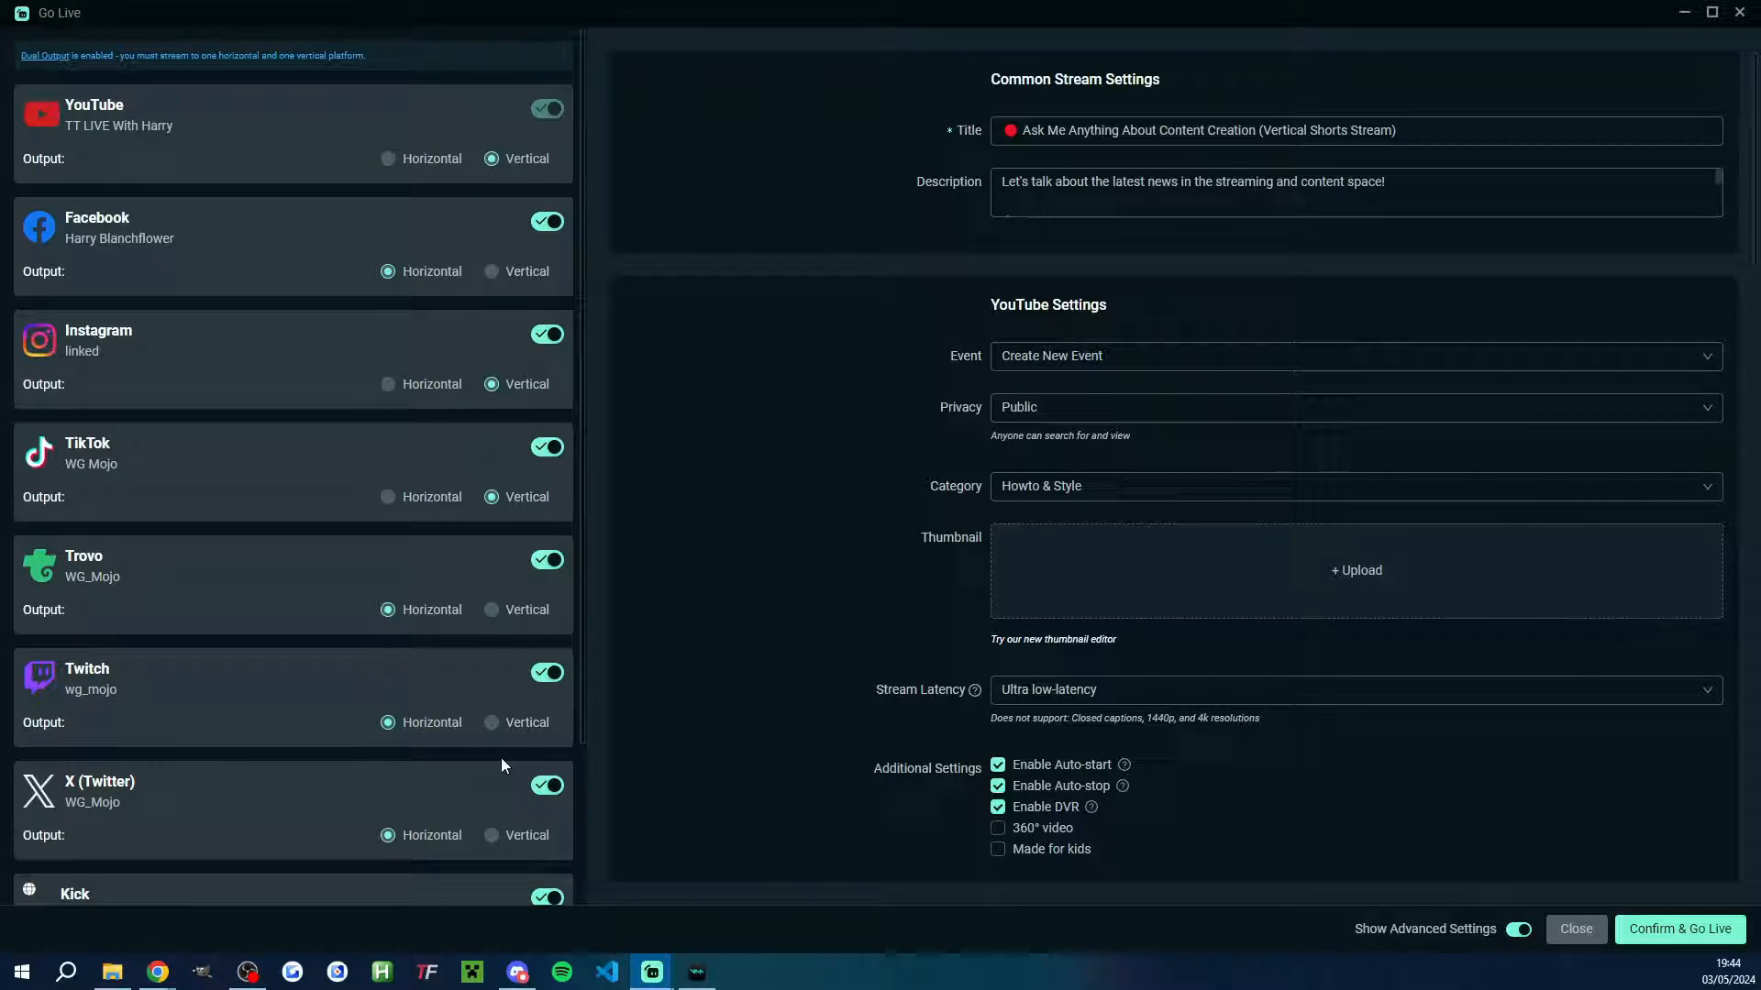
Scroll the Go Live window through the YouTube and Facebook platform settings.
scroll("down", 3)
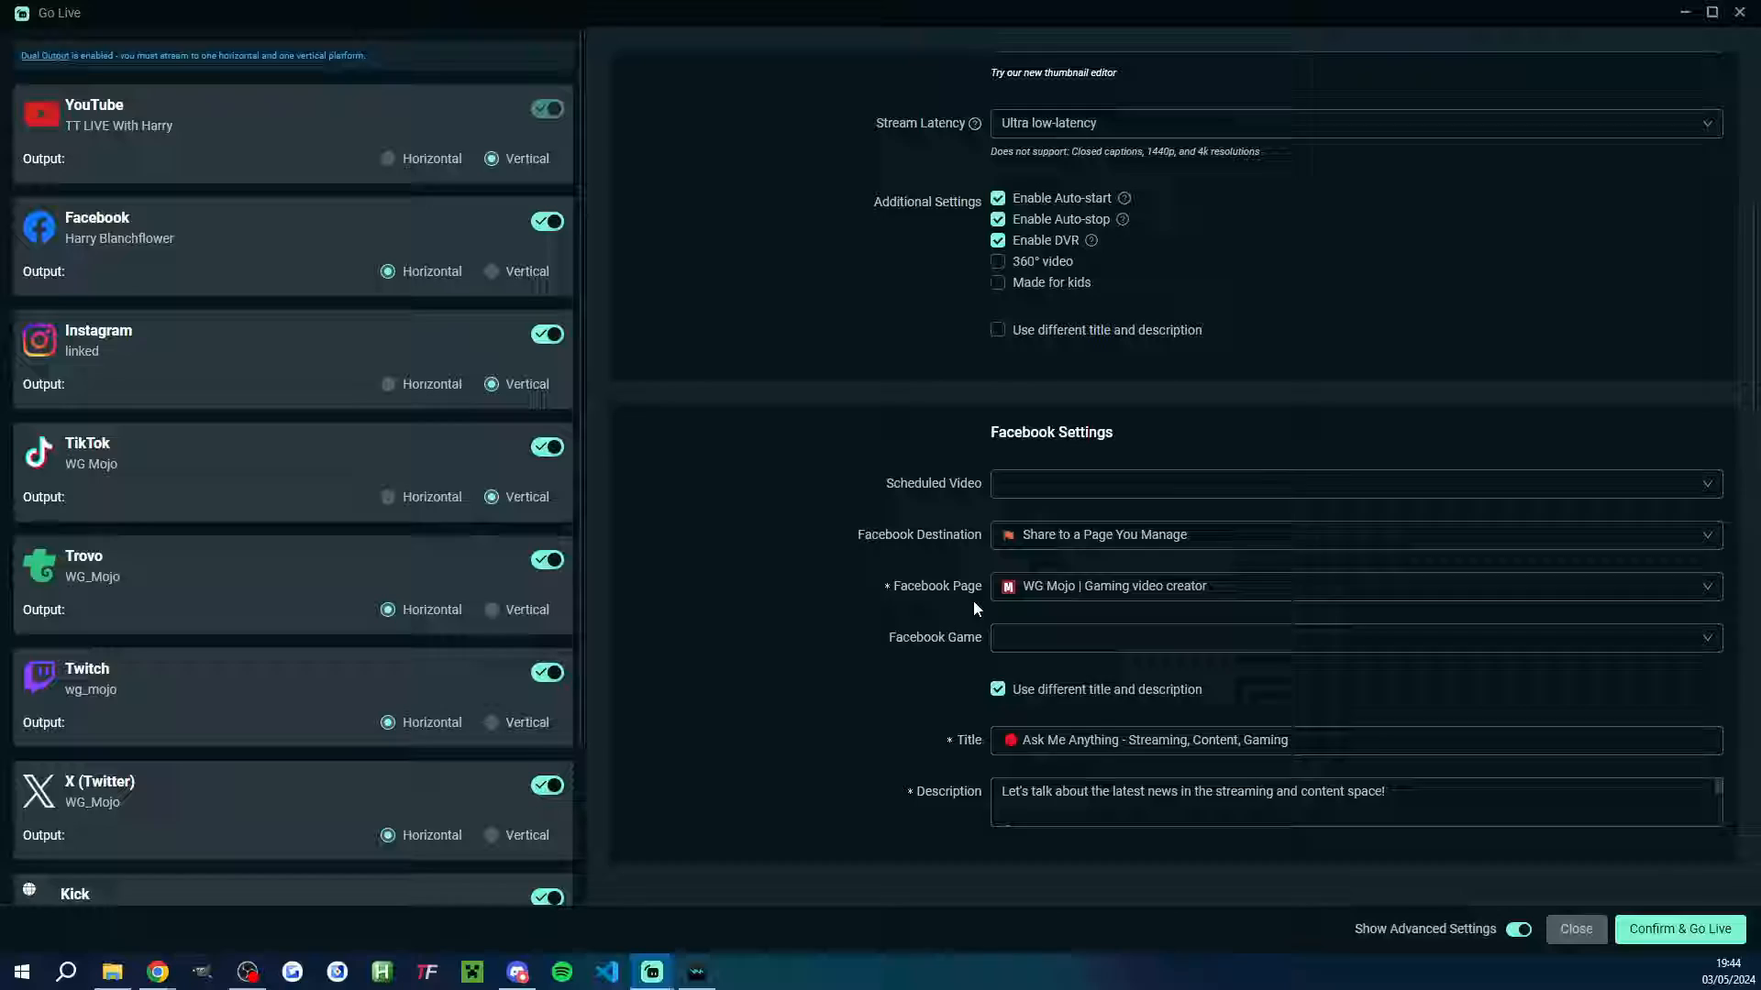
scroll("down", 3)
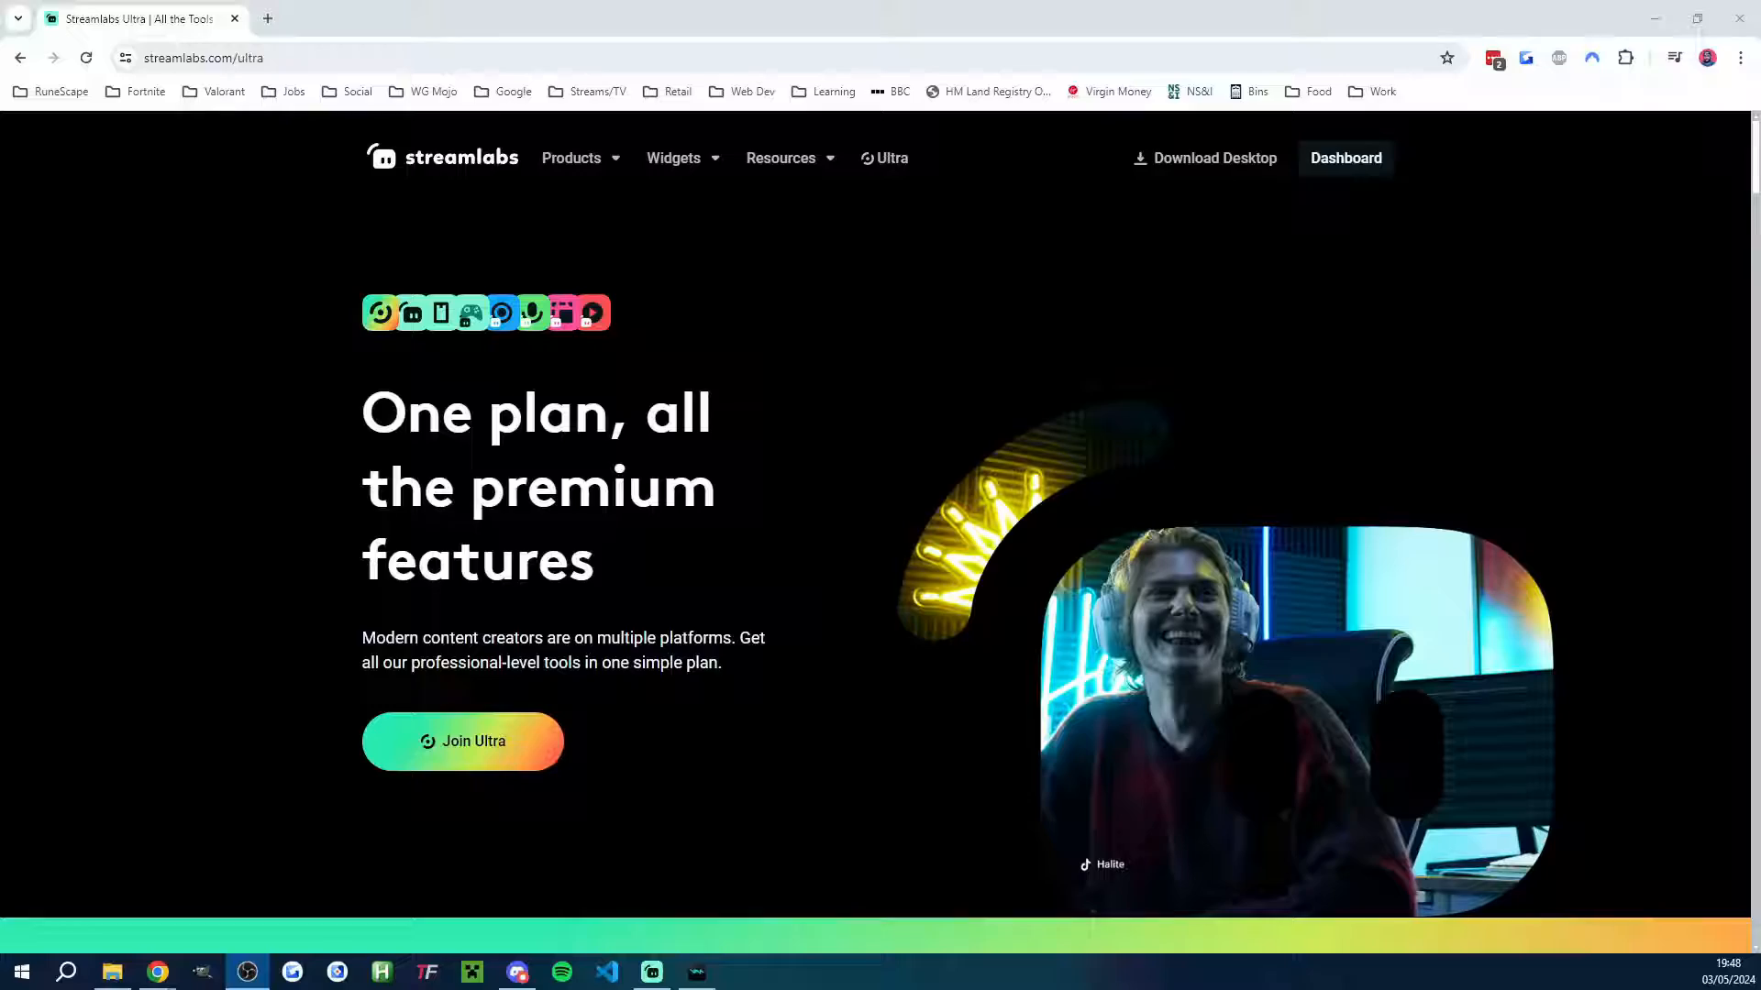
Scroll down the Streamlabs Ultra plan page at streamlabs.com/ultra.
scroll("down", 3)
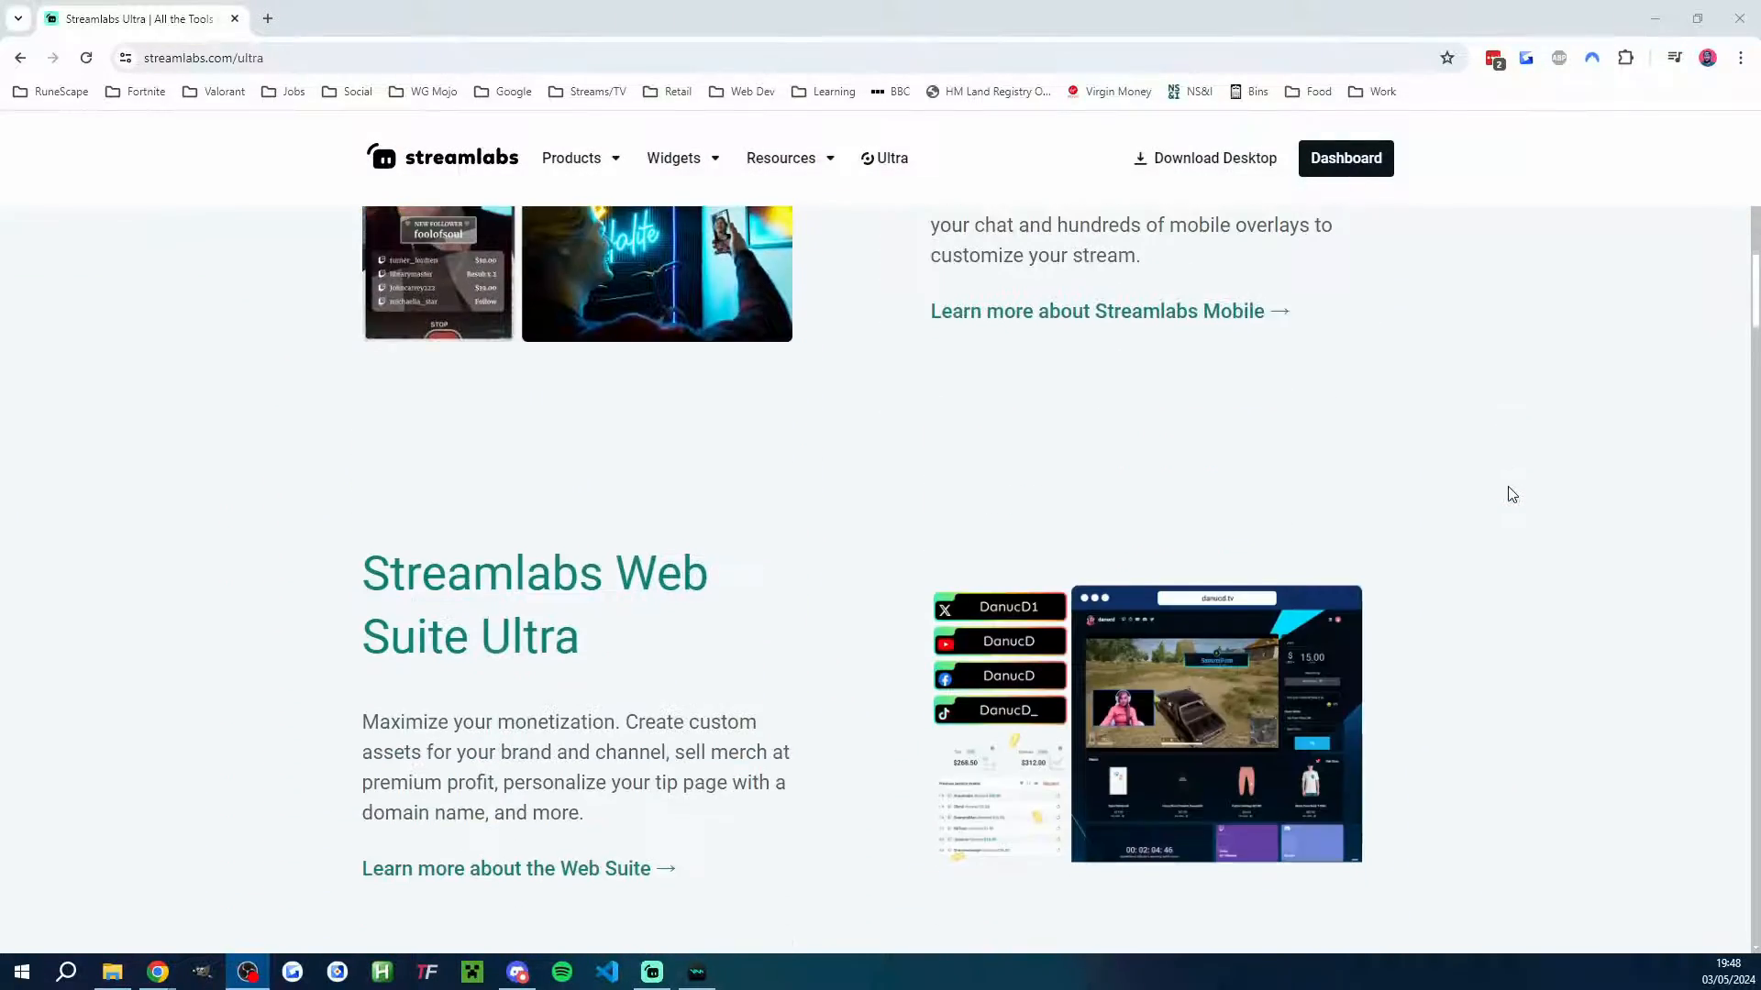
scroll("down", 3)
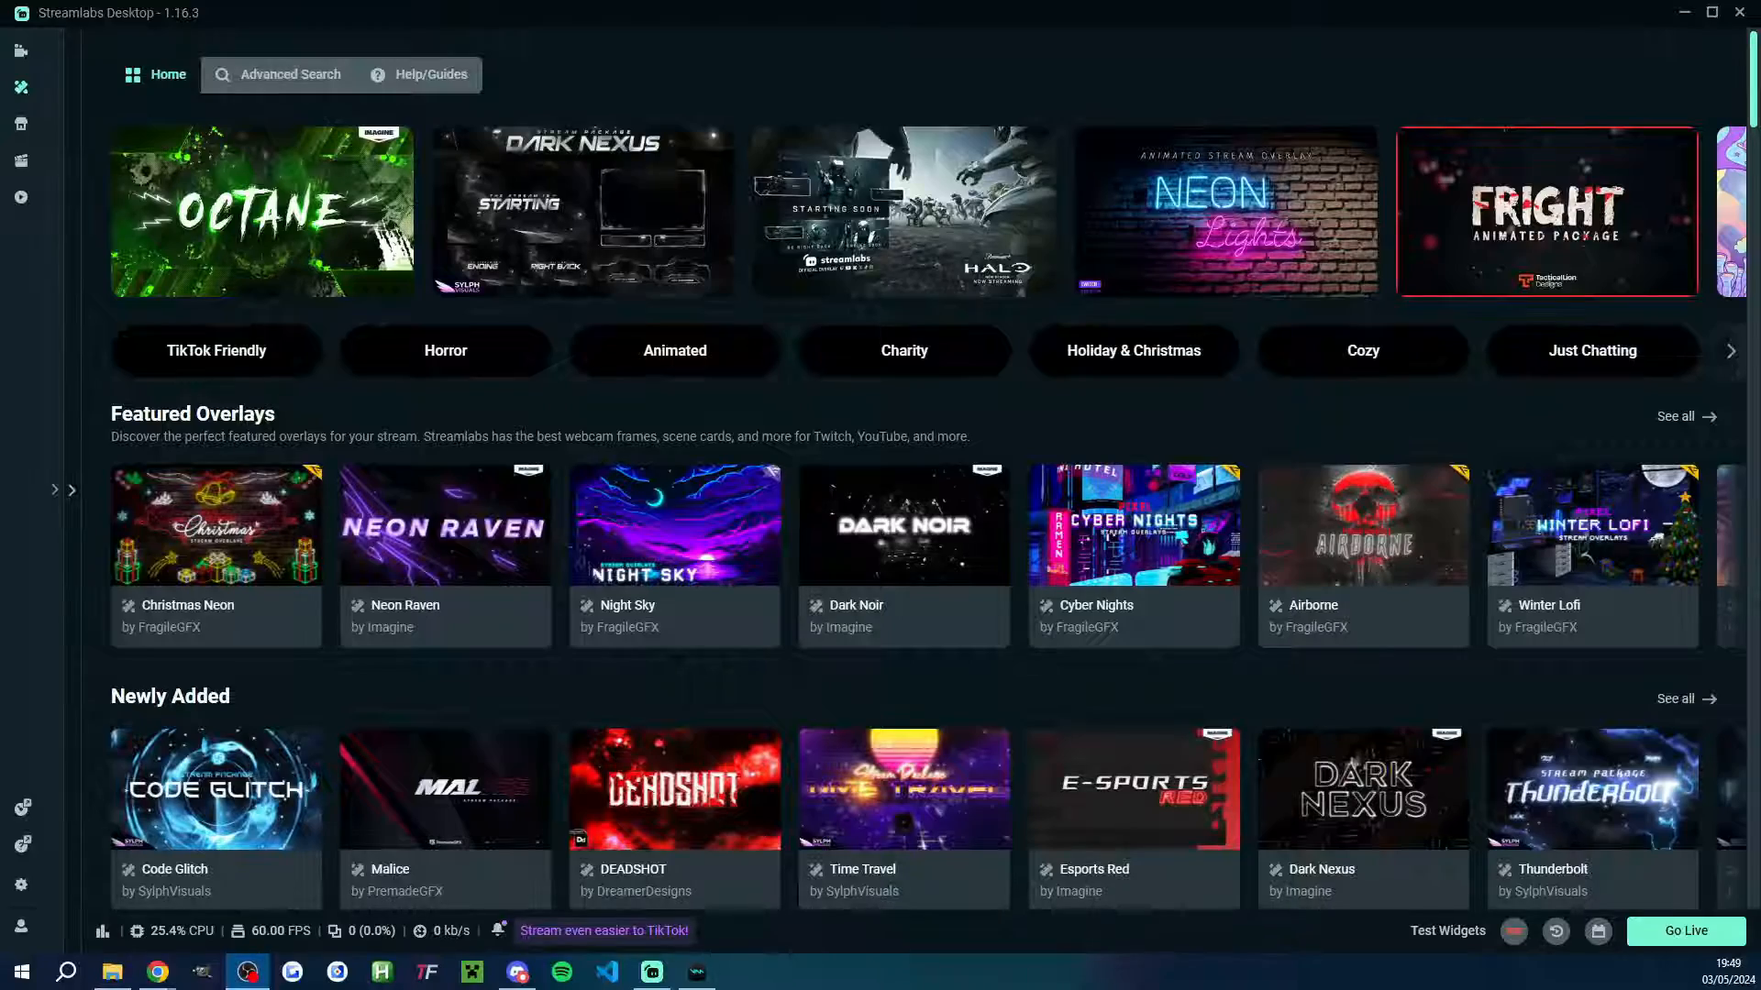
Scroll the overlay store from Featured Overlays down to Anime, League of Legends and Retro, and pick a theme.
scroll("down", 3)
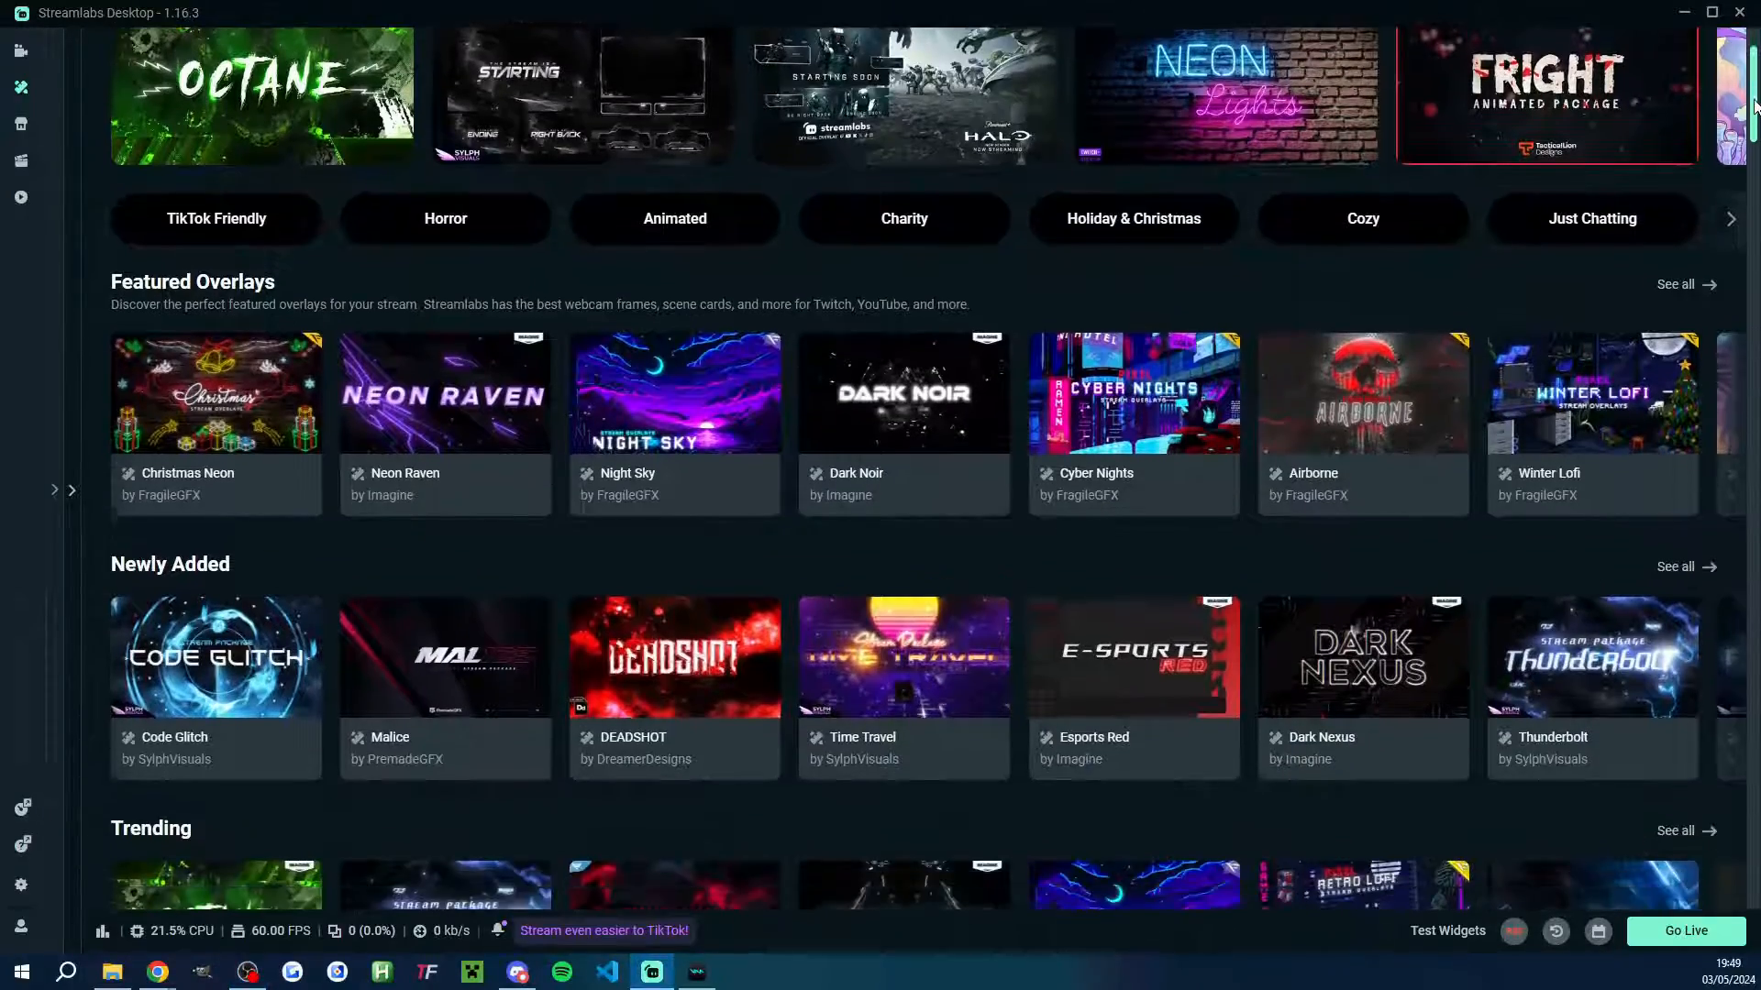
scroll("down", 3)
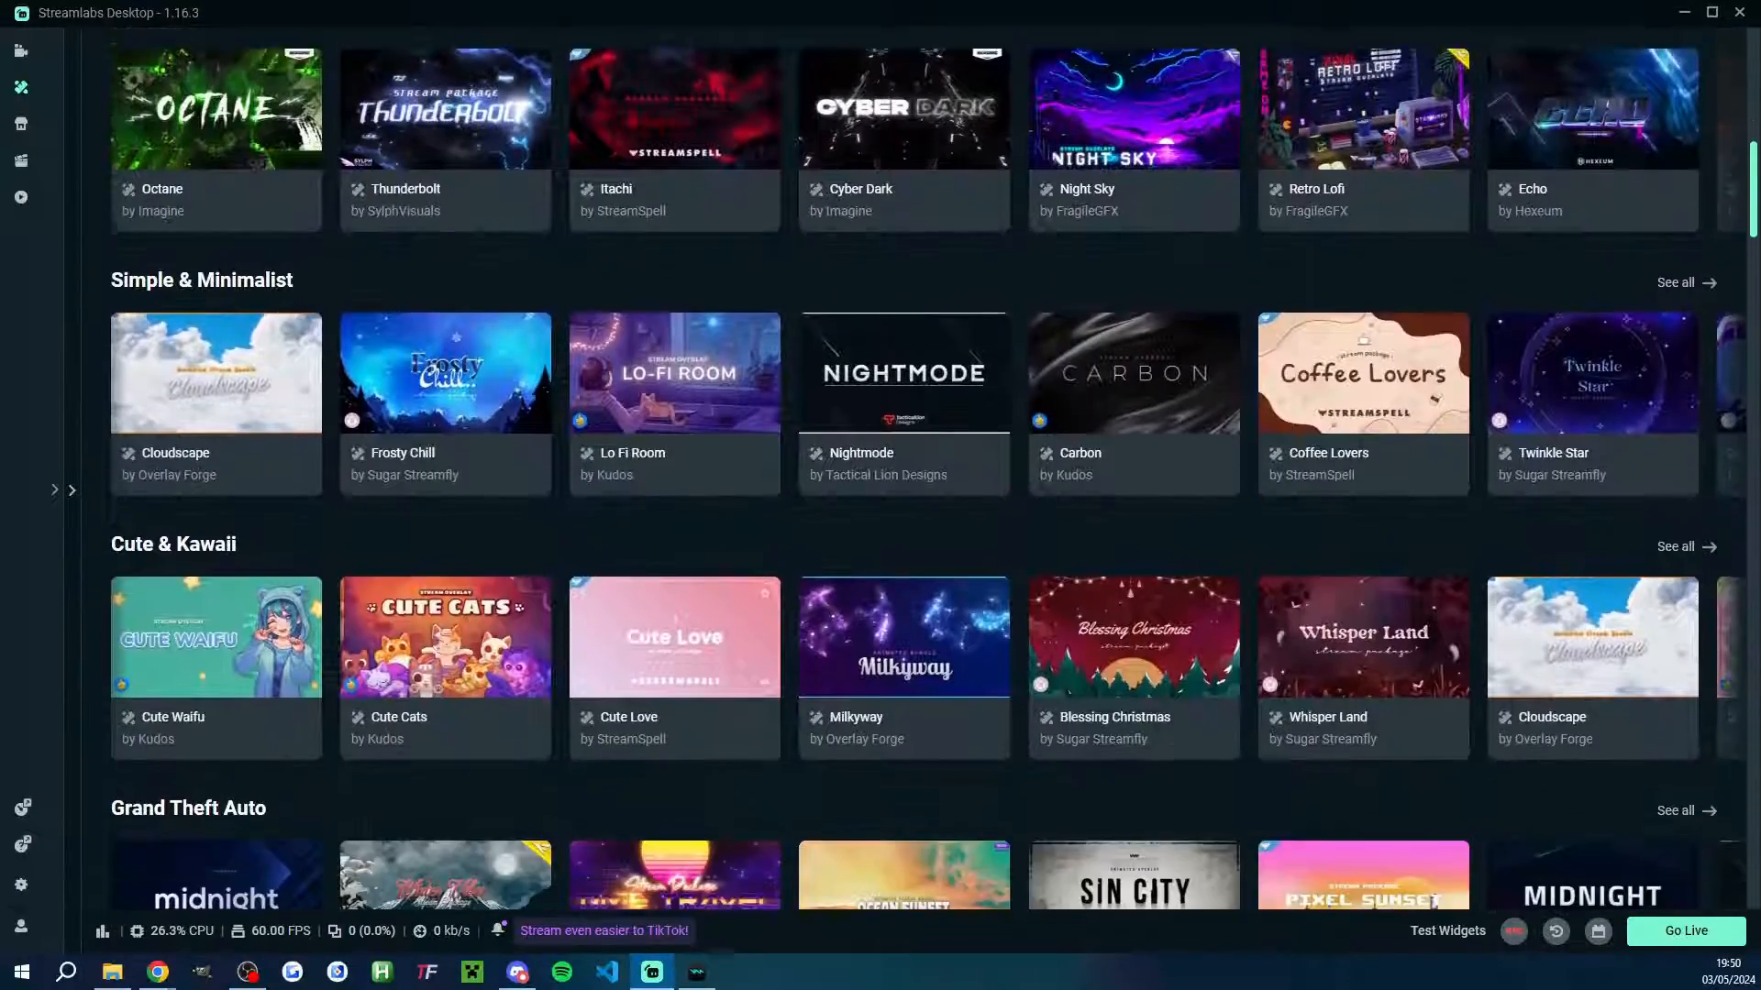
scroll("down", 3)
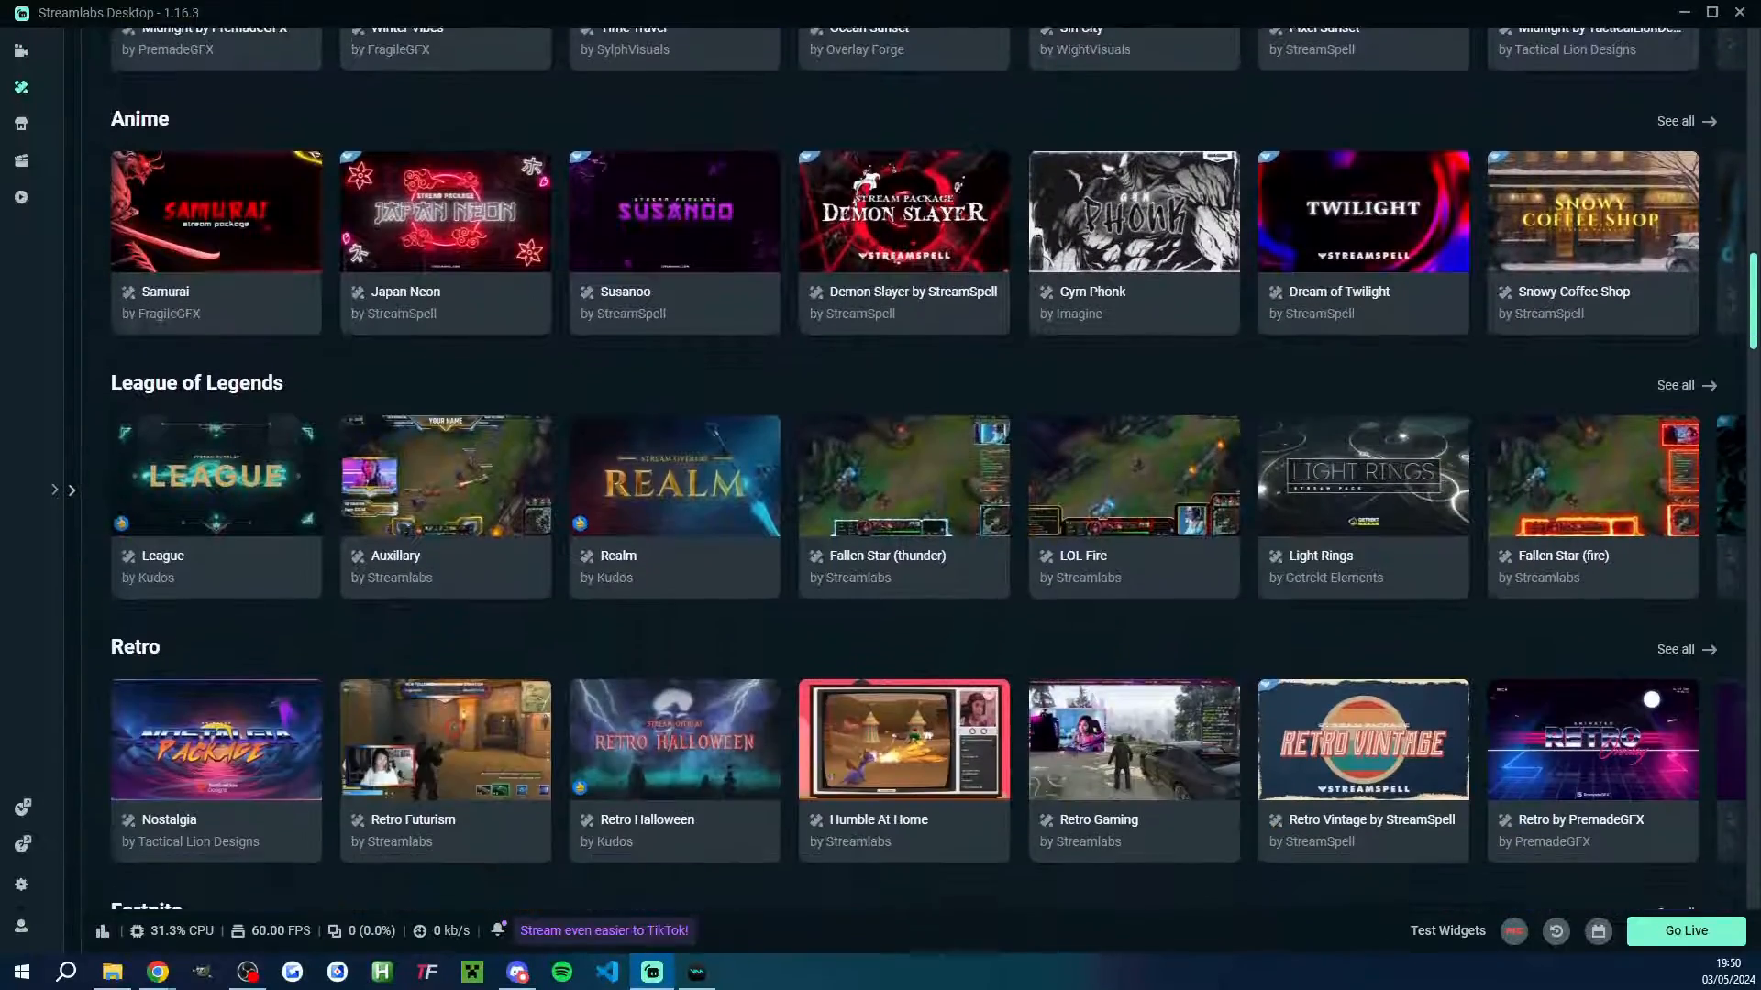
left_click(605, 930)
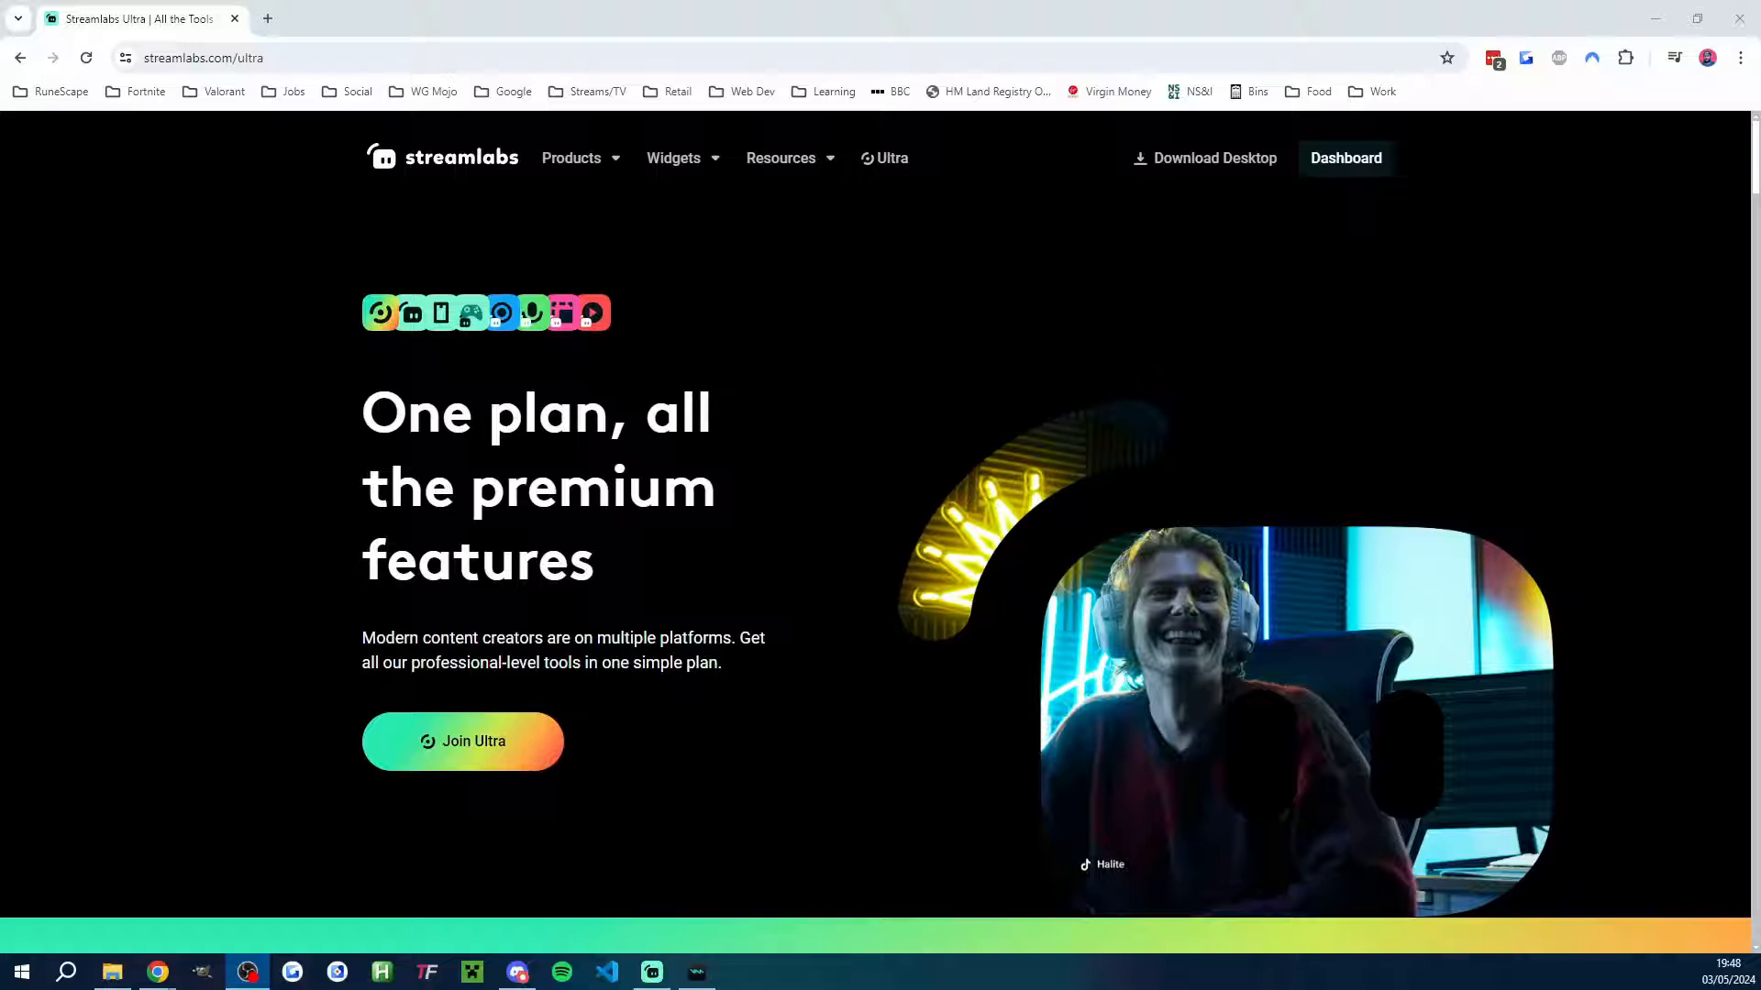
Scroll the Ultra page past Cross Clip Pro, Talk Studio Pro and All Stars to the creator testimonial.
scroll("down", 3)
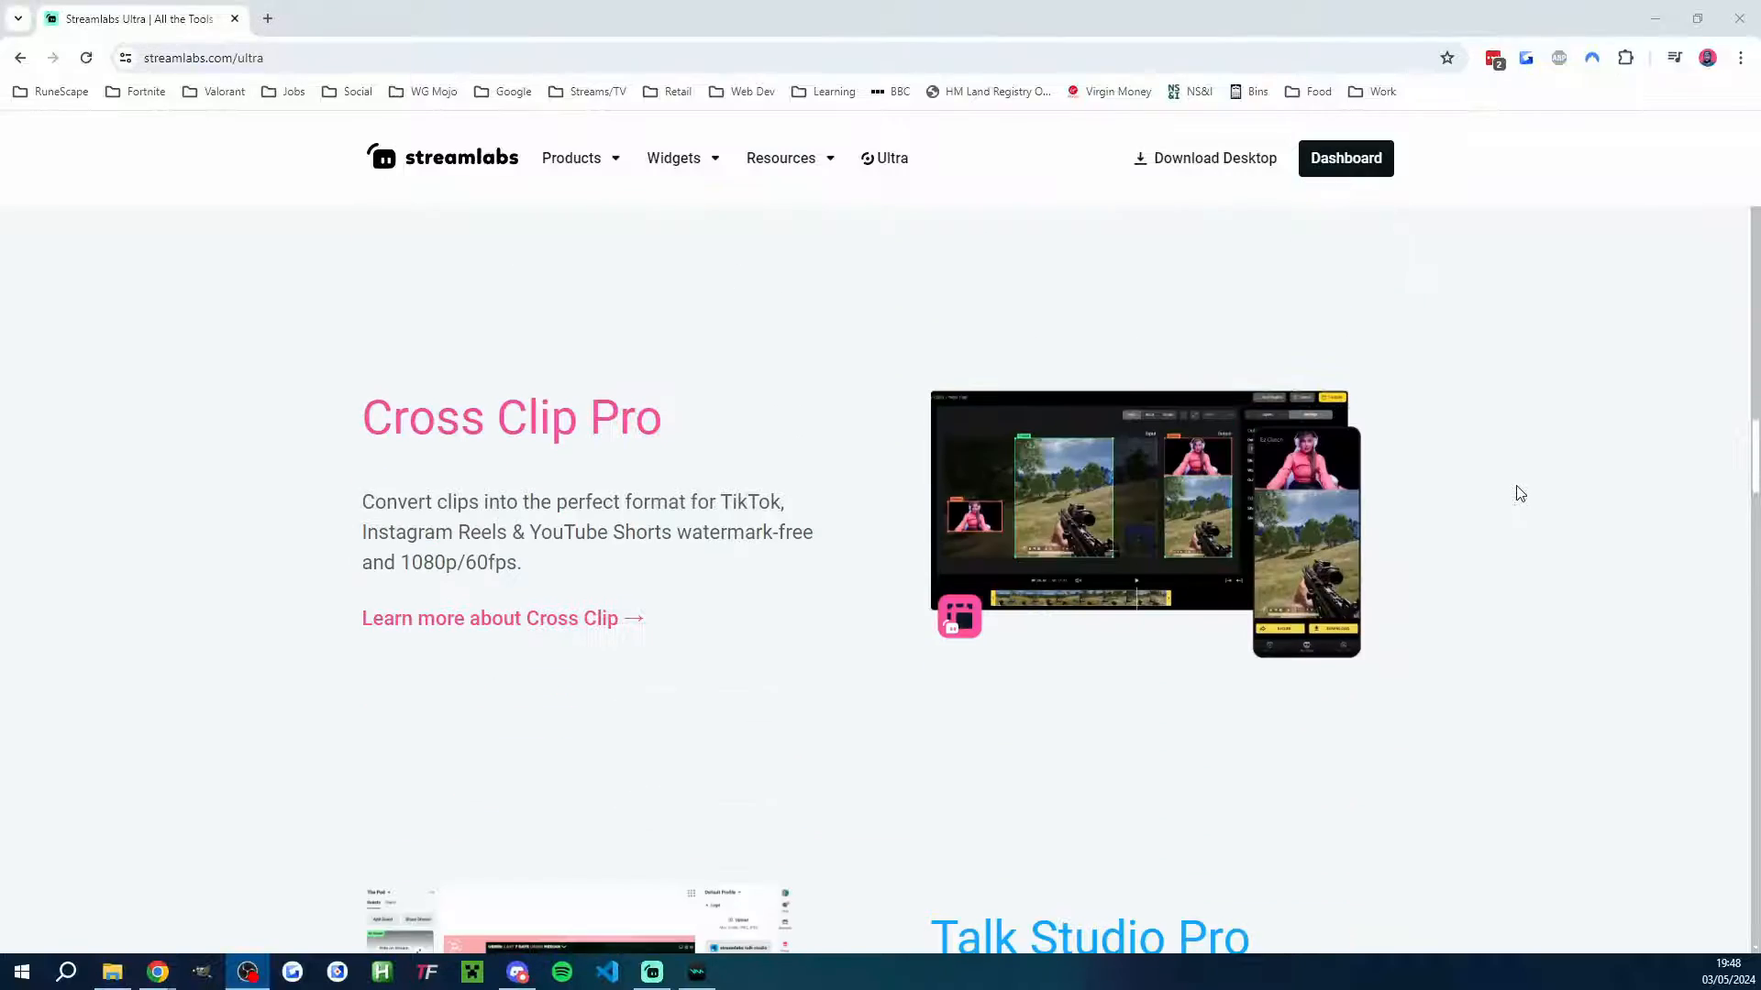
scroll("down", 3)
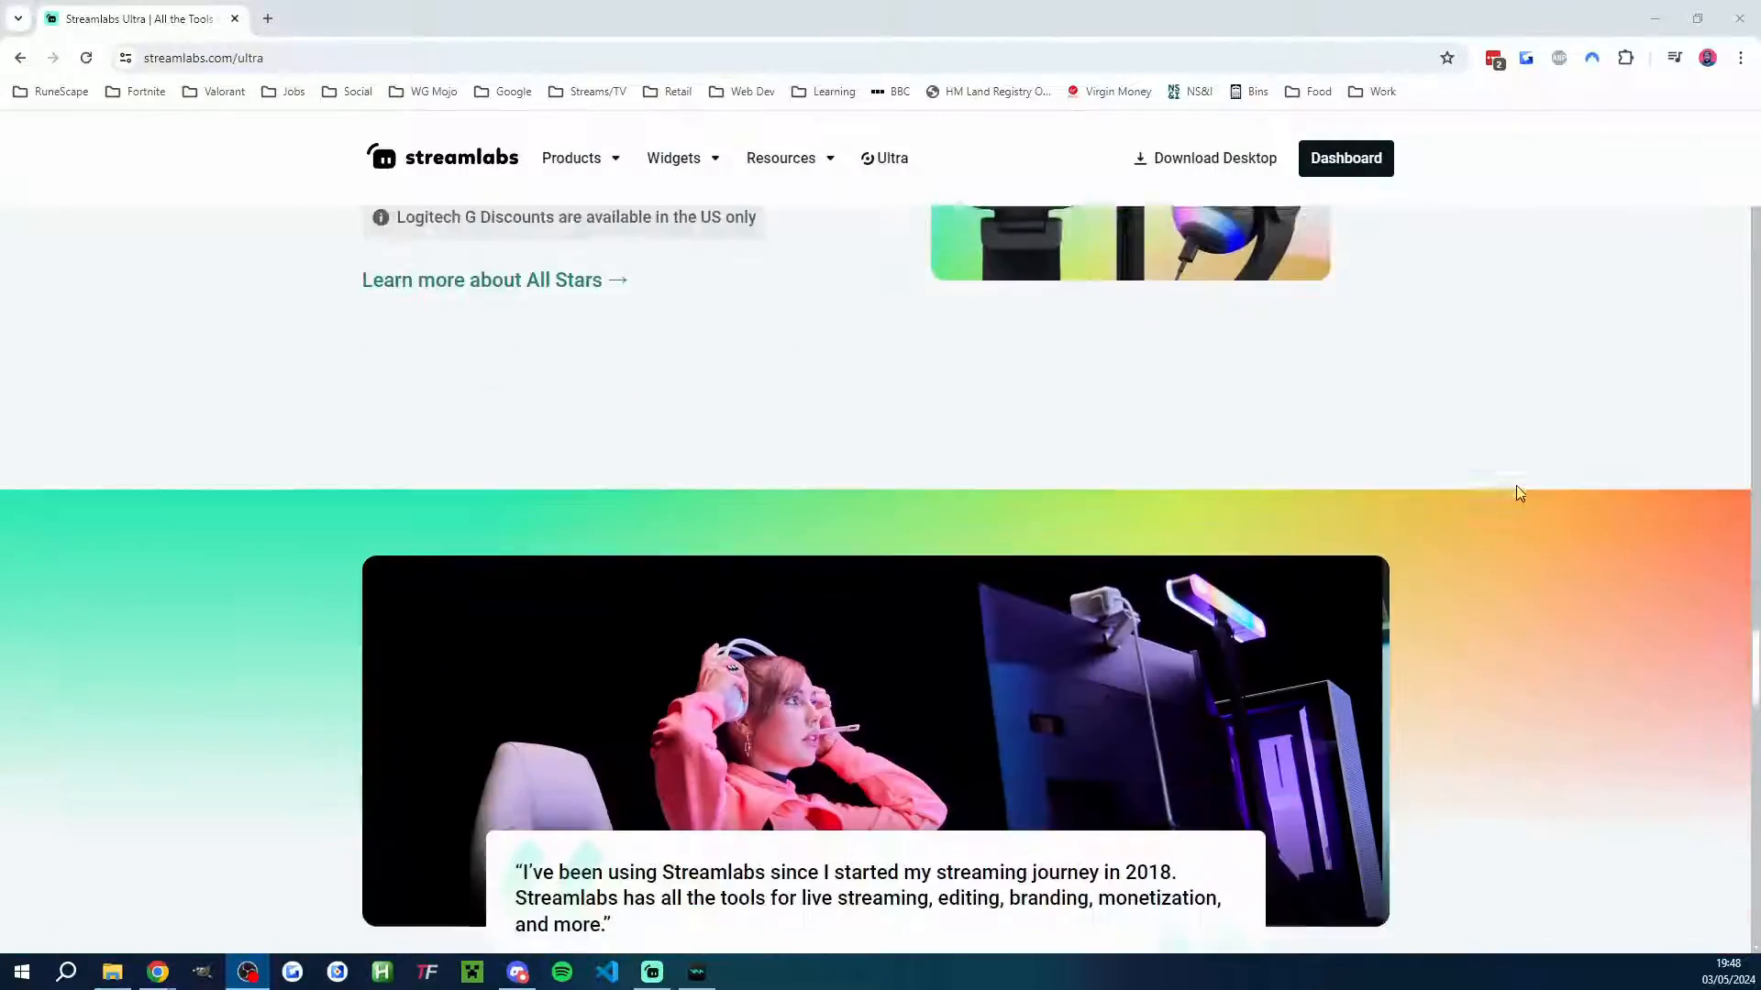
scroll("down", 3)
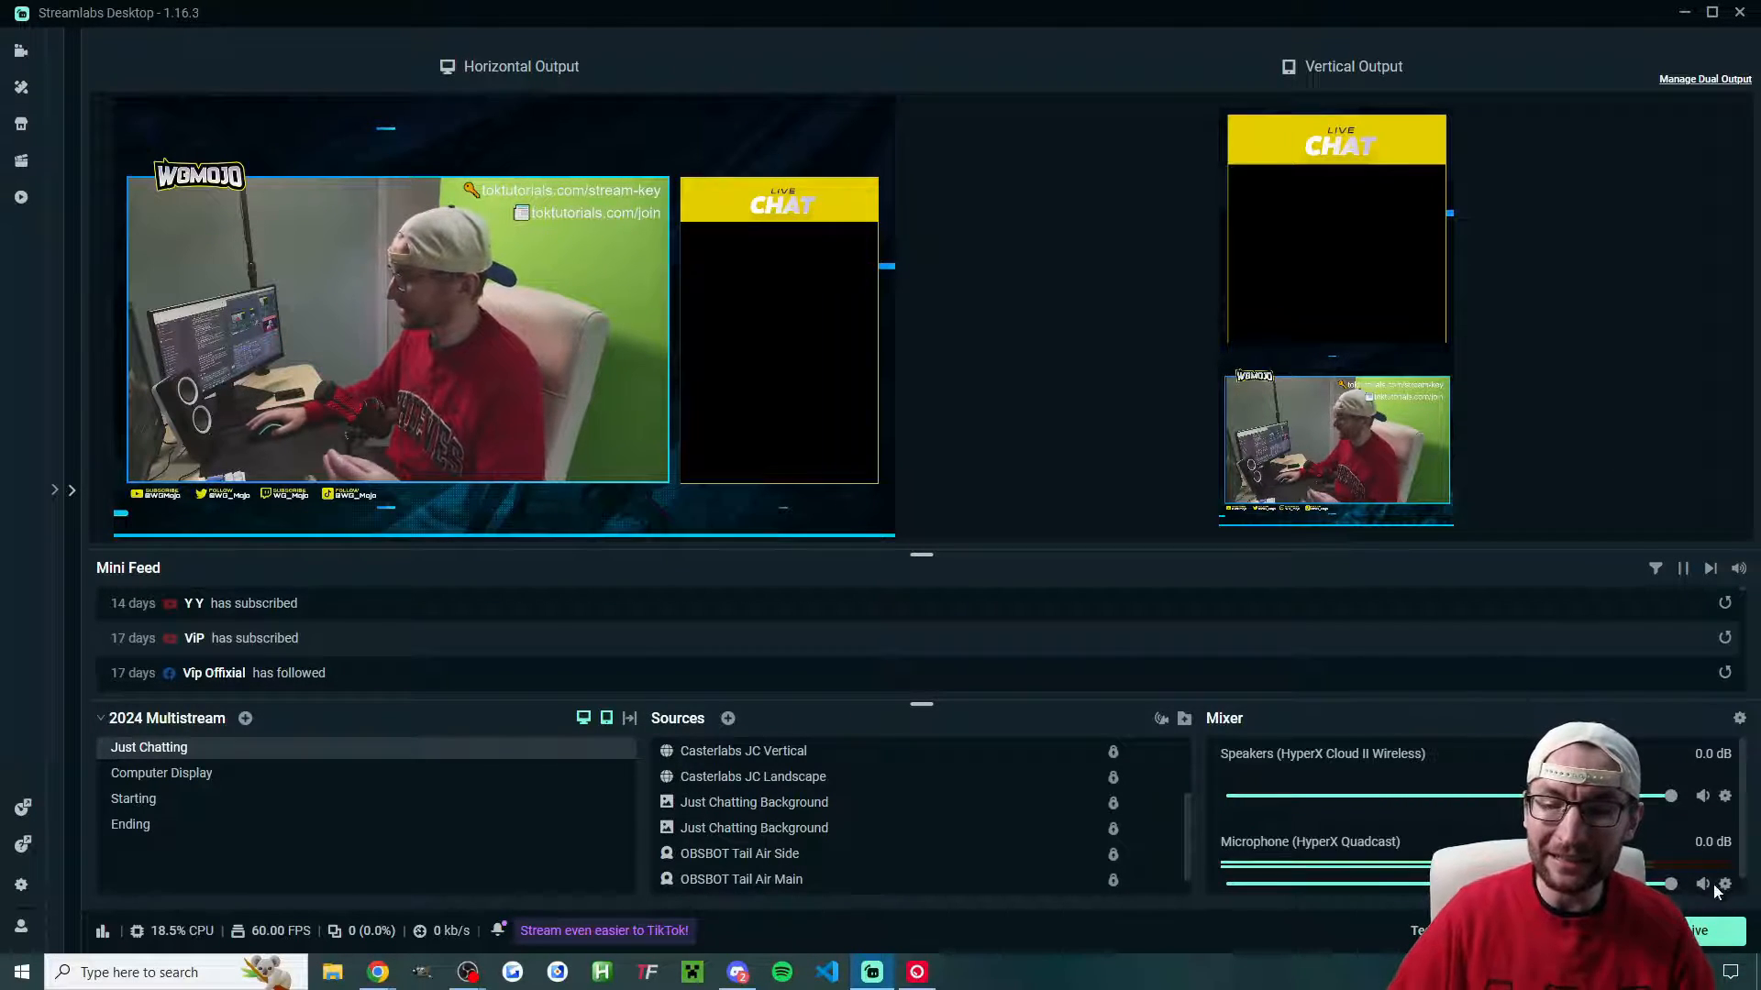
Show the Go Live multistream destination list, then bring up the Streamlabs Plugin for OBS webpage.
left_click(1710, 932)
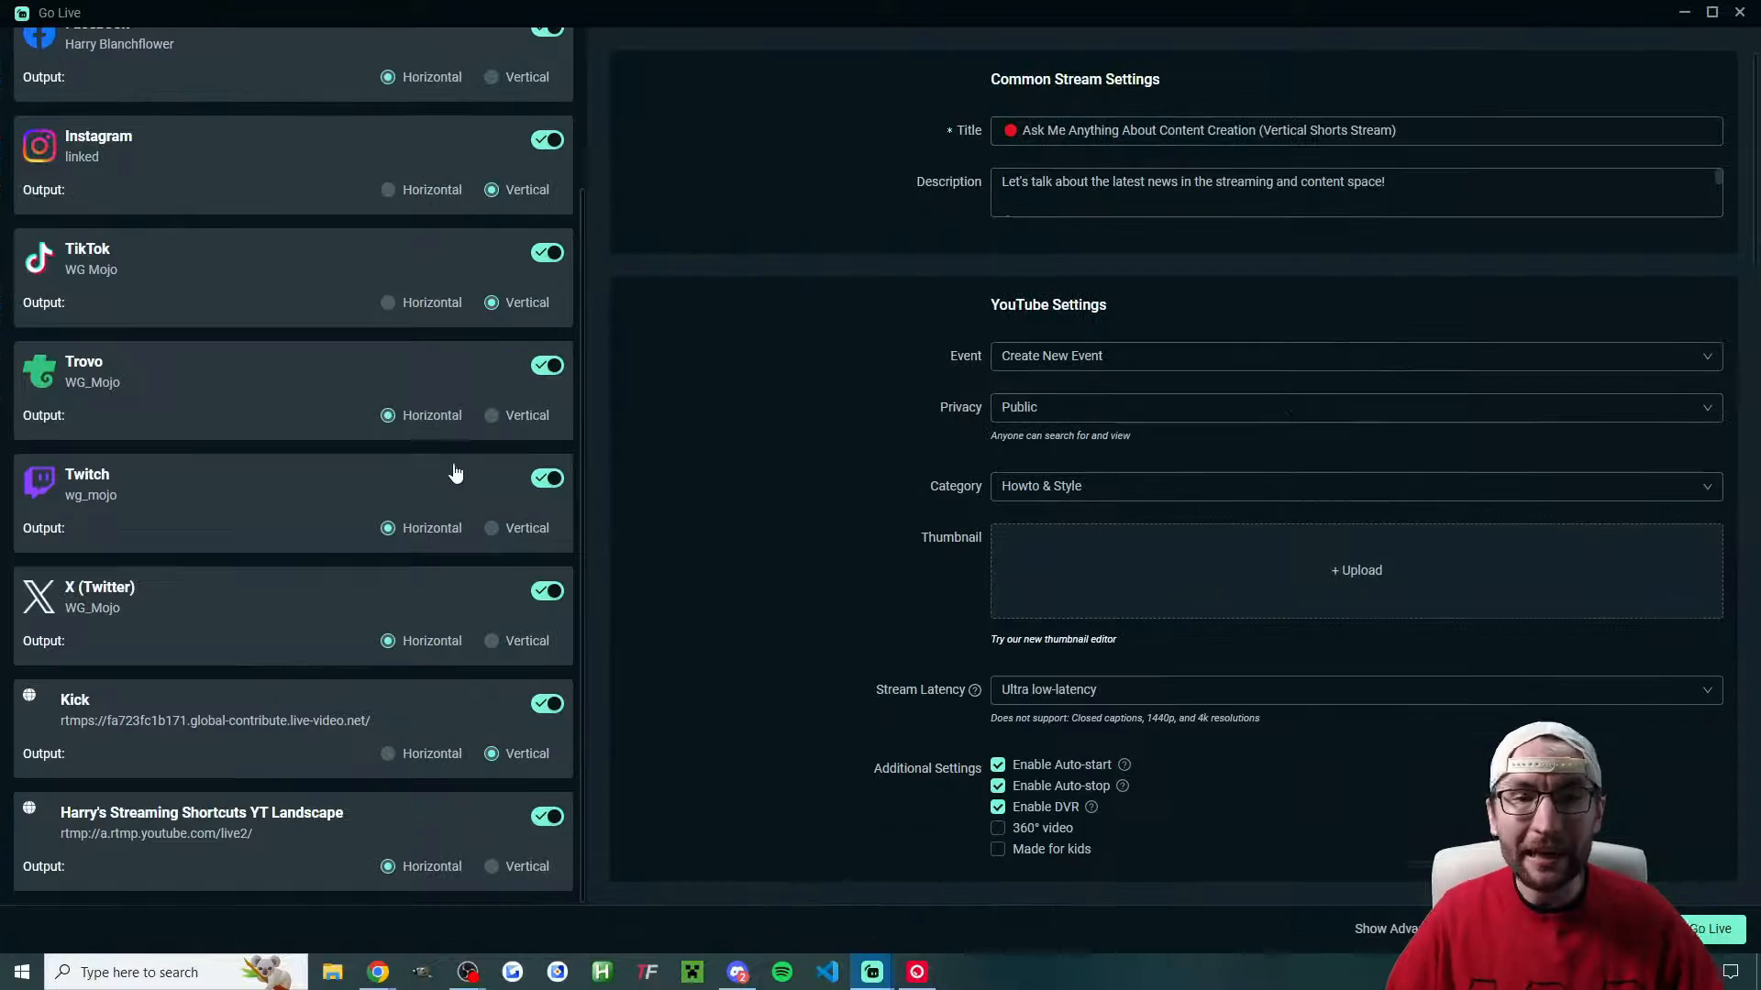
mouse_move(425, 342)
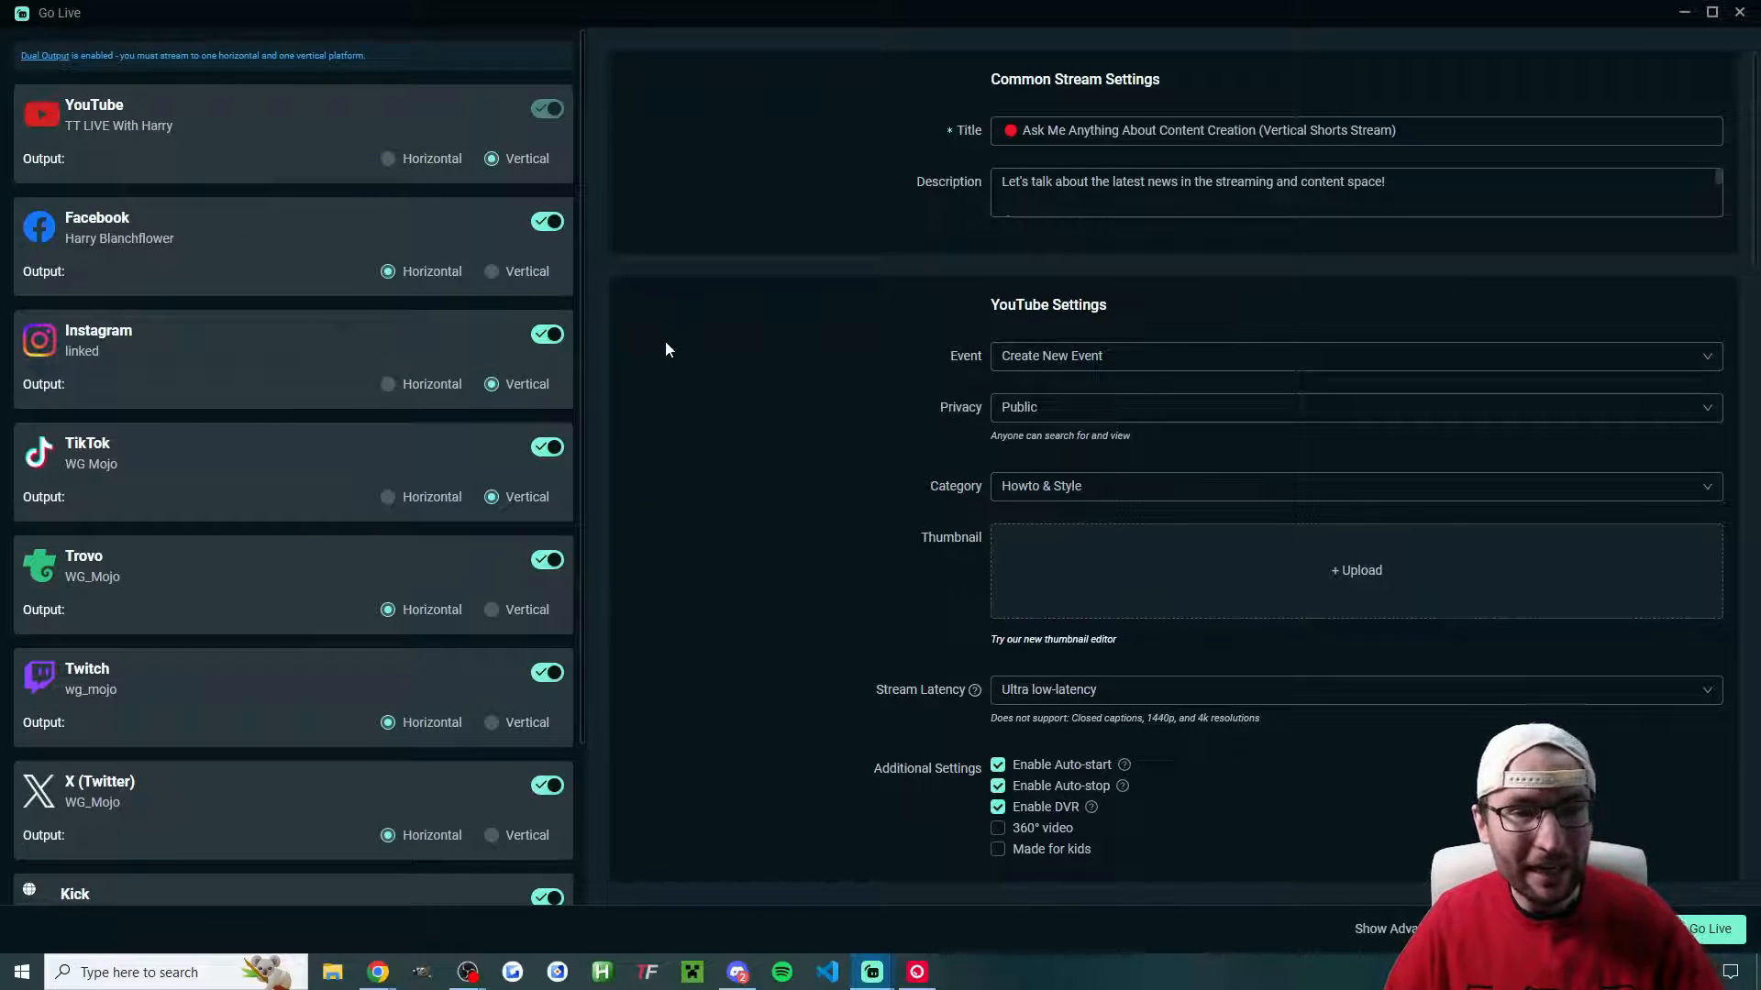
mouse_move(637, 388)
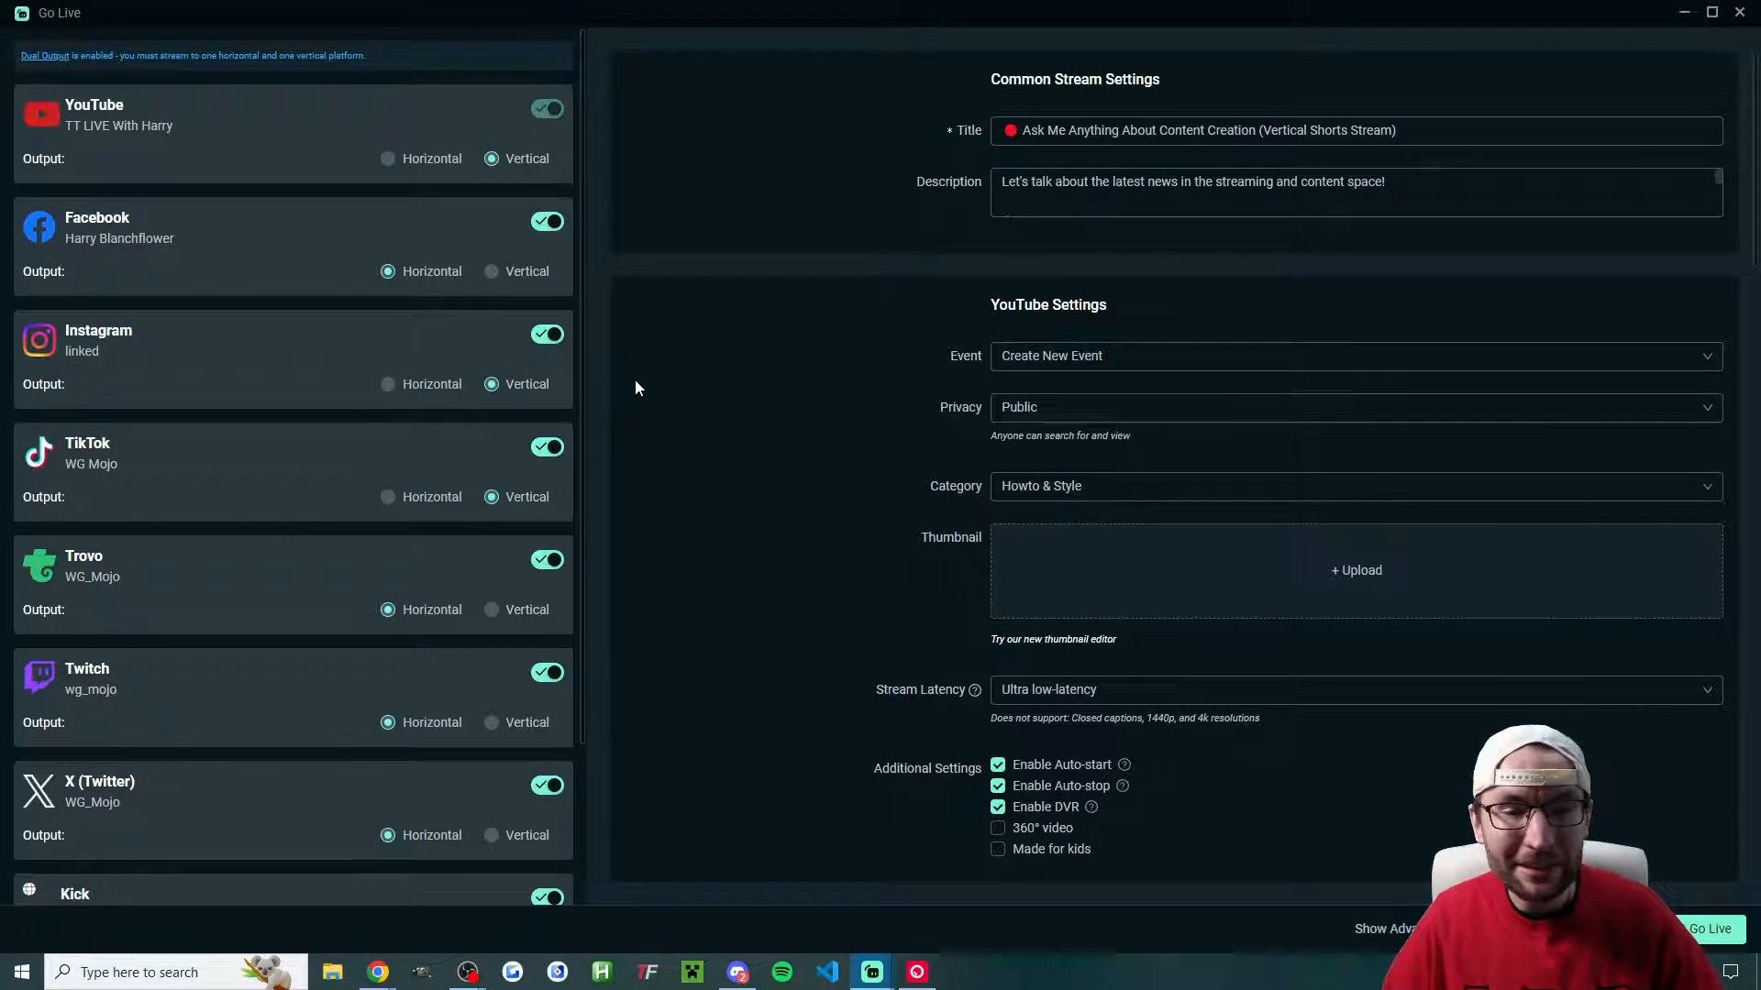
mouse_move(590, 378)
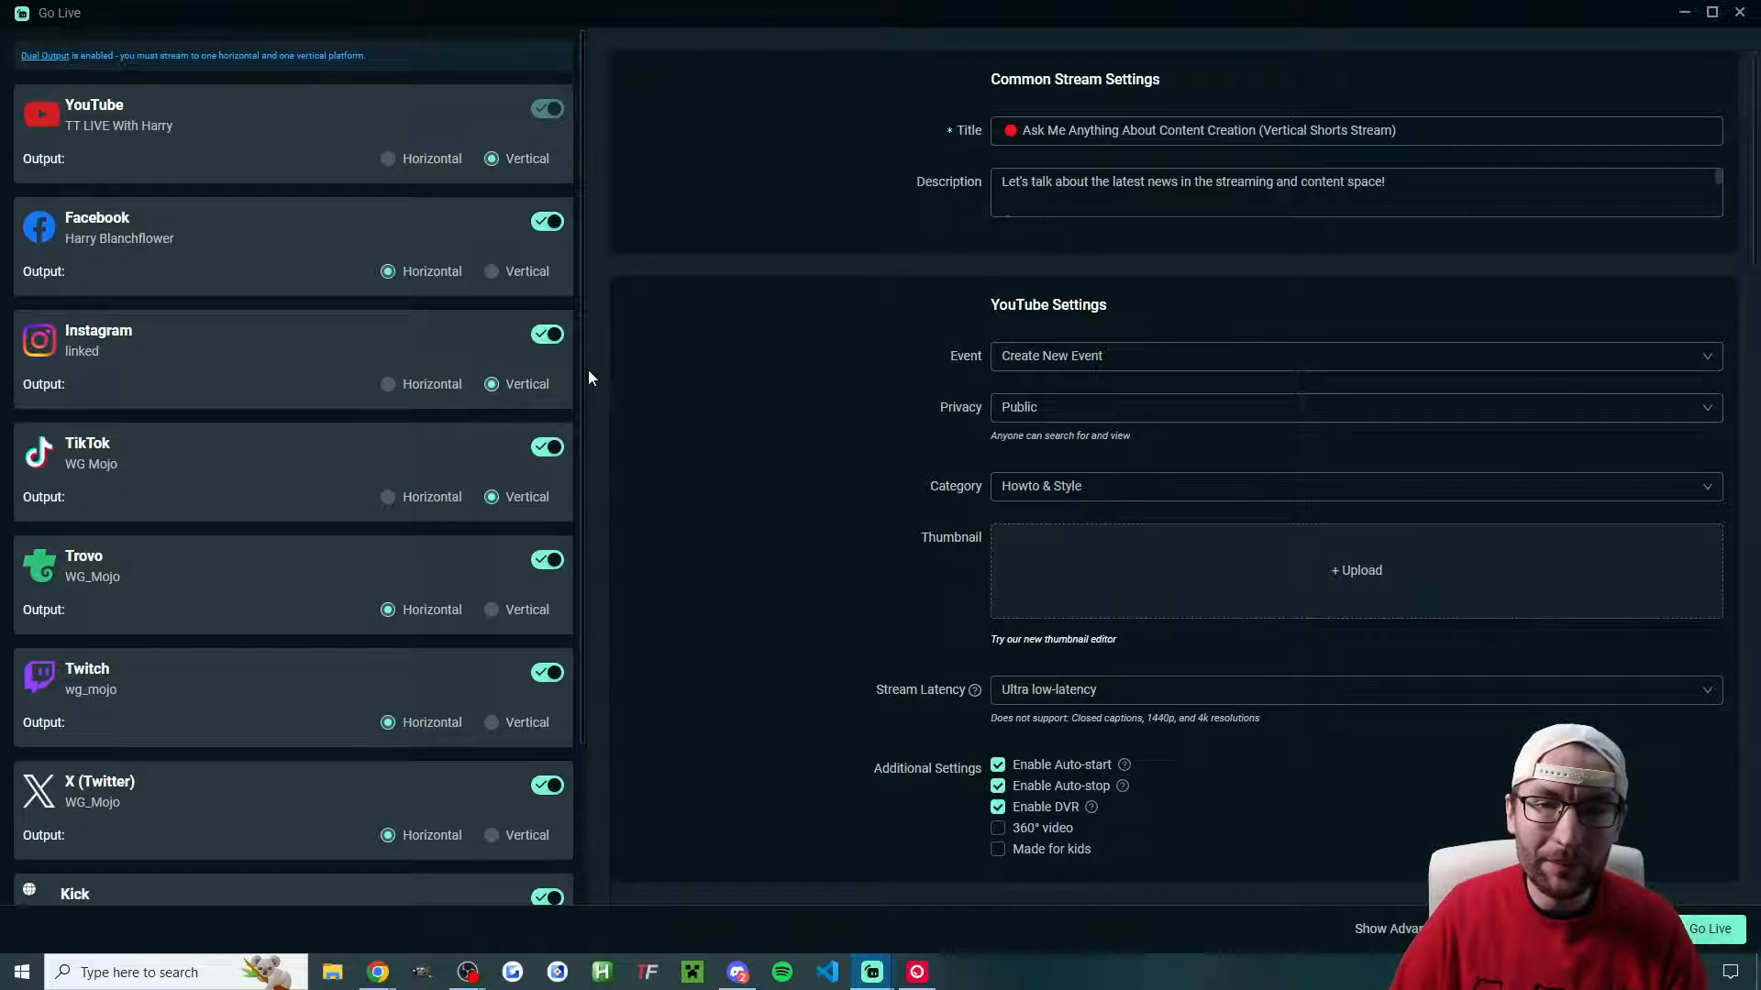
mouse_move(777, 393)
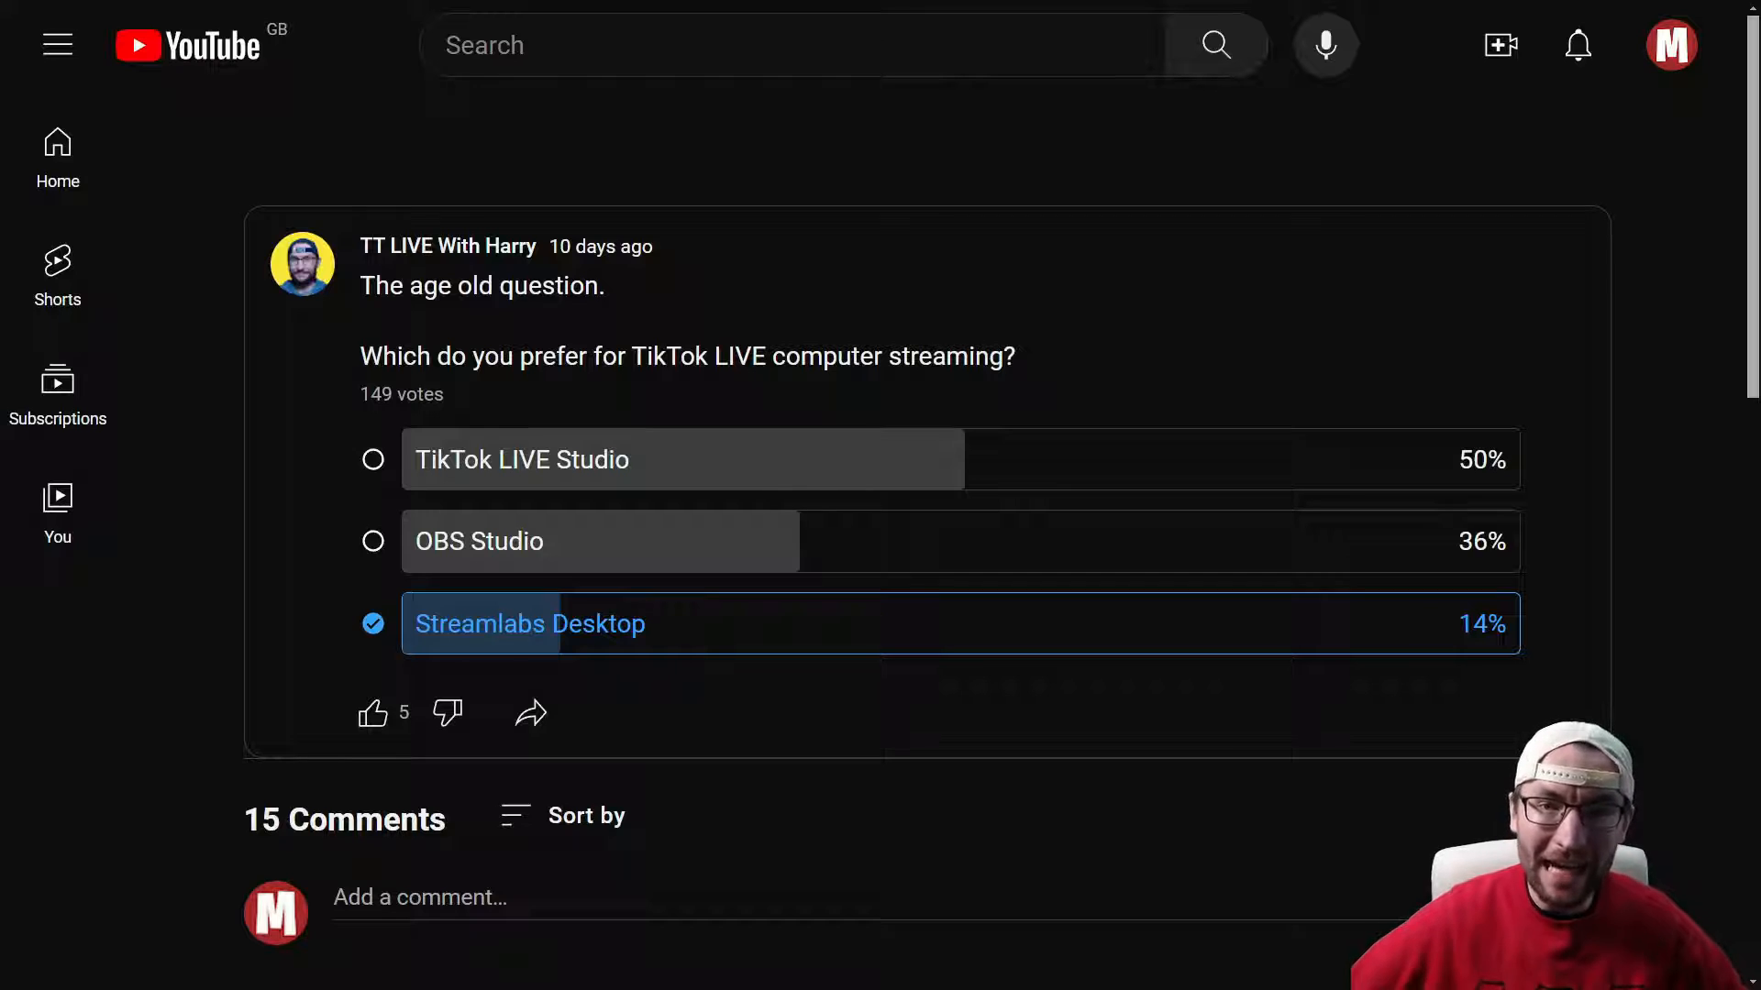
left_click(484, 623)
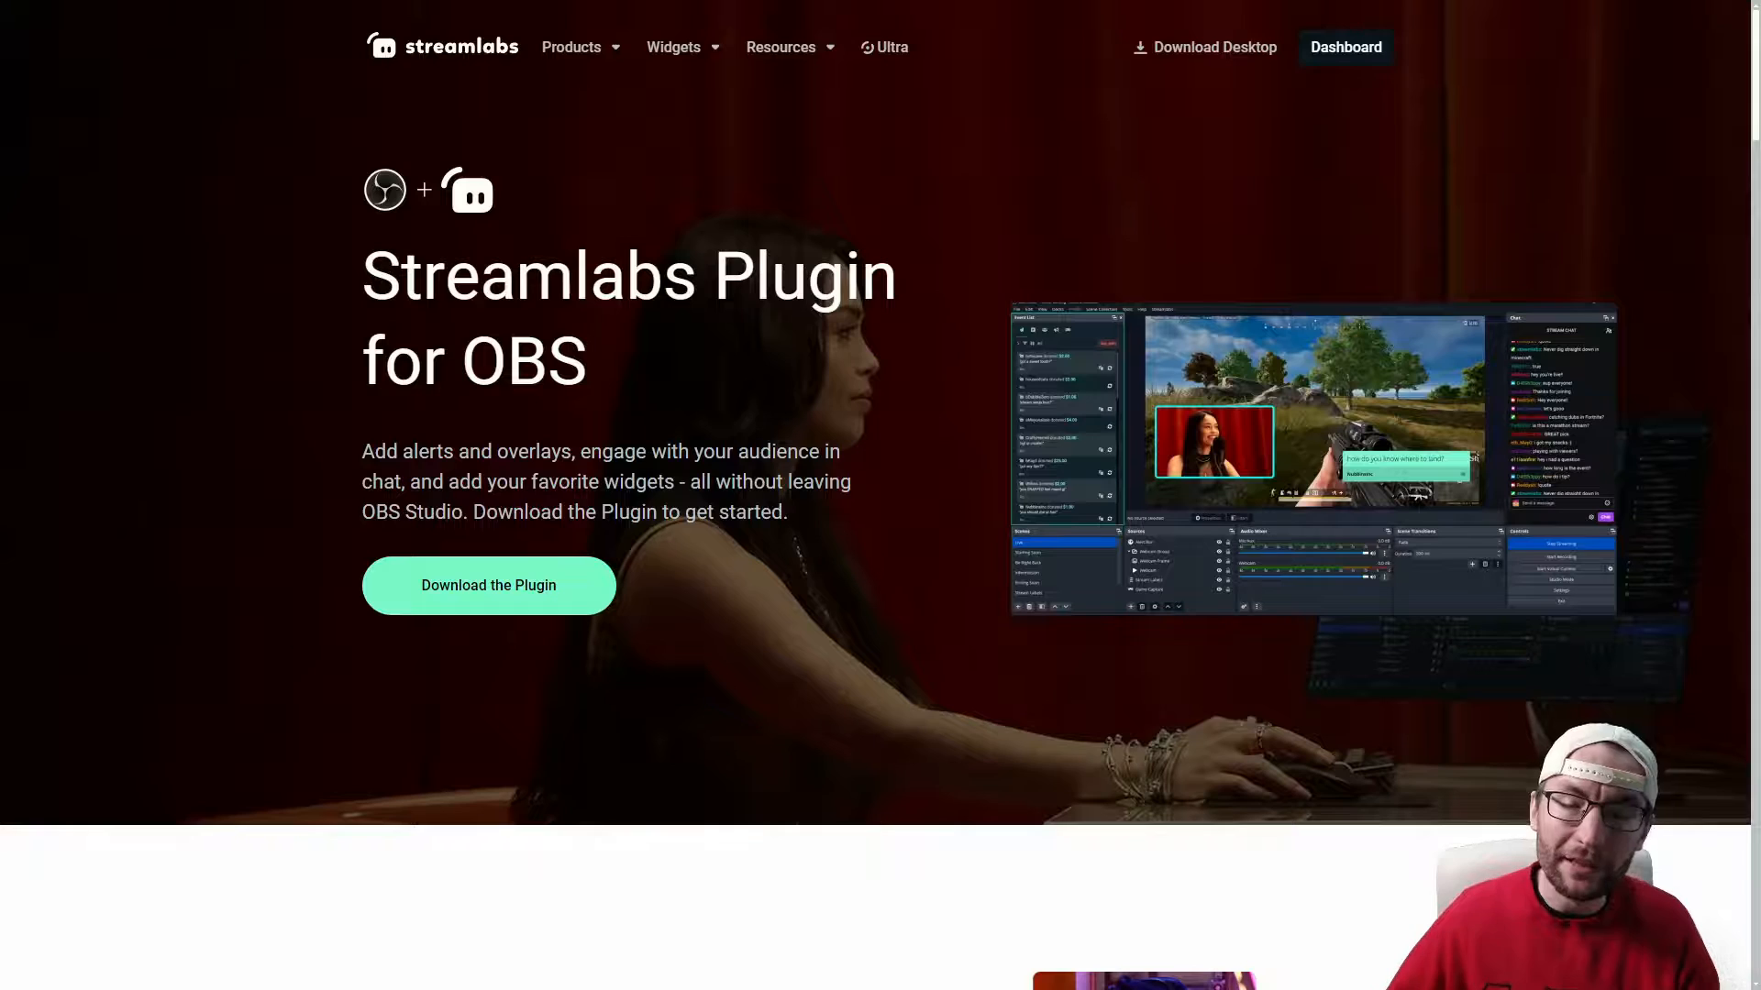